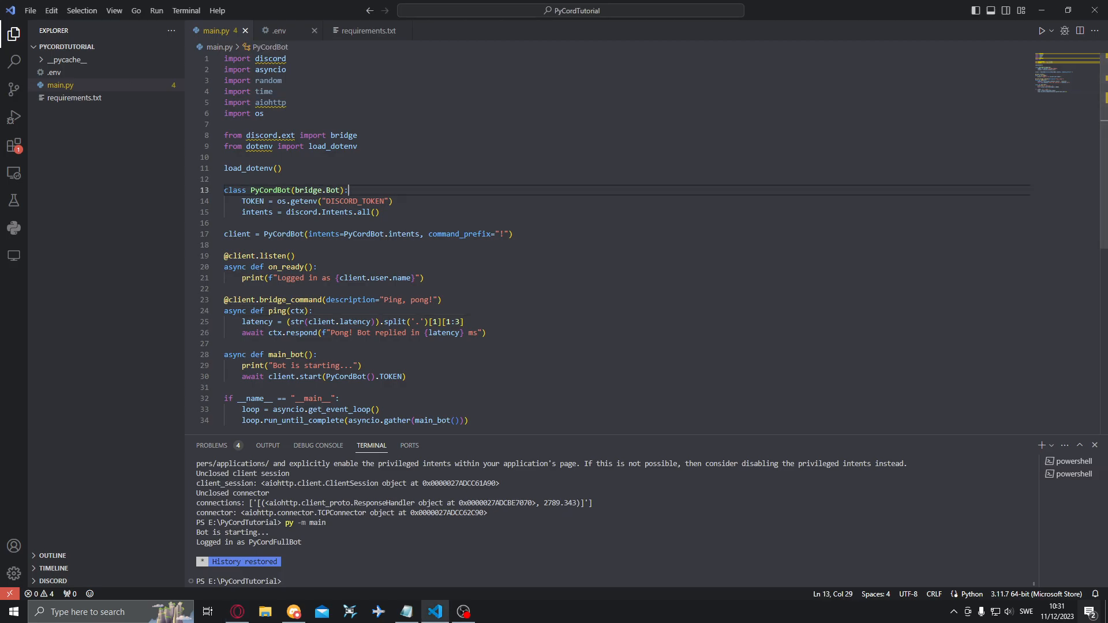
Step: Create a cogs folder holding a new empty moderation.py opened for editing
click(135, 46)
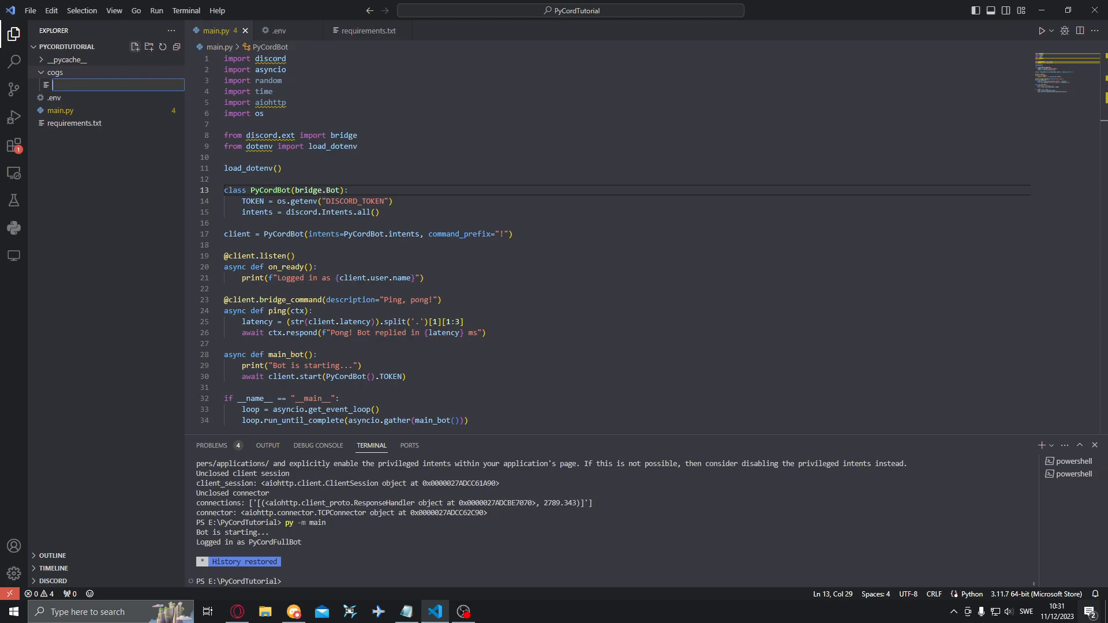
text(moderation.py)
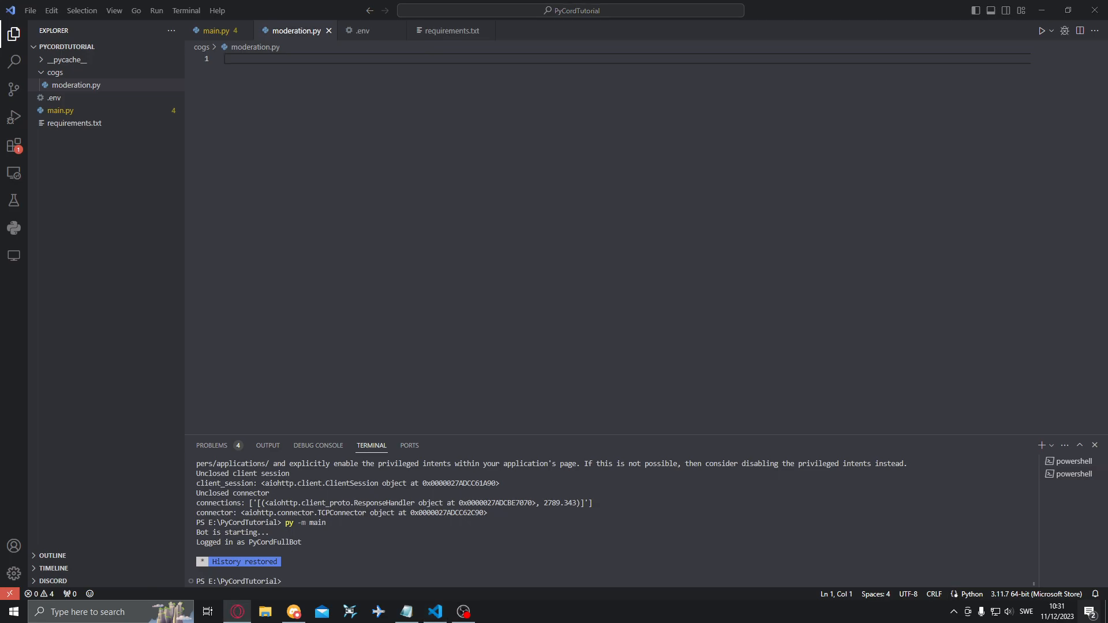
Step: Import discord and bridge, commands from discord.ext at the top of moderation.py
text(in)
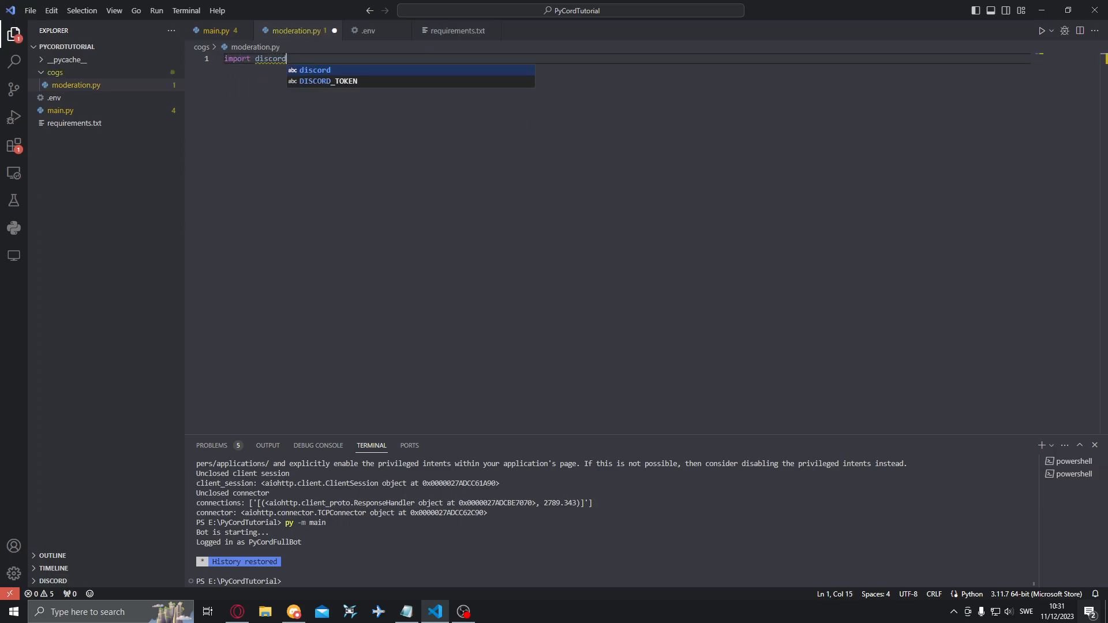
text(from)
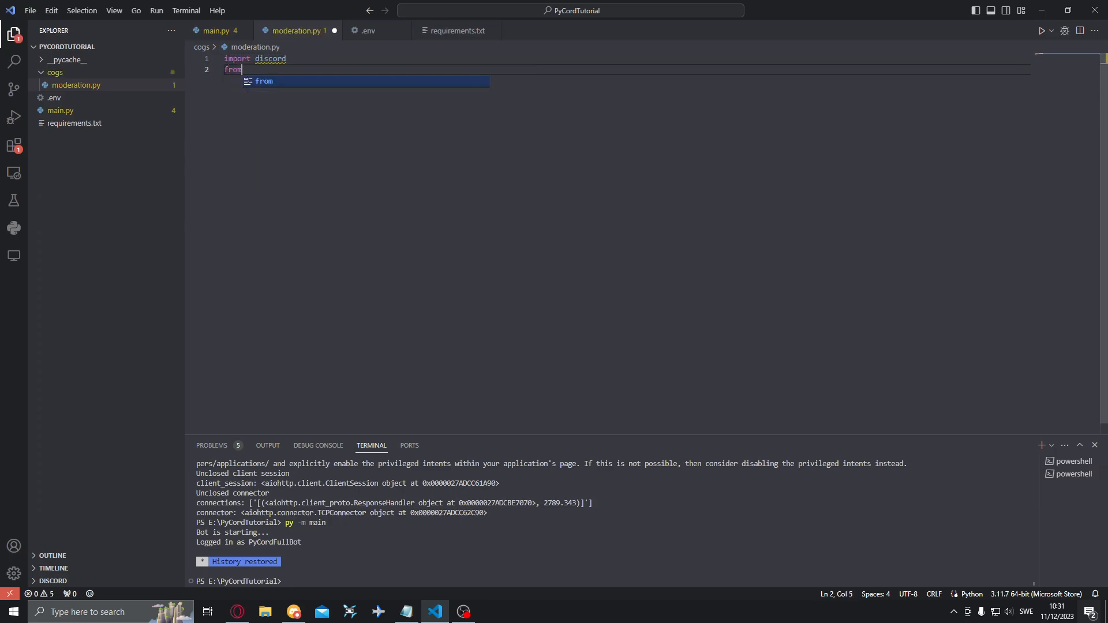
text(discord.ext)
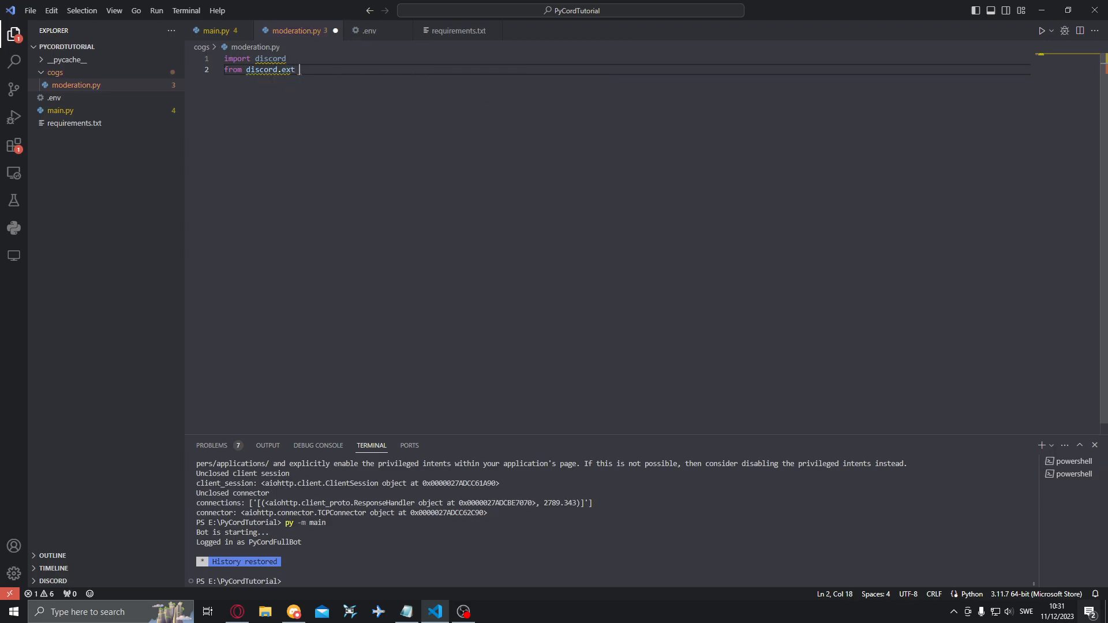
text(import bridge,)
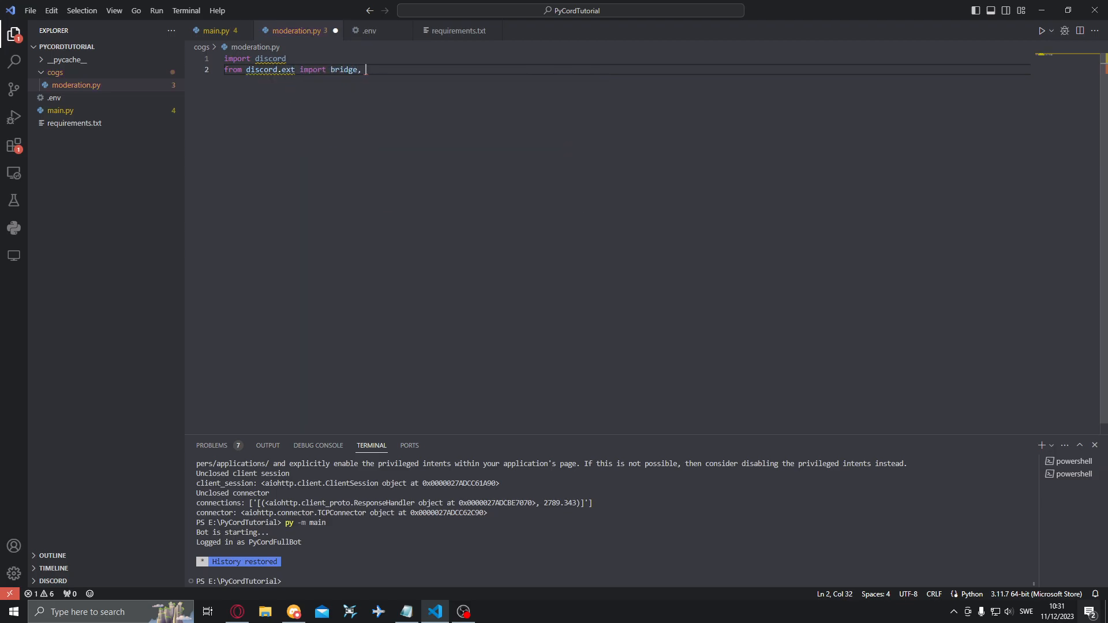
text(commands)
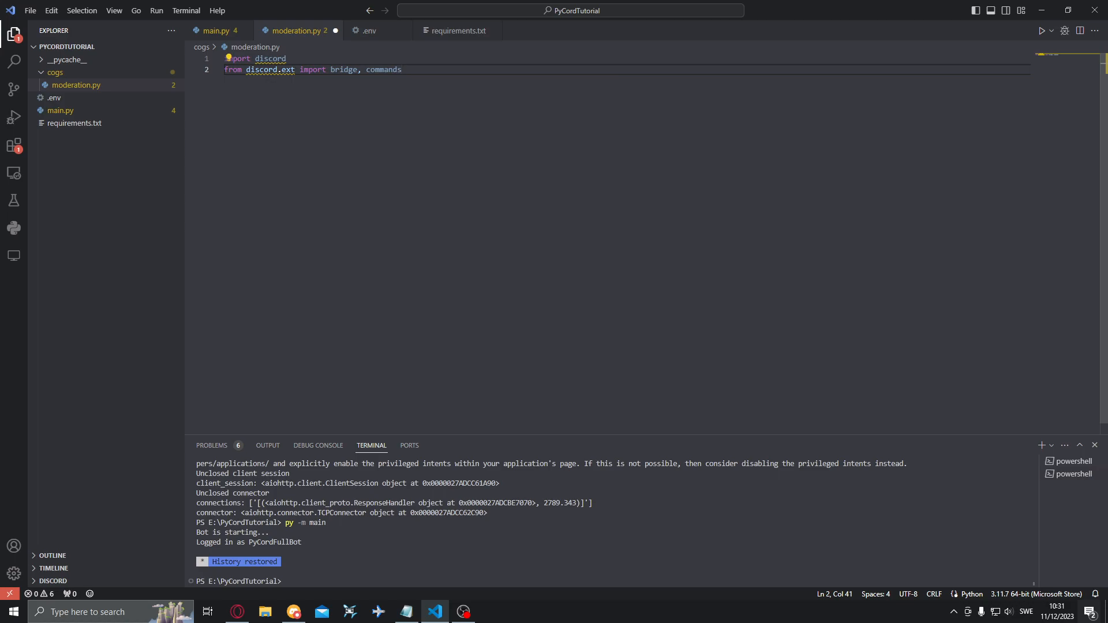
key(Enter)
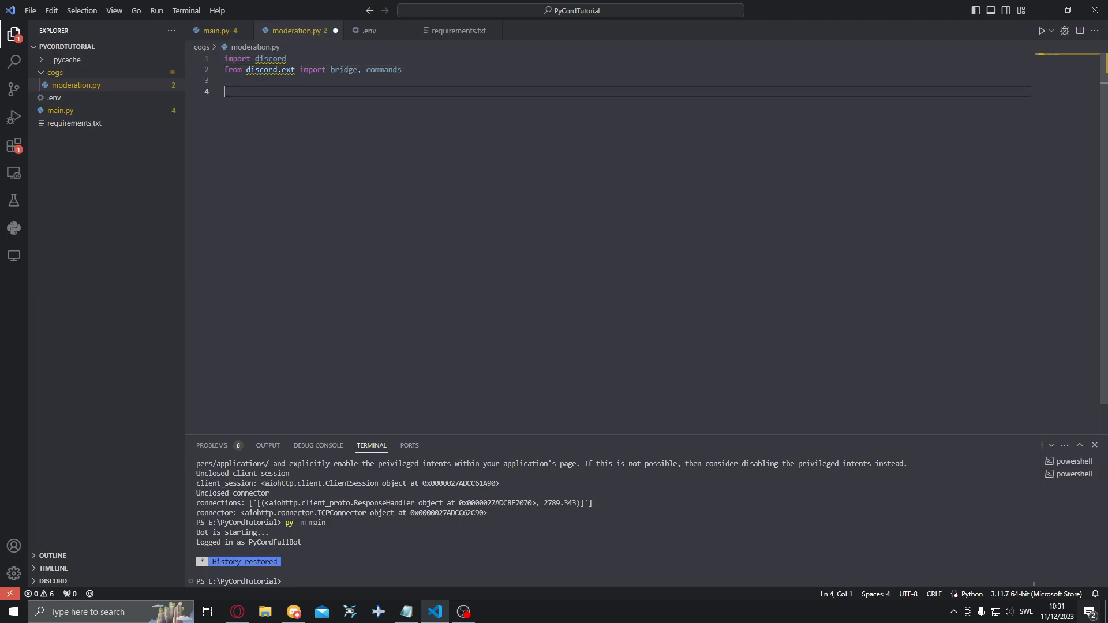
Step: Define class Moderation(commands.Cog) with an __init__(self, bot) constructor storing the bot
text(class)
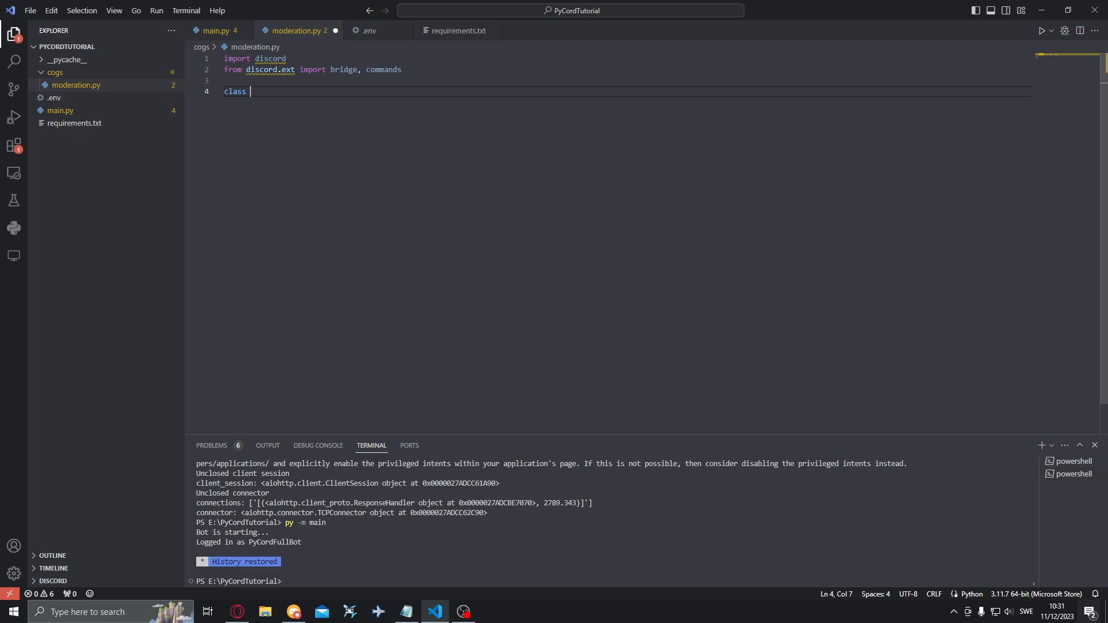
text(Moderation(c)
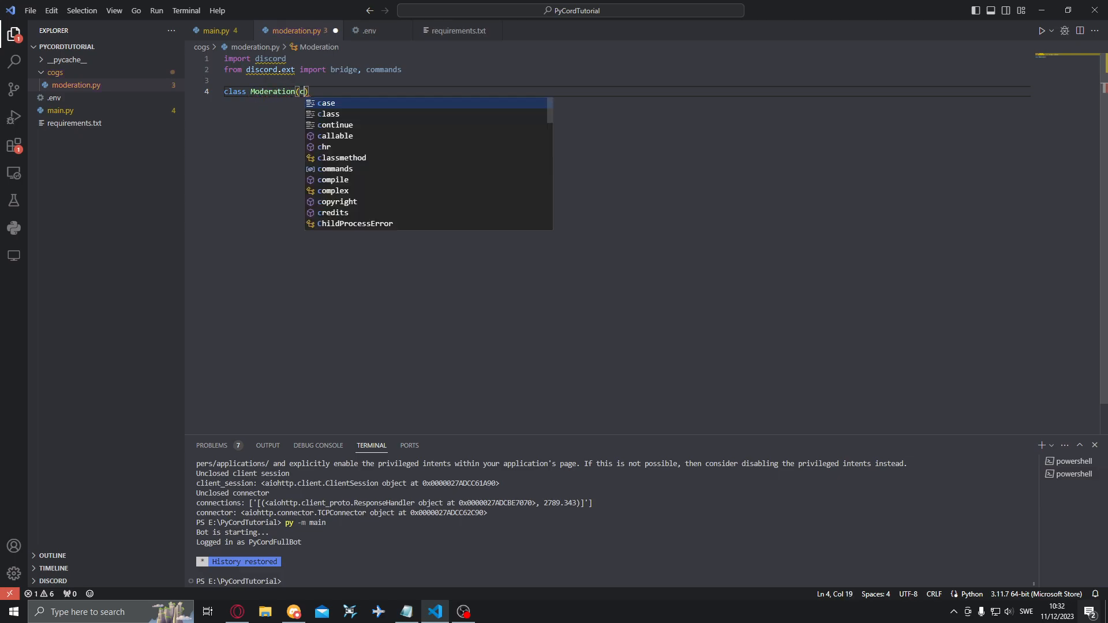
text(ommands.Cog)
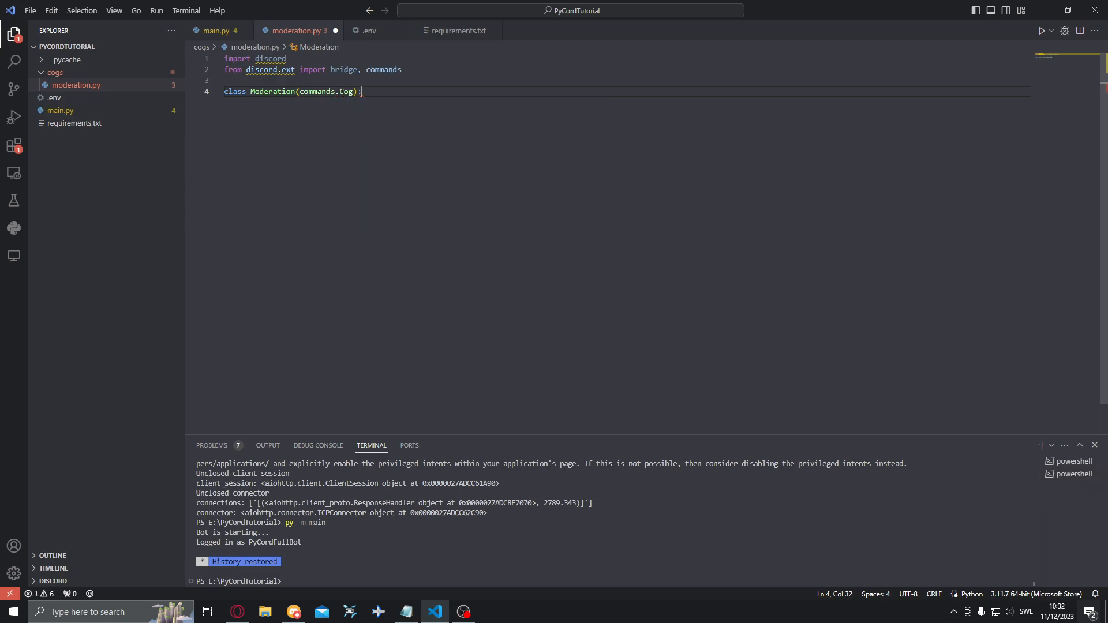
key(enter)
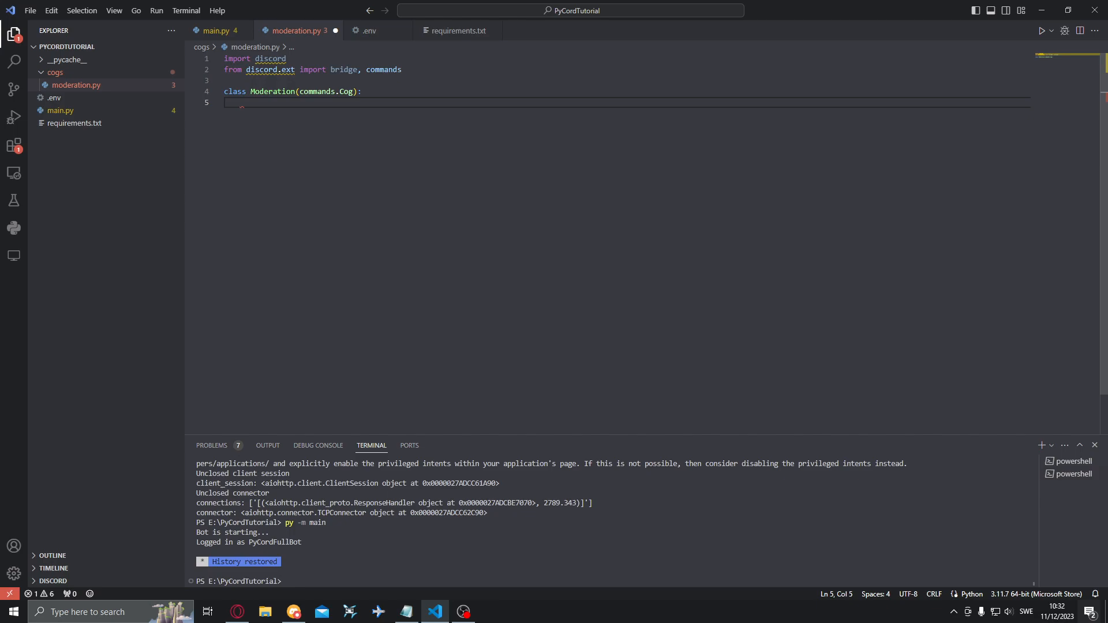
text(def __)
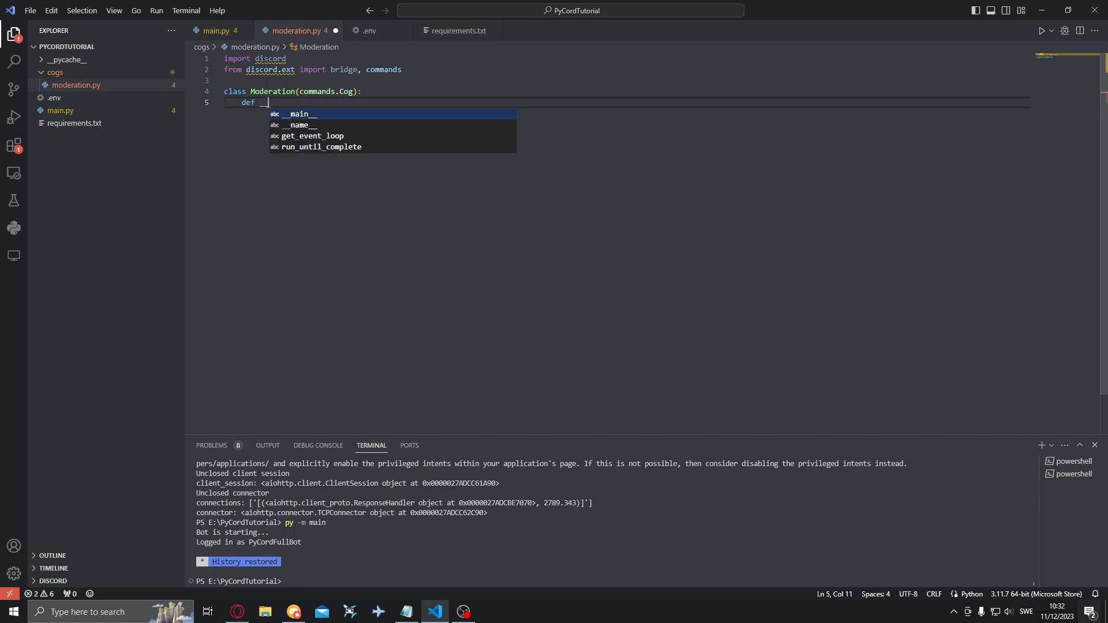
text(__init__()
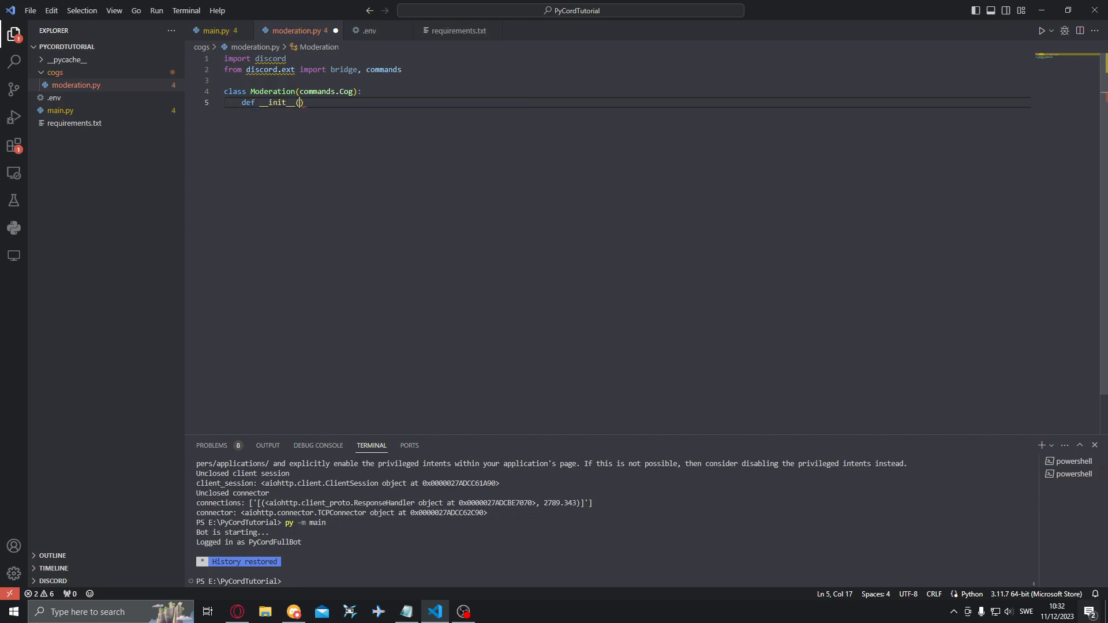
text(self, bot)
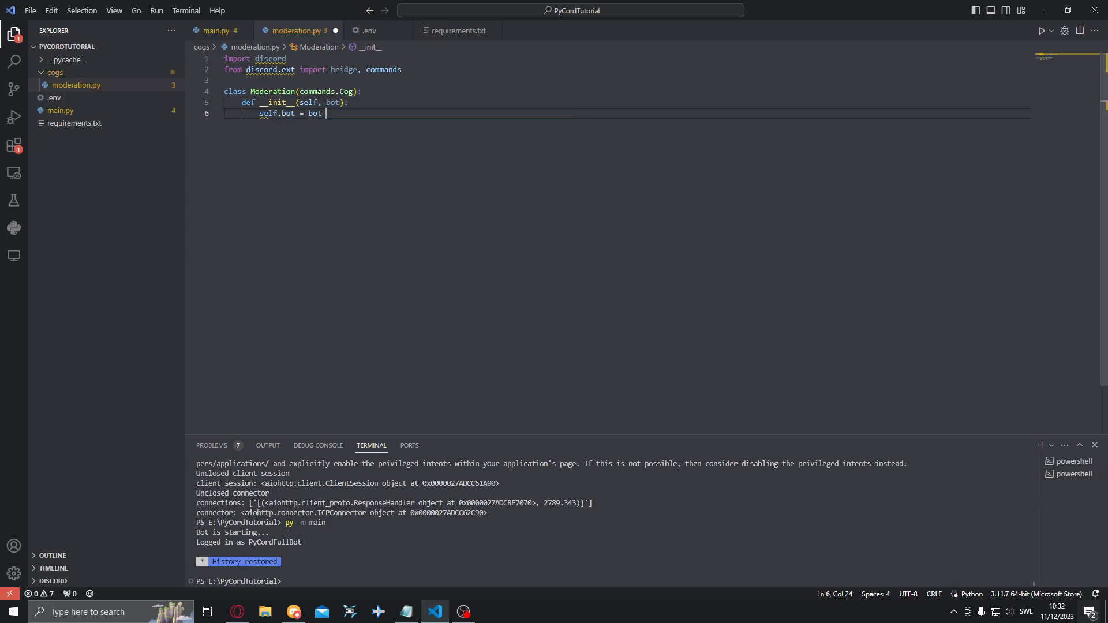
key(Enter)
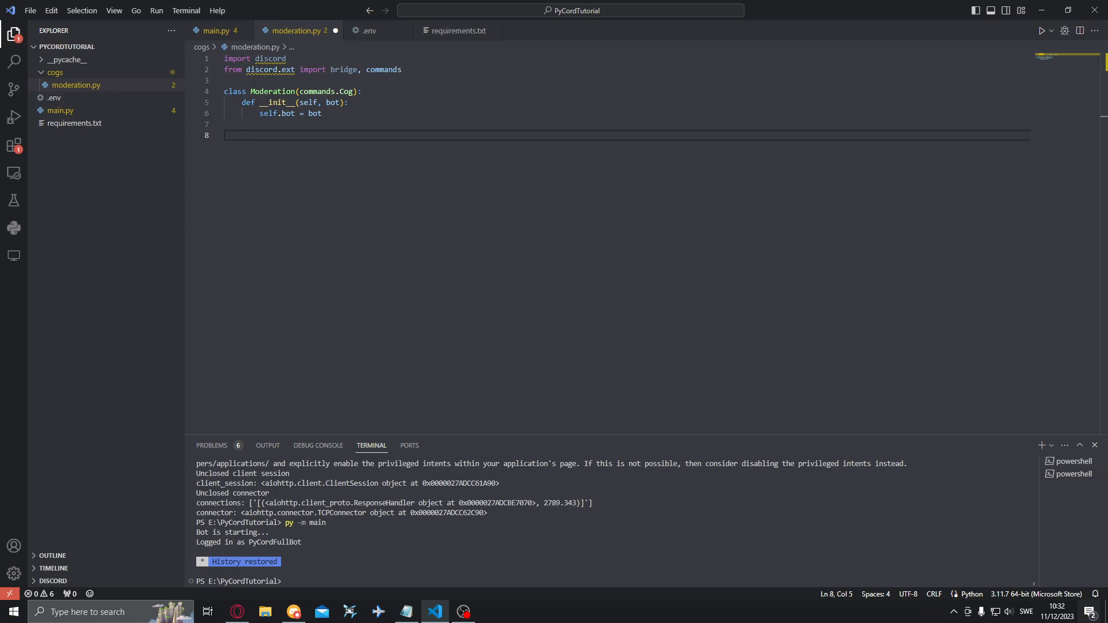
text(@bei)
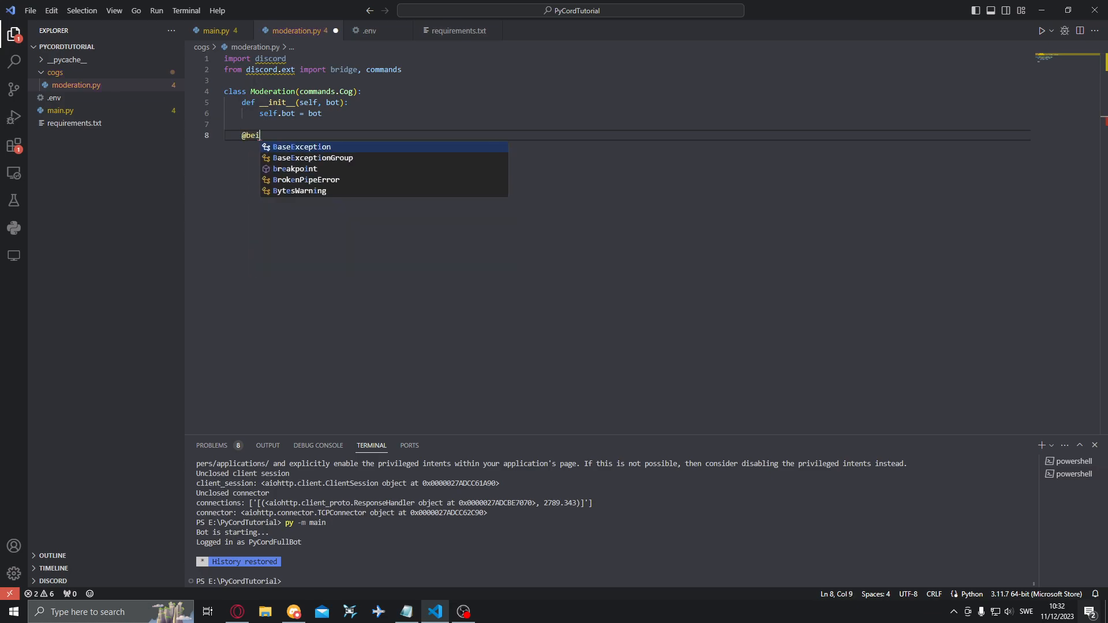
text(ridge.b)
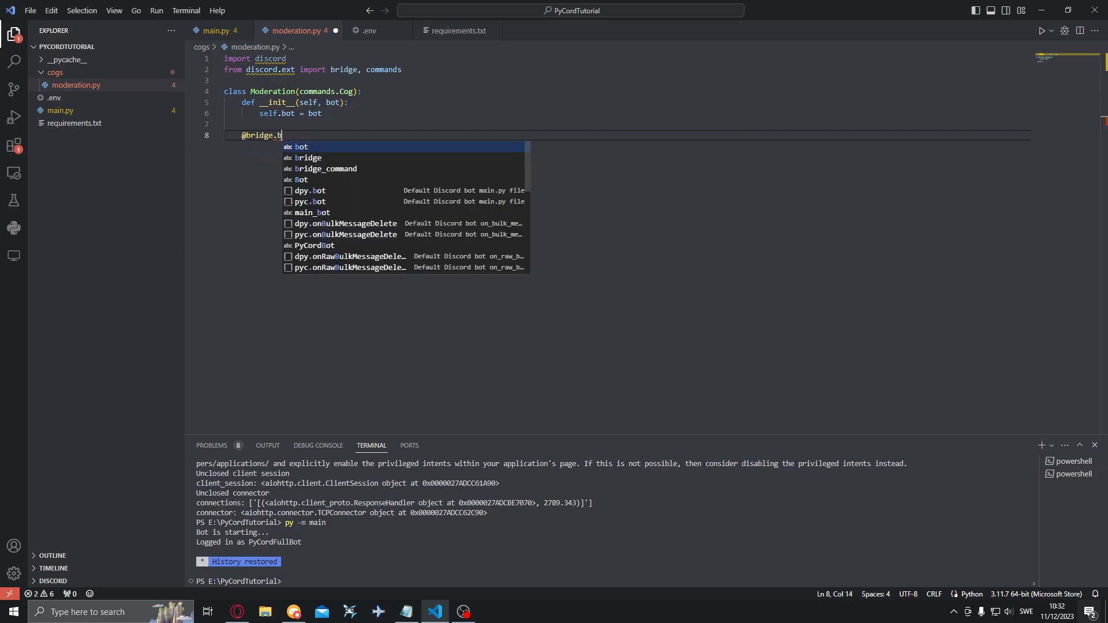
text(ridge_comm)
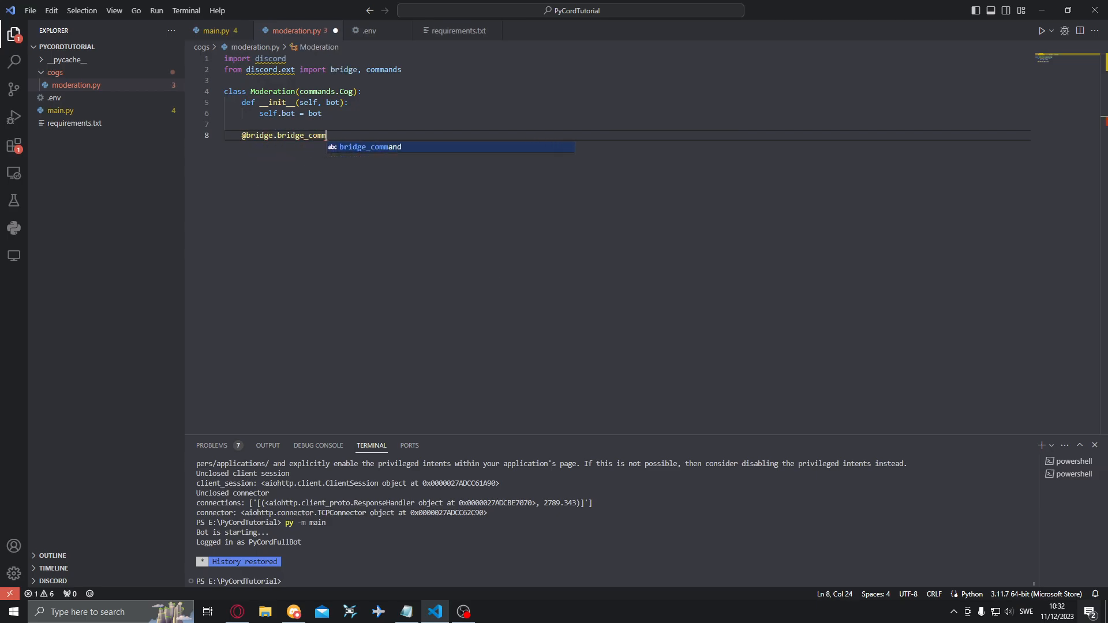
key(Tab)
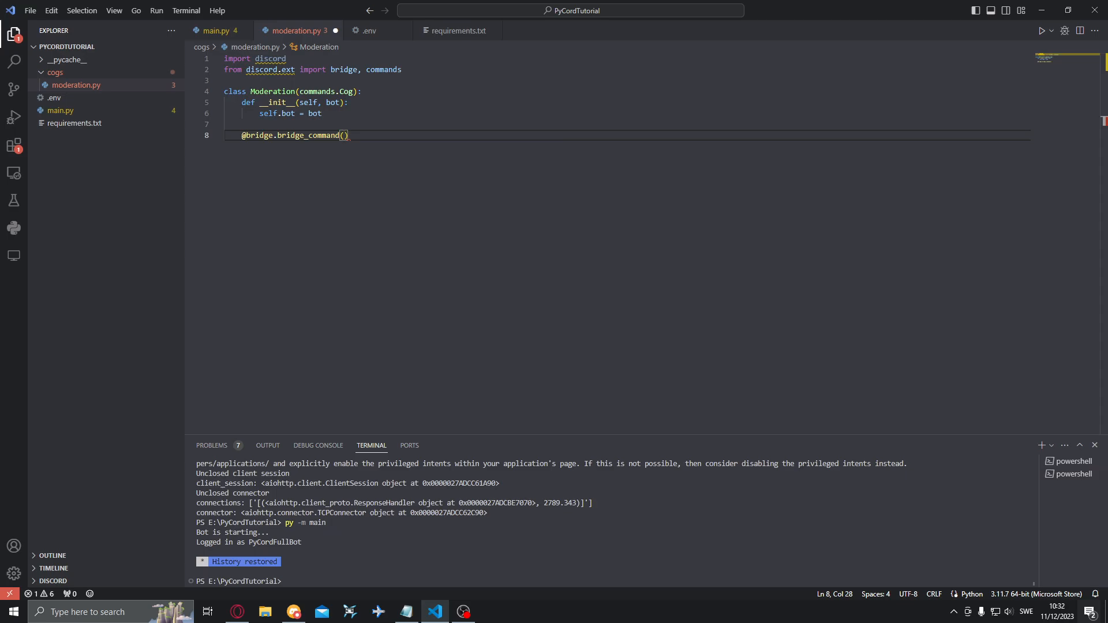
text(description="Kick a m)
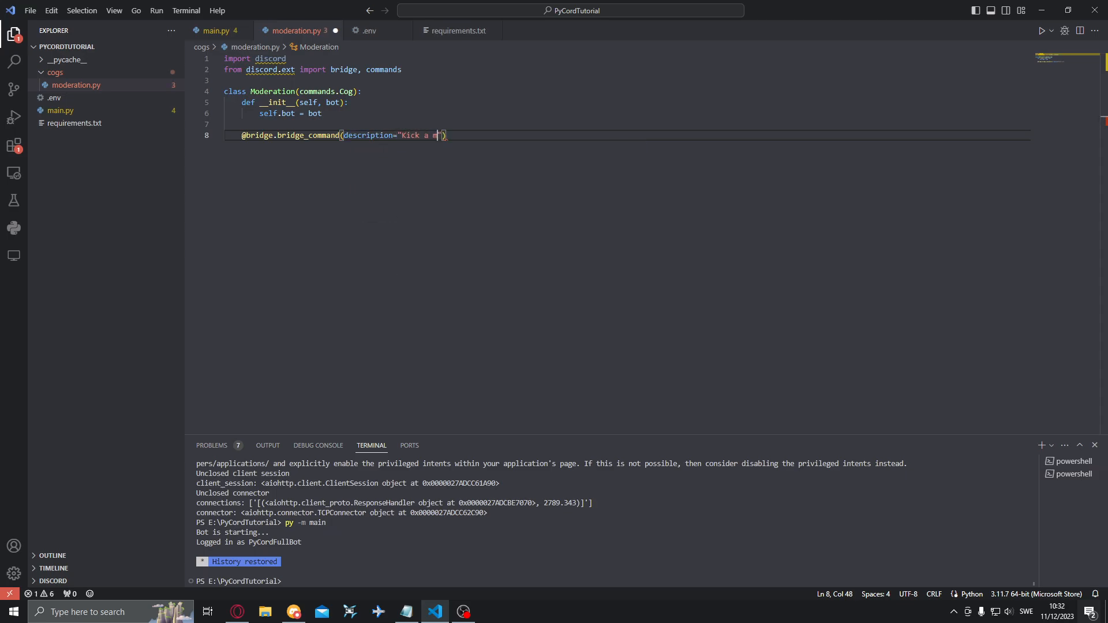
text(ember"))
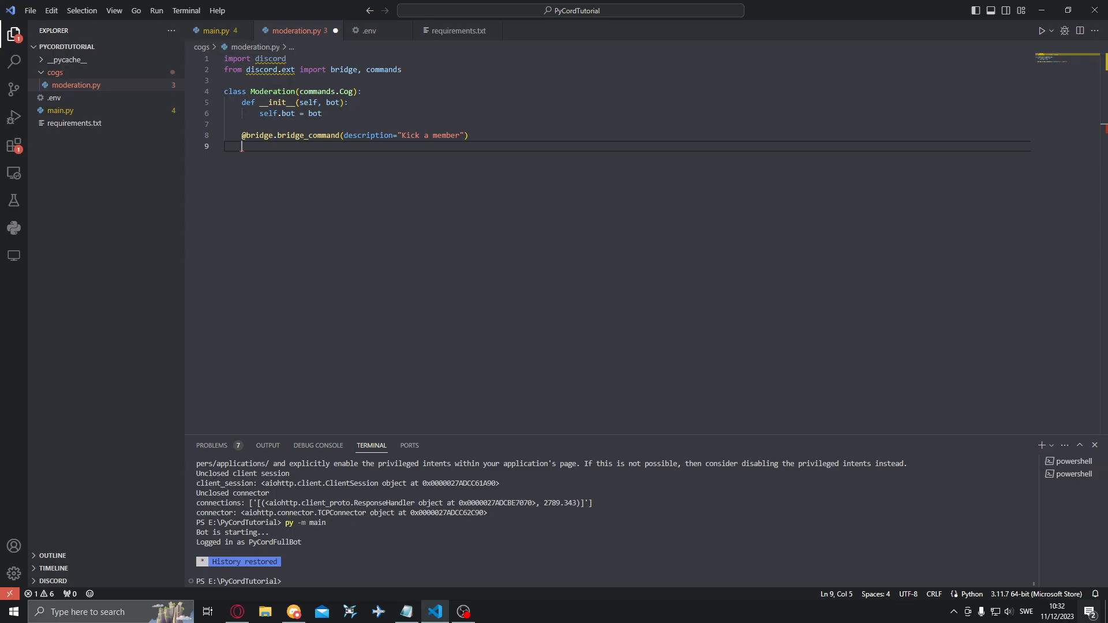
text(@bridge.)
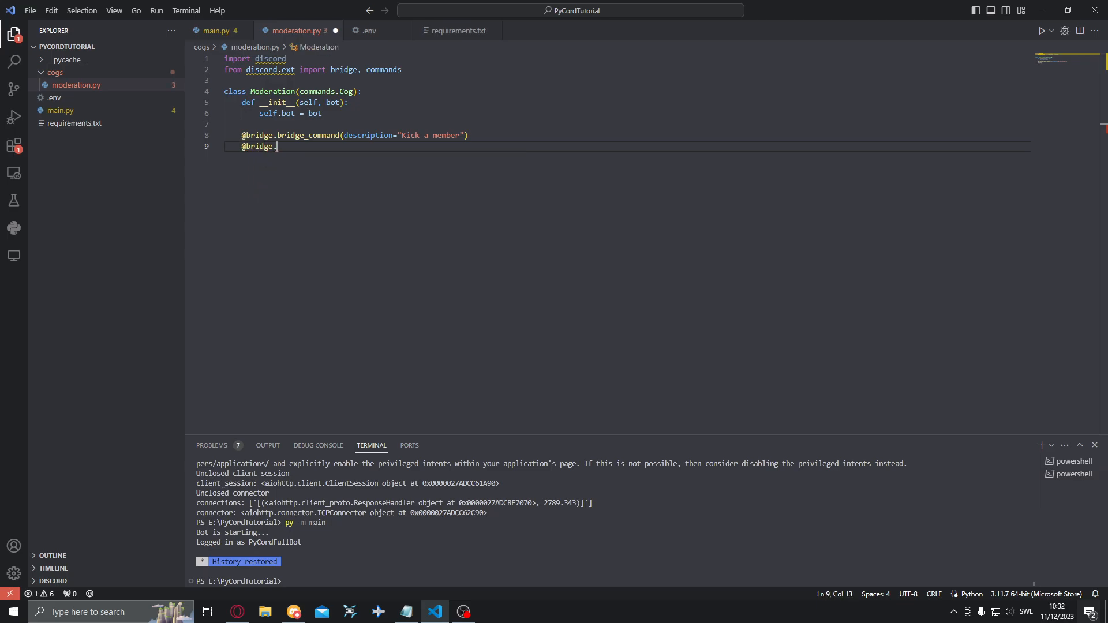
text(has_permissions(kick_))
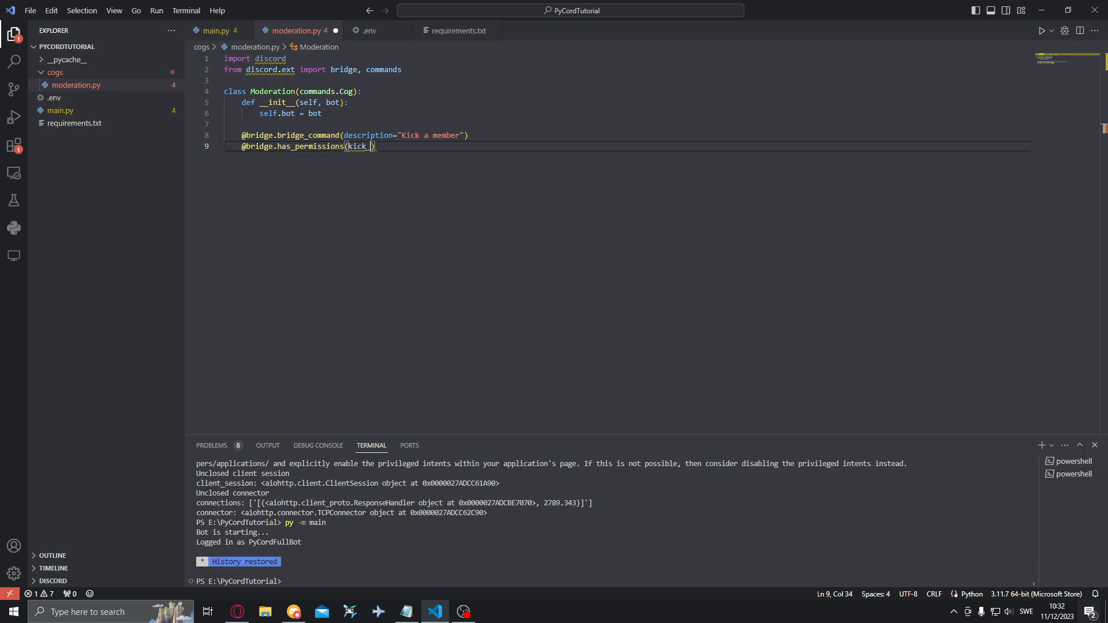
text(_members=True)
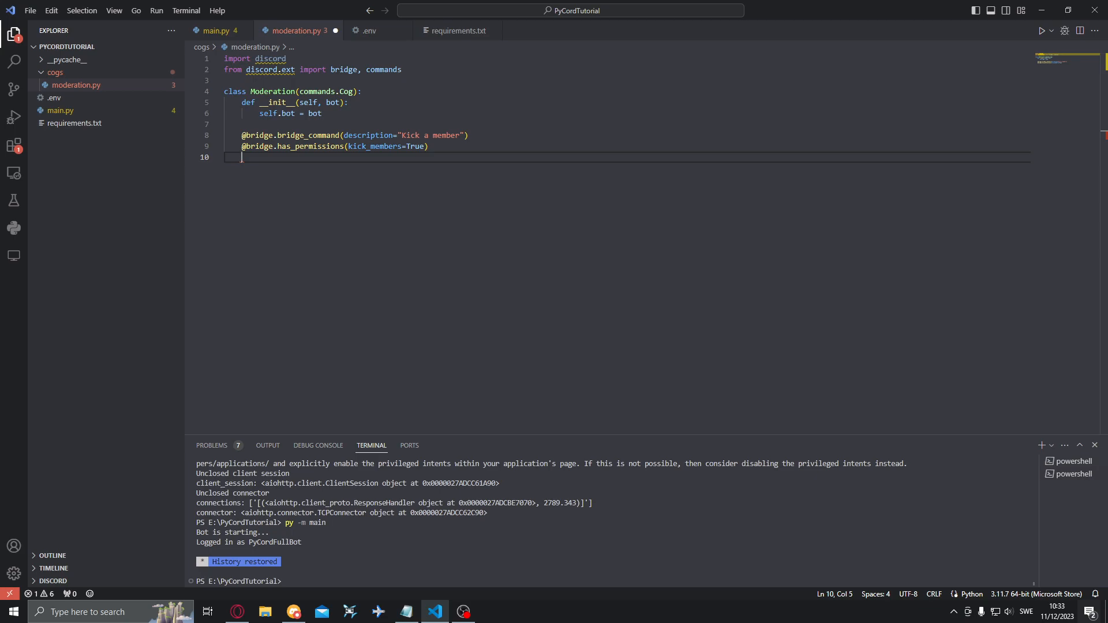
Step: Start async def kick taking ctx and a member typed discord.Member
text(async def kick(self, ))
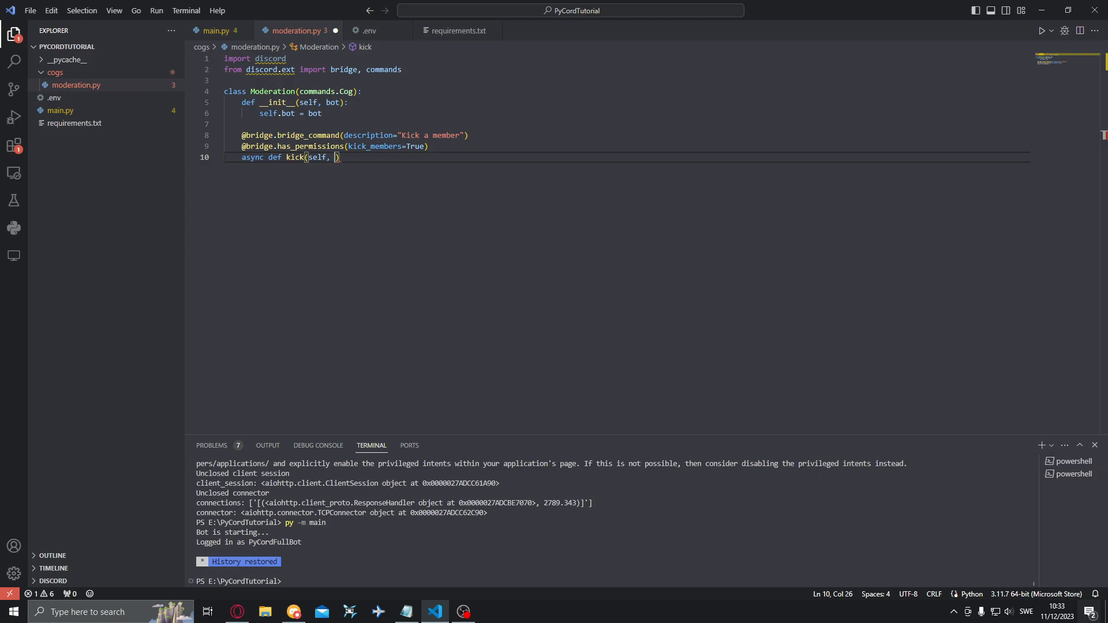
text(ctx,)
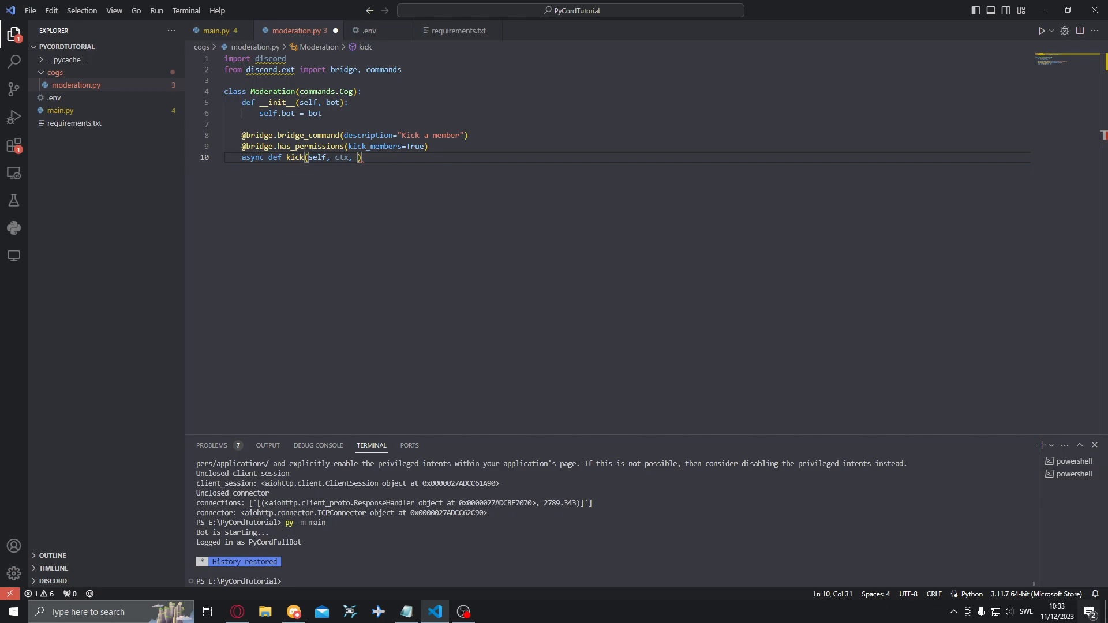
text(member:)
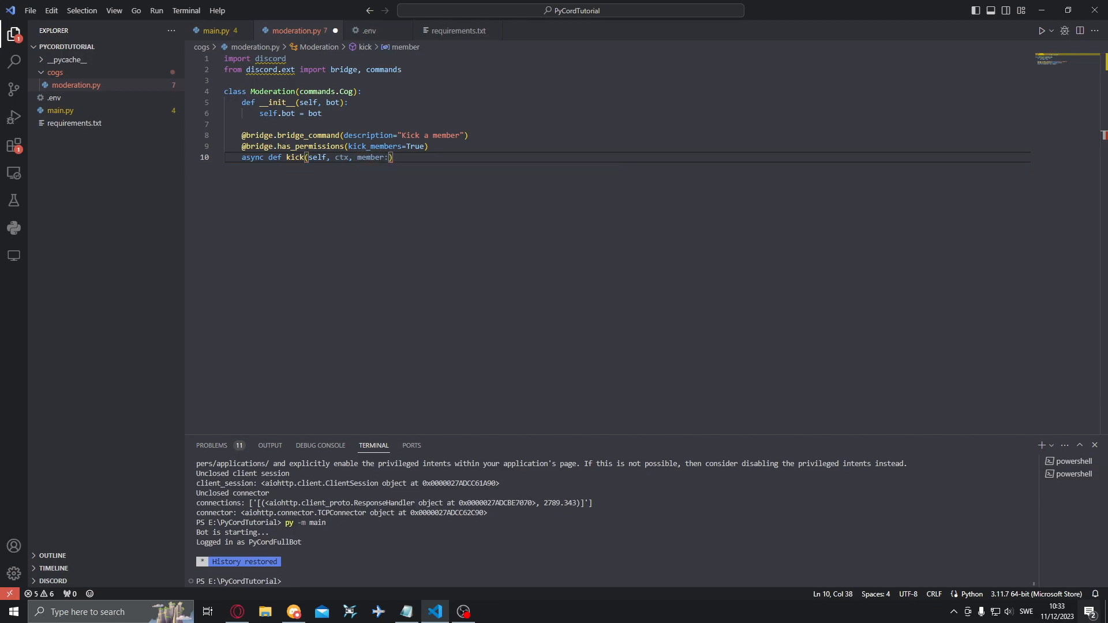
text(discord.Member, reason=)
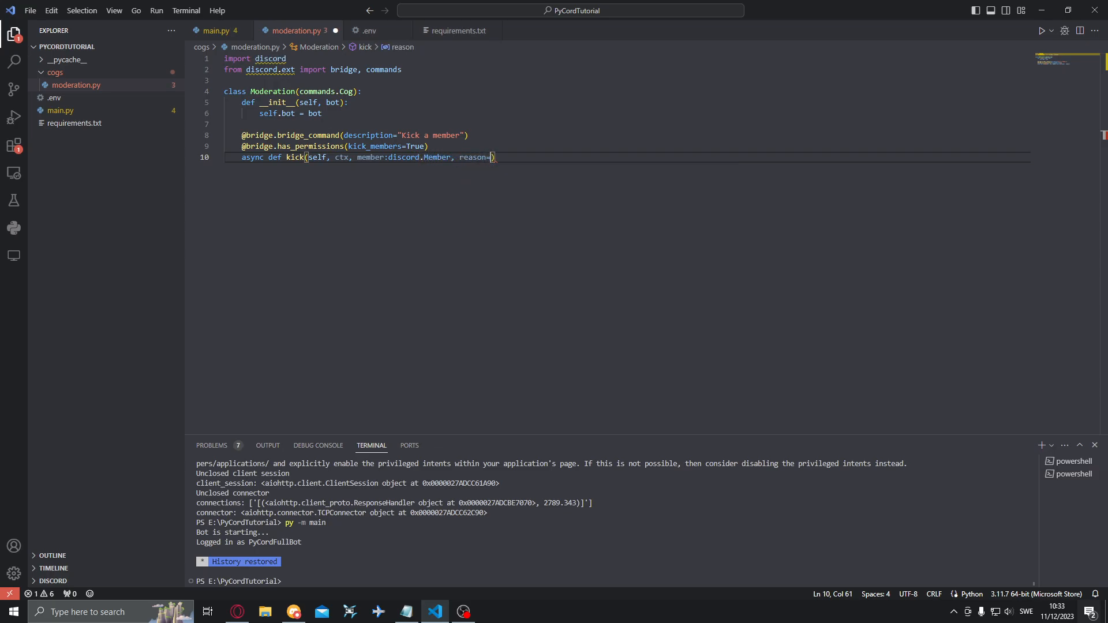
key(Backspace)
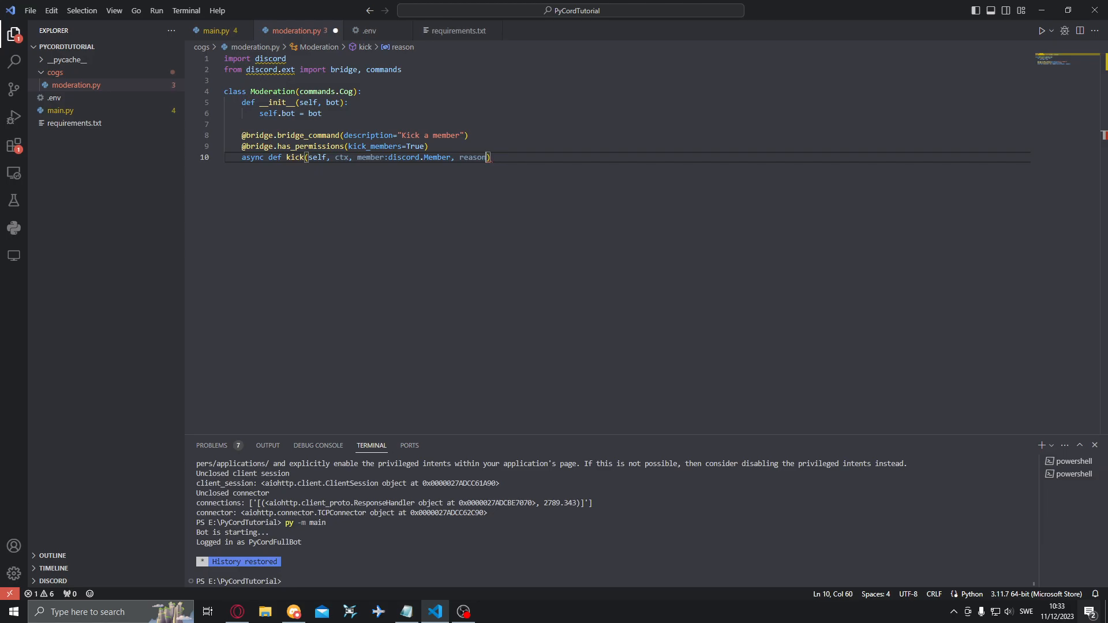
Step: Give reason a str type defaulting to "No reason provided" and close the signature
text(:str=")
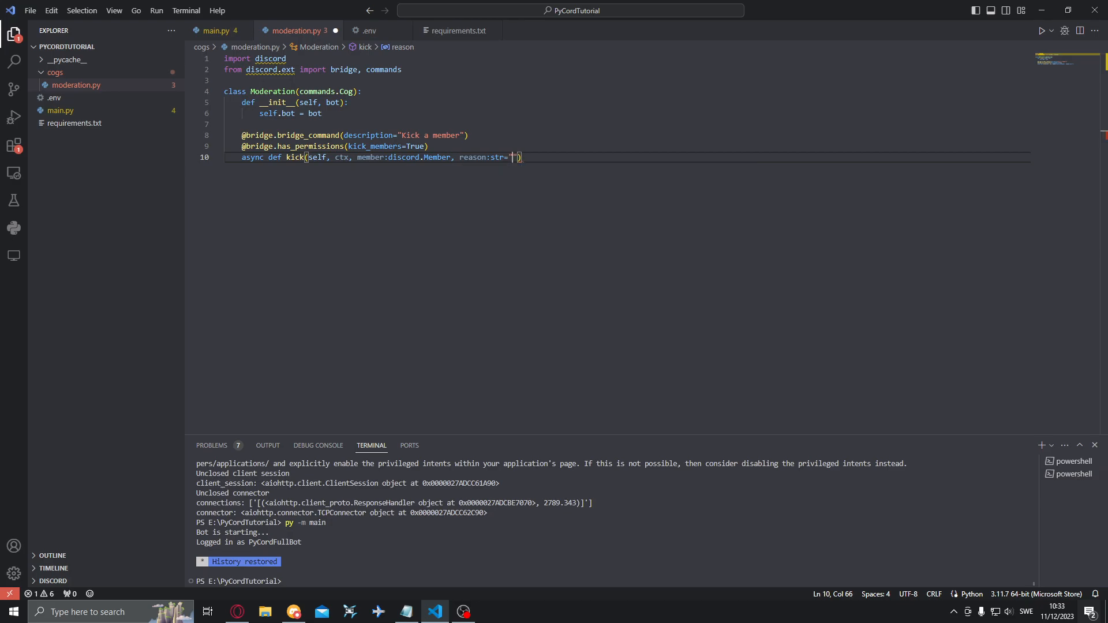
text(No reason)
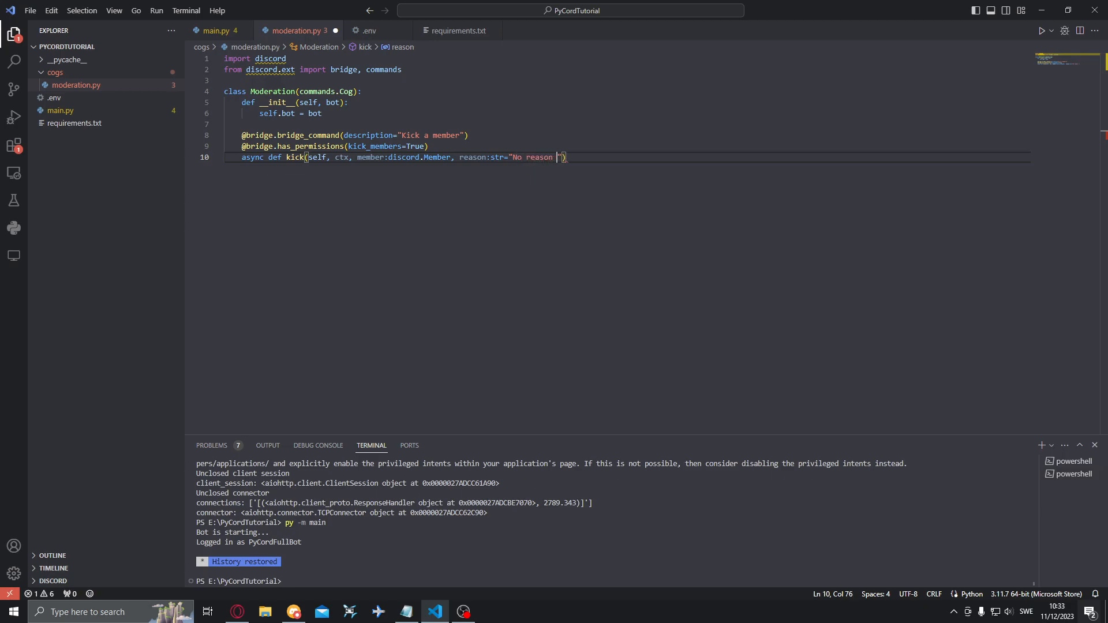
text(provided)
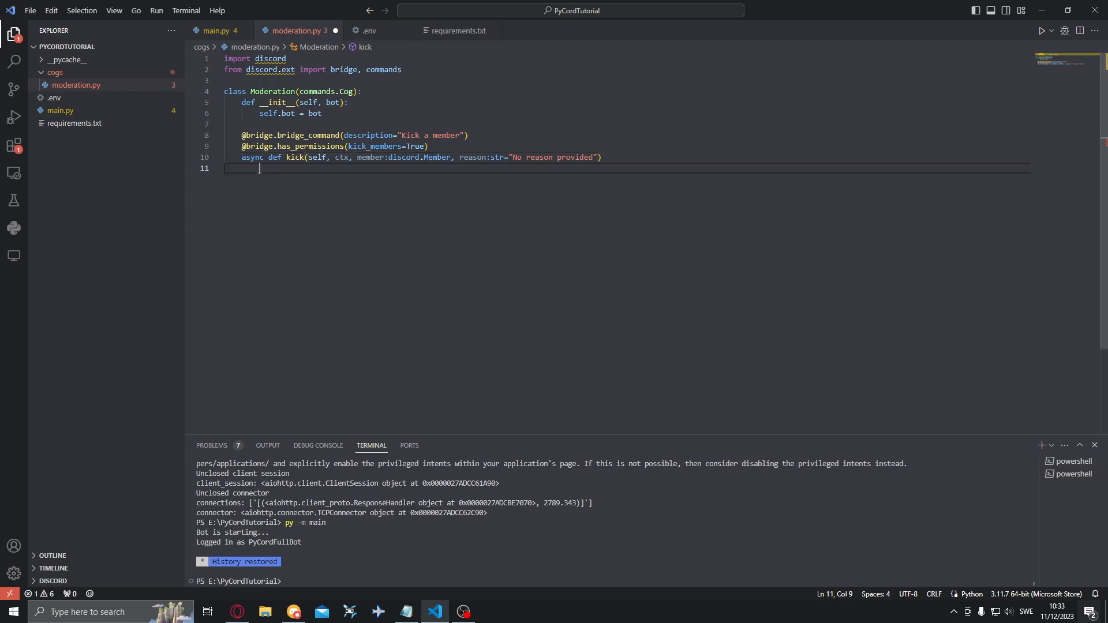
text(:)
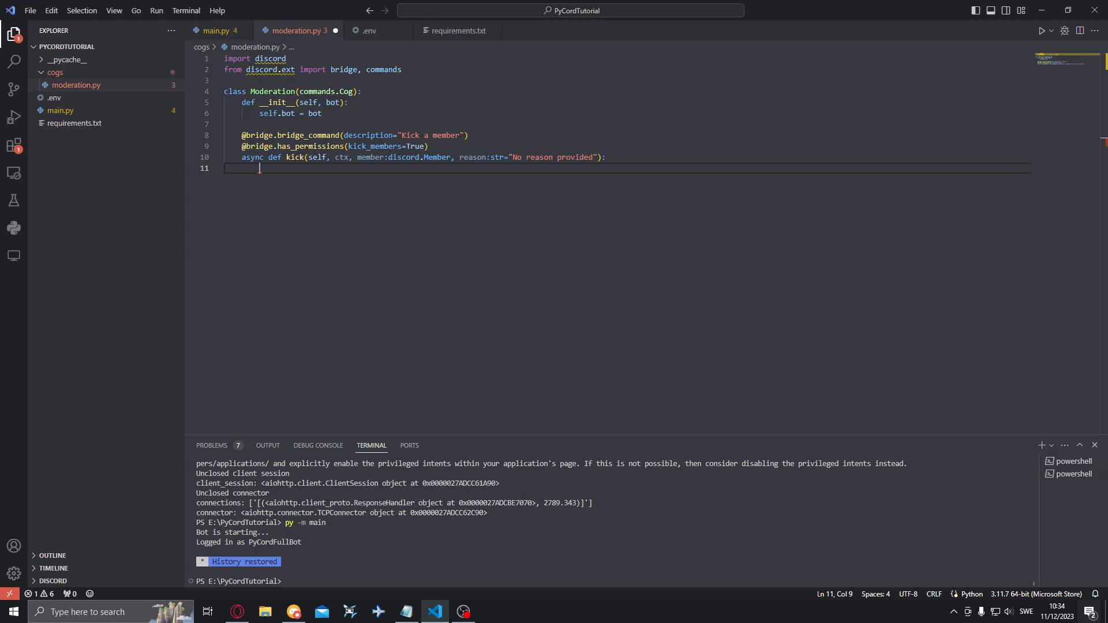
Step: Begin the kick body with await ctx.defer()
text(await ctx)
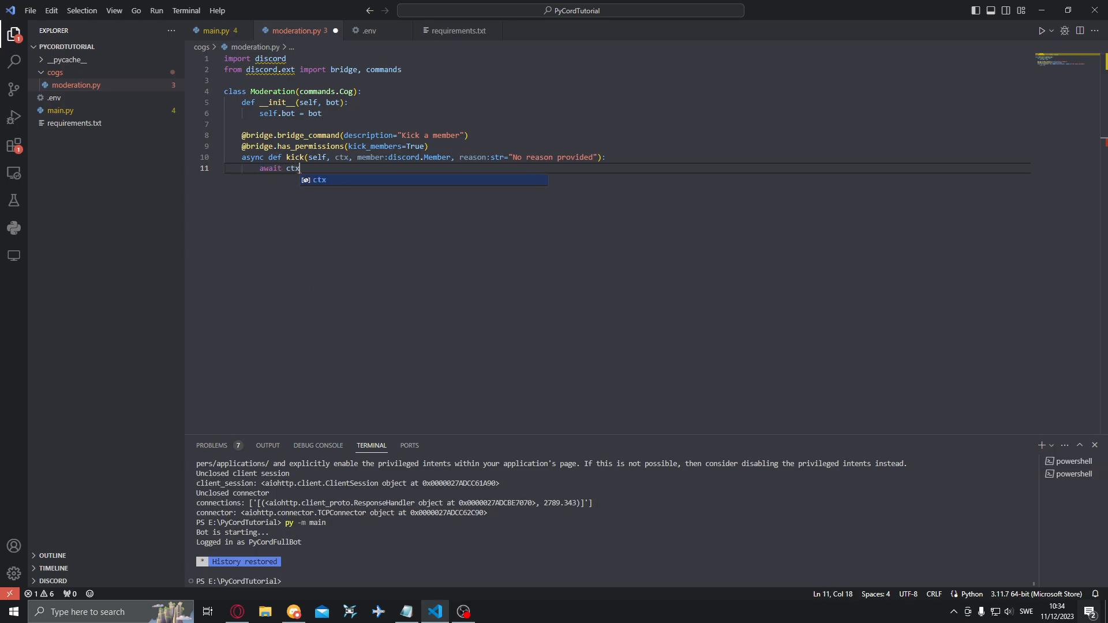
text(.defer())
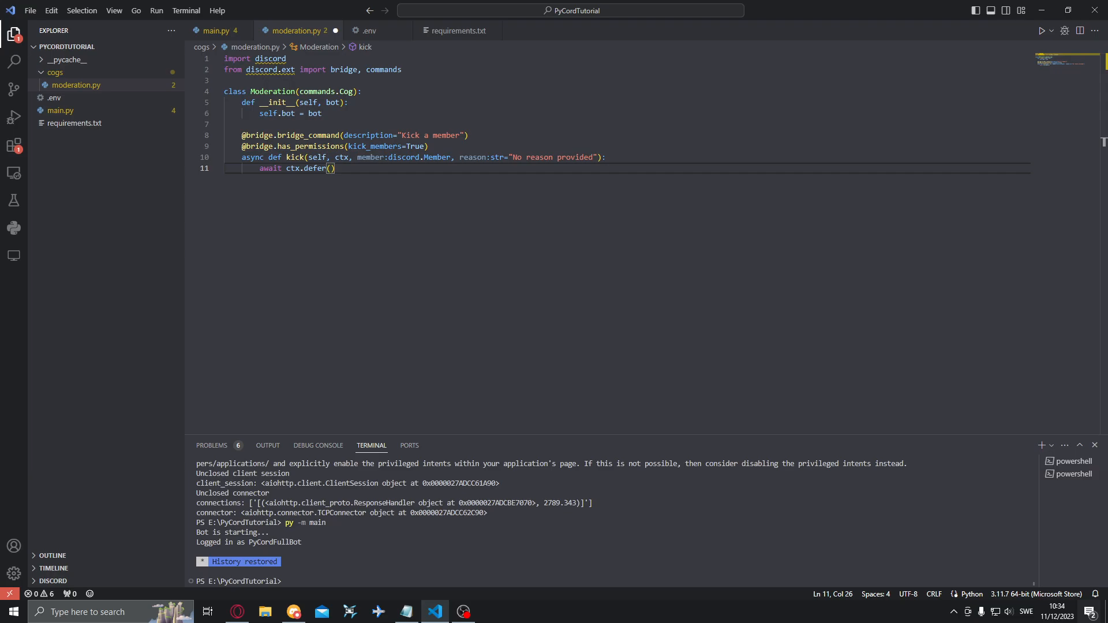
key(Enter)
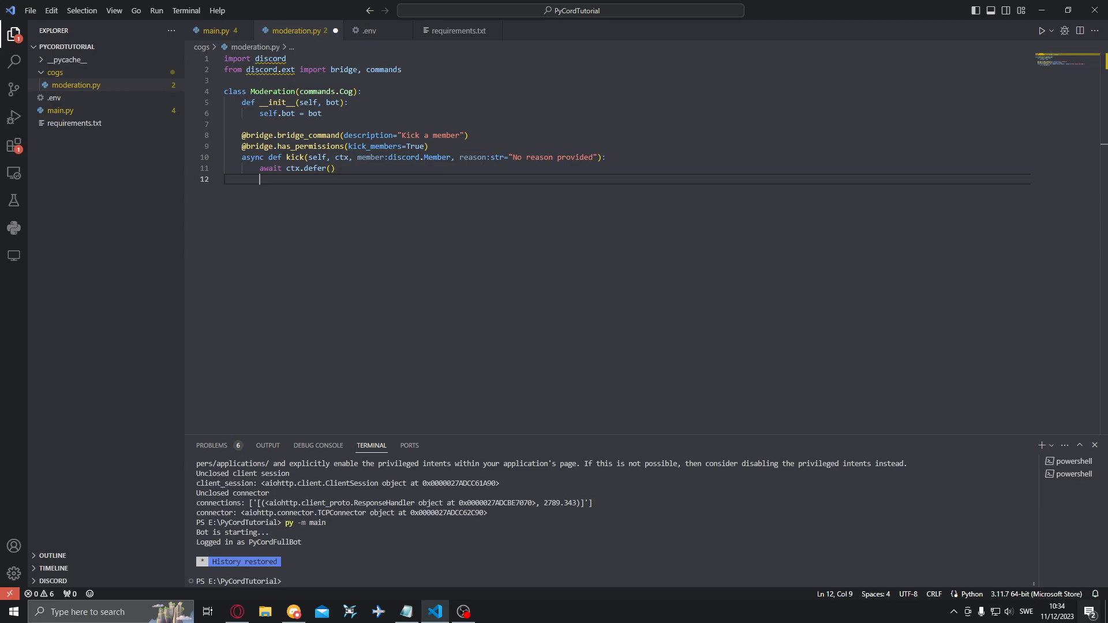
Step: Check if member.guild_permissions.administrator, with a nested if member.bot
text(if)
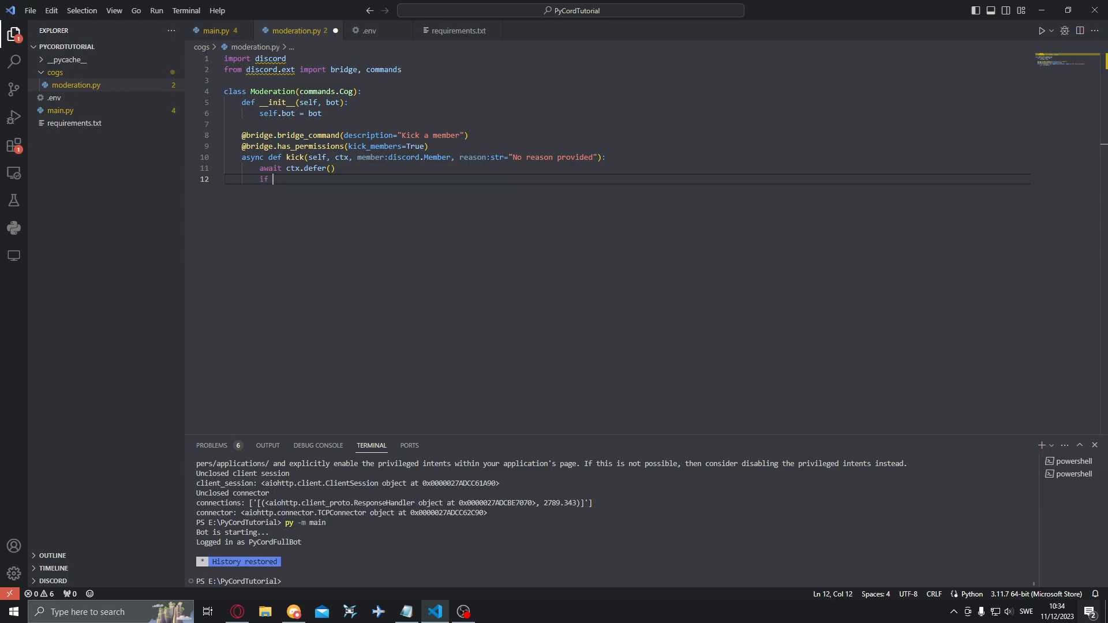
text(member.guild_permiss)
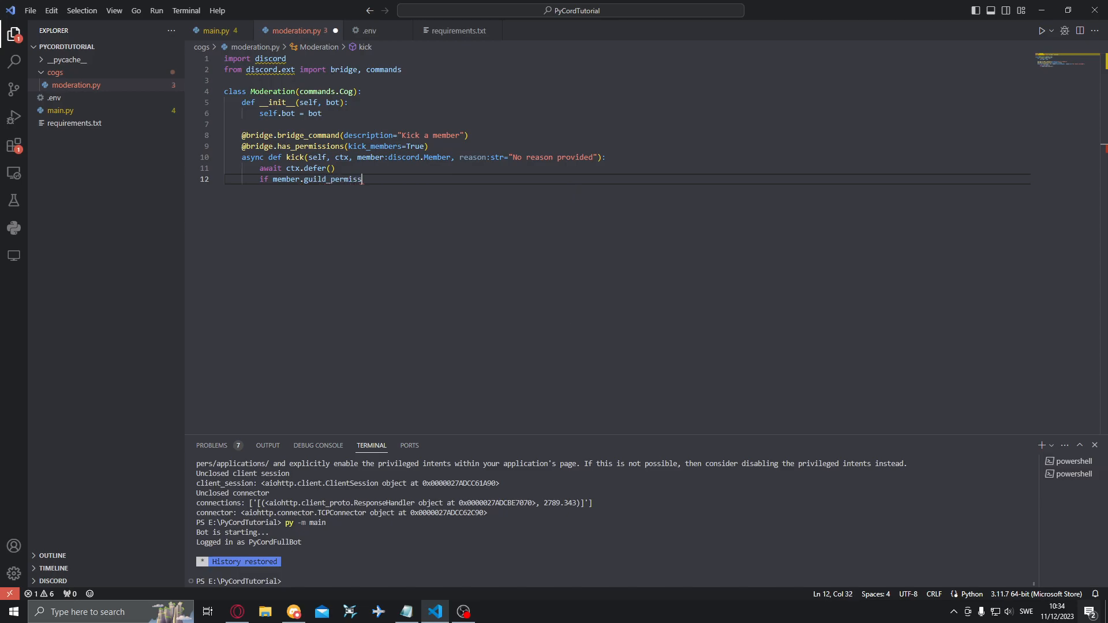
text(ions:)
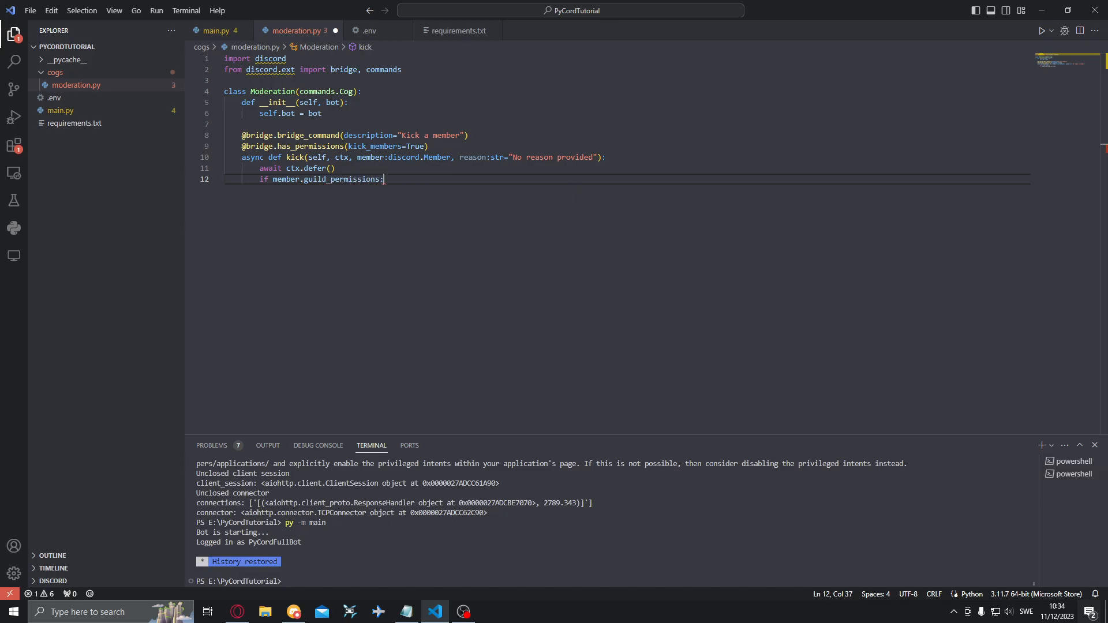
text(administr)
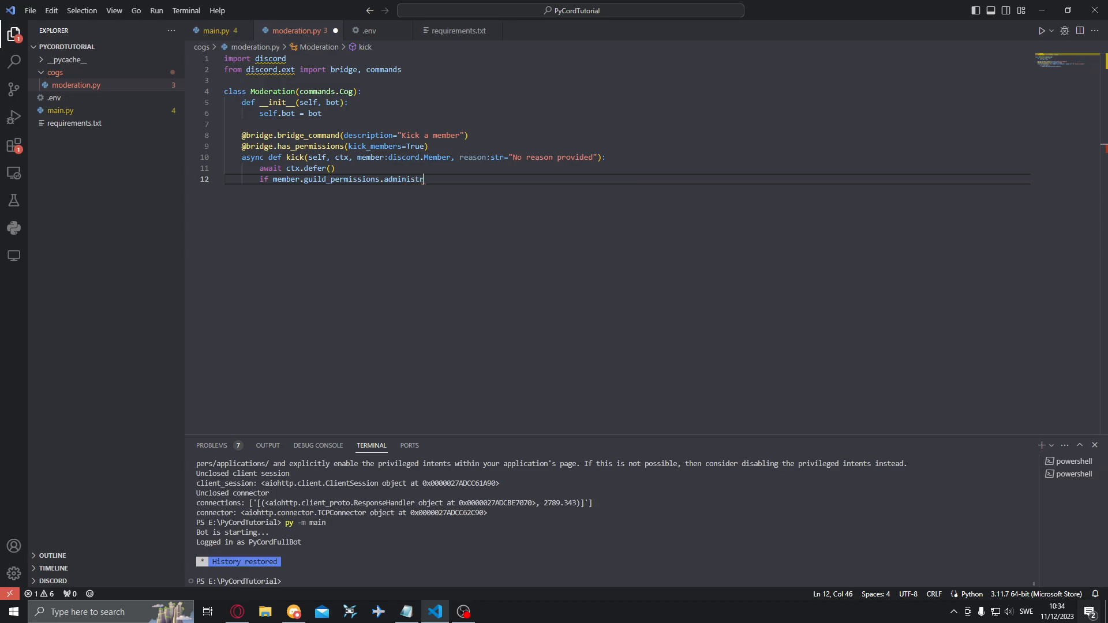
text(ator:)
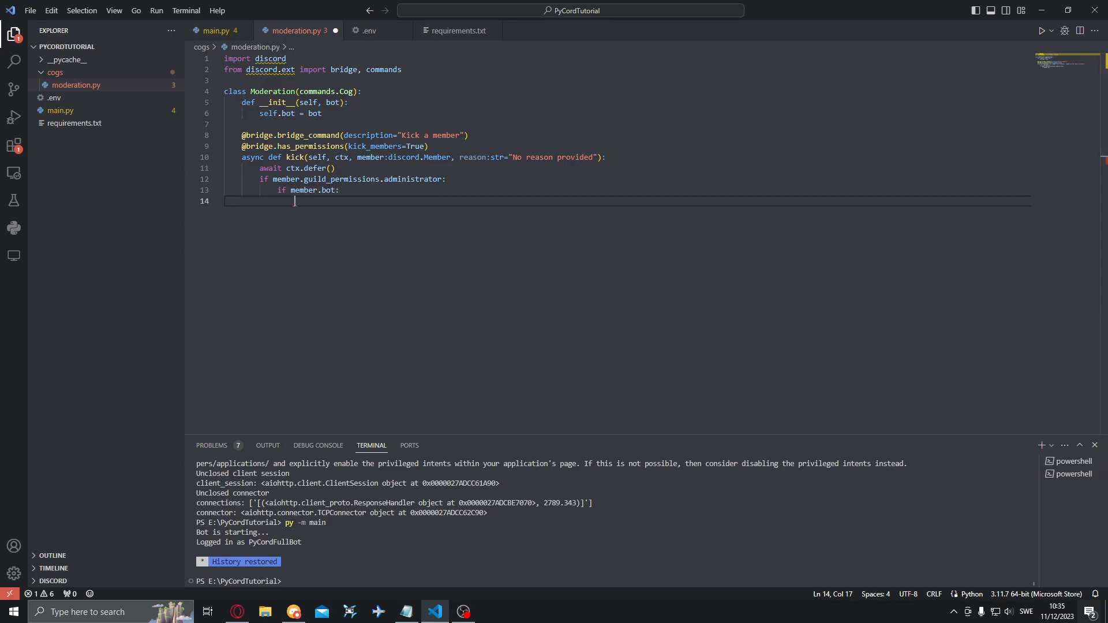
Step: Pass for bots, else return a ctx.respond embed titled "Failure" with a description argument
text(pass)
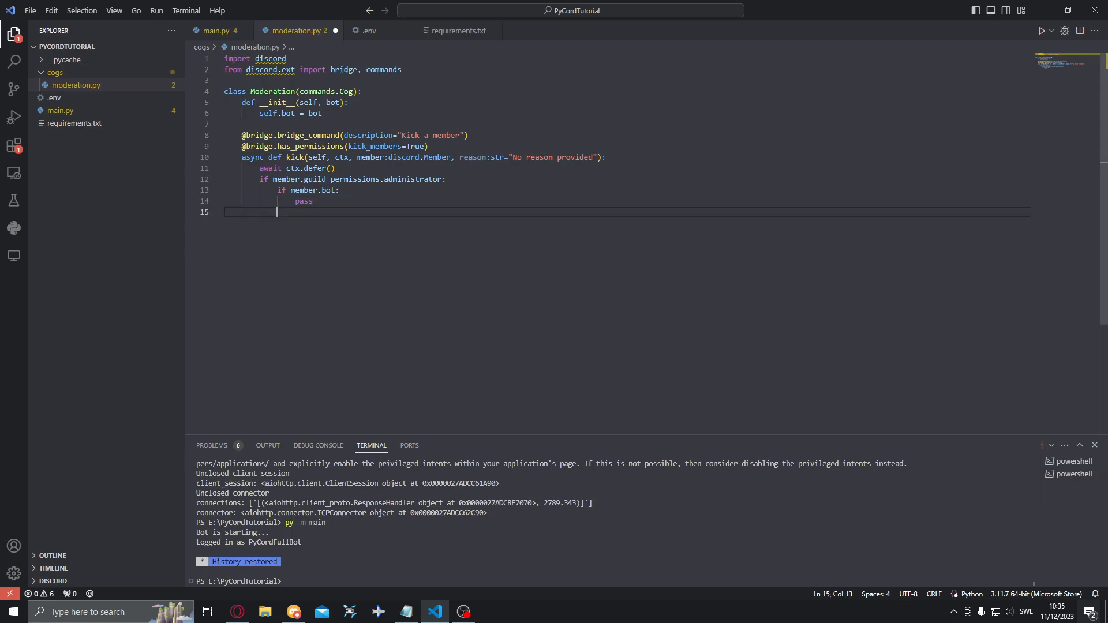
text(else:)
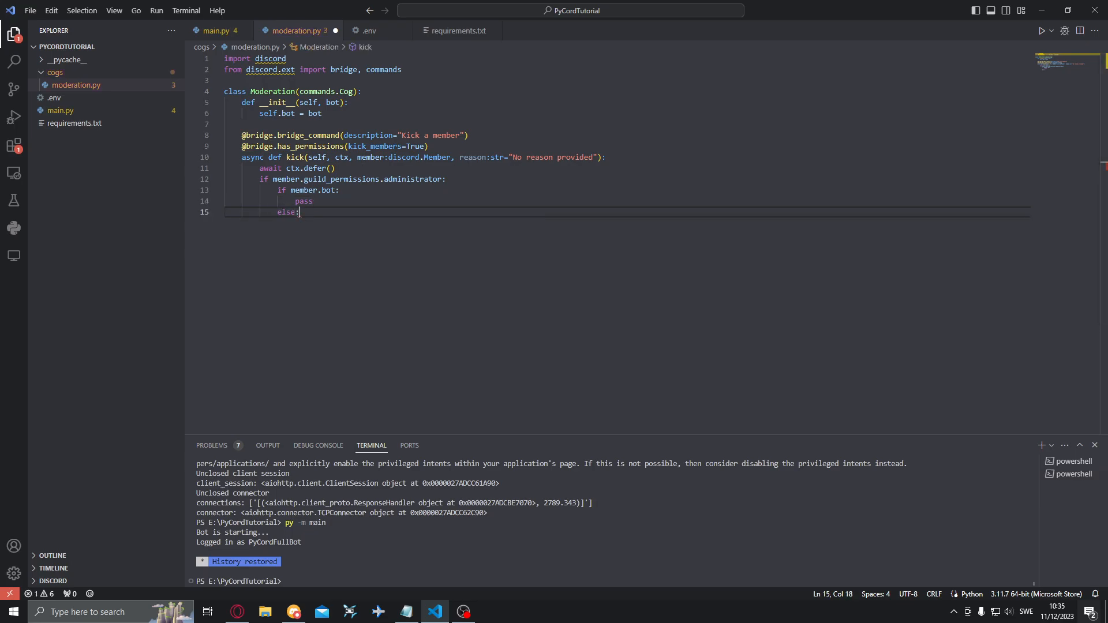
text(return)
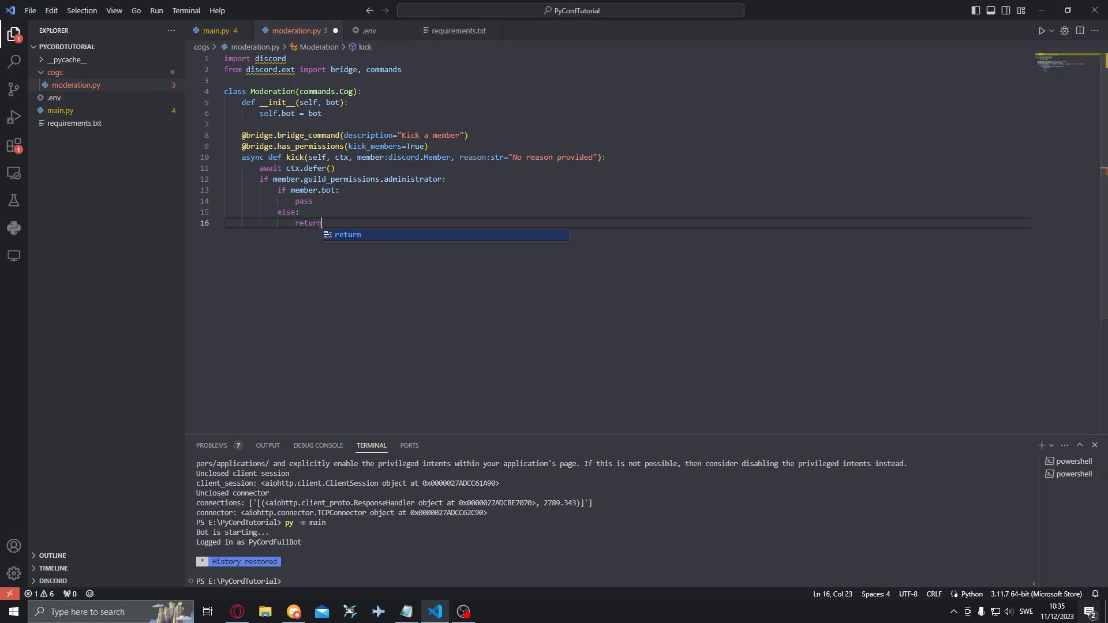
text(await ctx.respond()
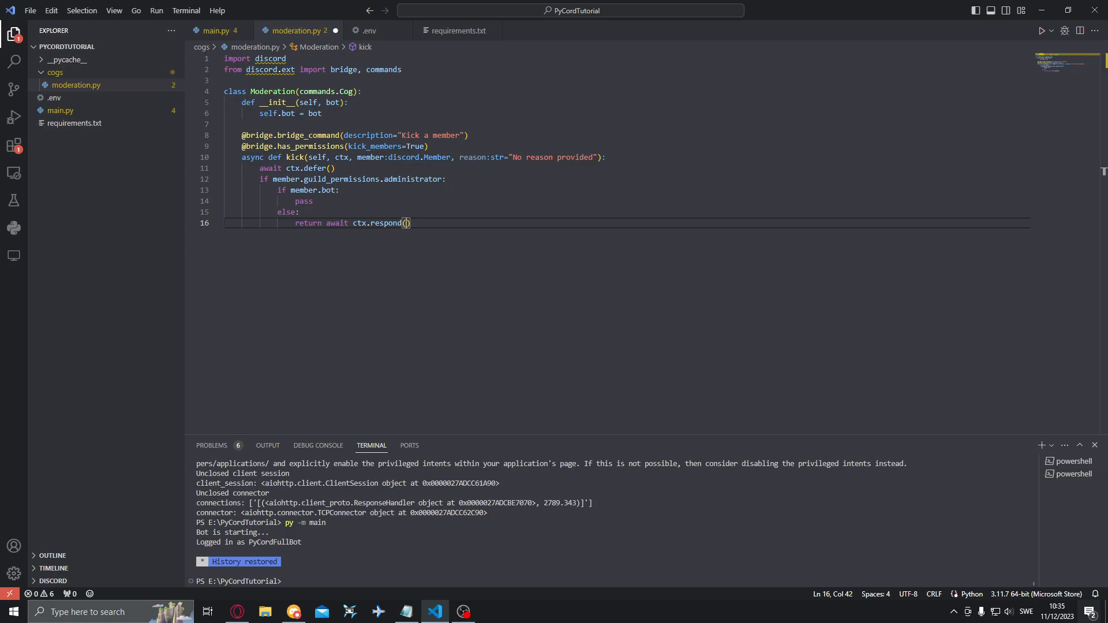
text(embed=discord.Embed(title=")
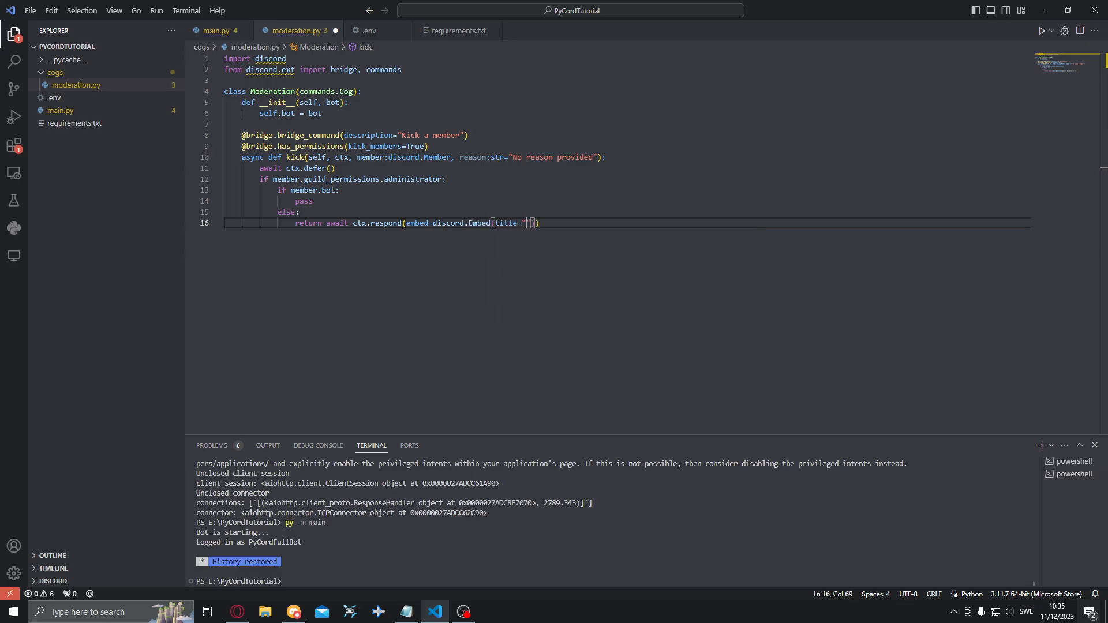
text(Failure)
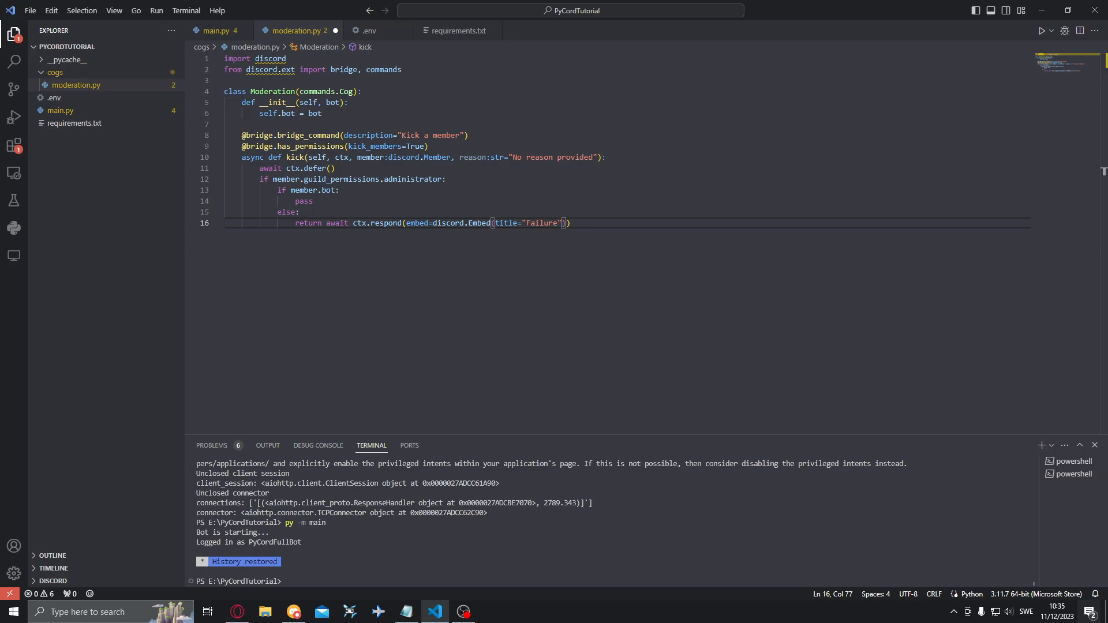
text(, descripi)
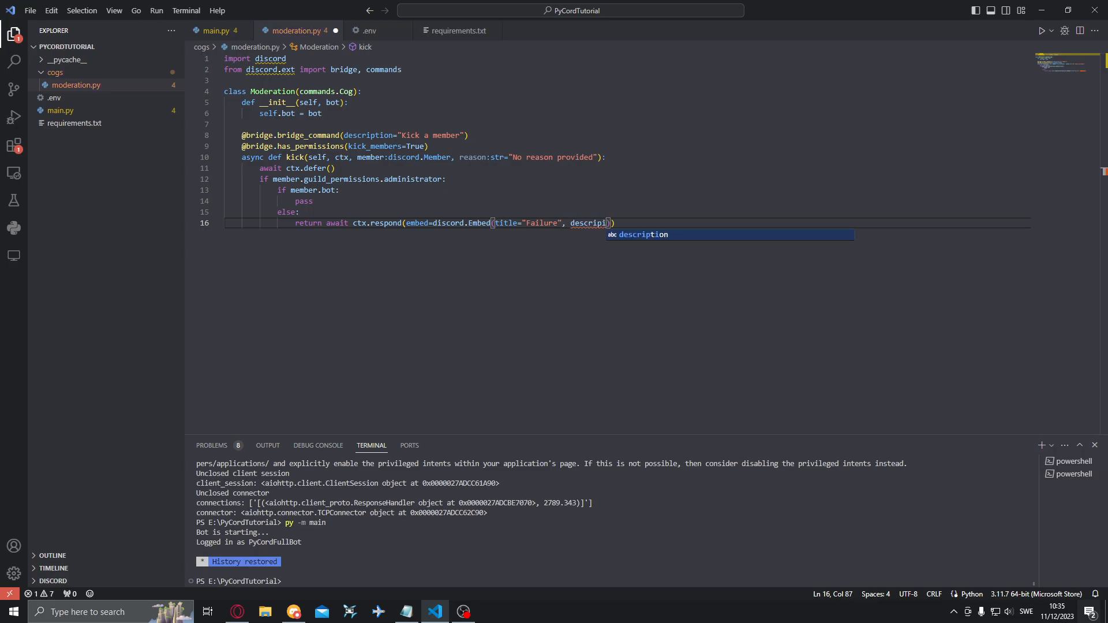
key(Tab)
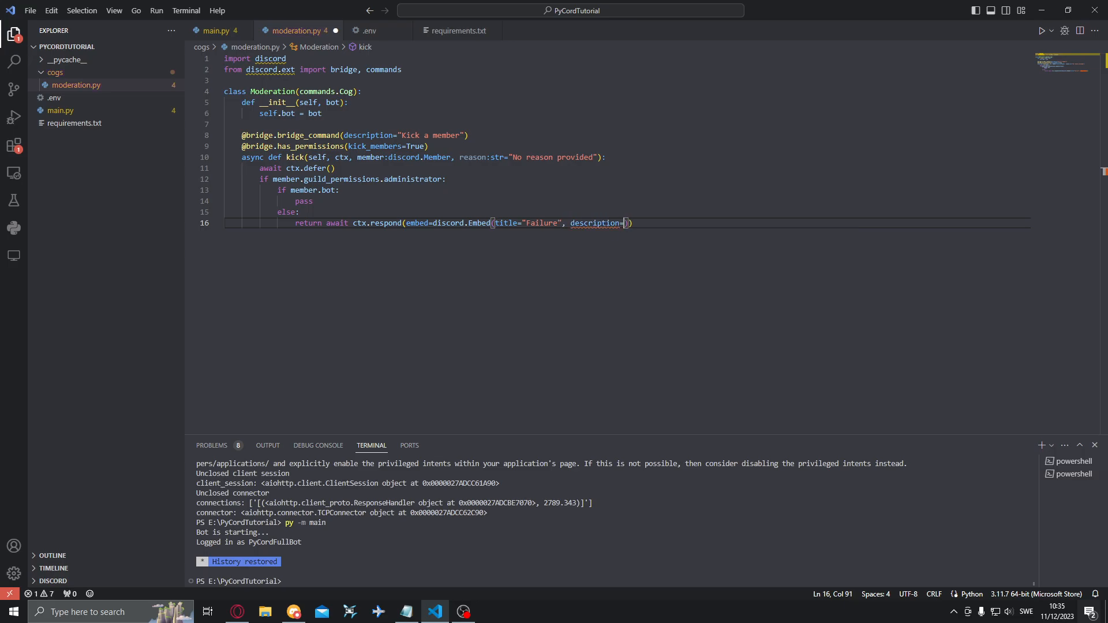
Step: Set the description to "You can't kick another admin" and colour discord.Colour.red()
text(You can't kick")
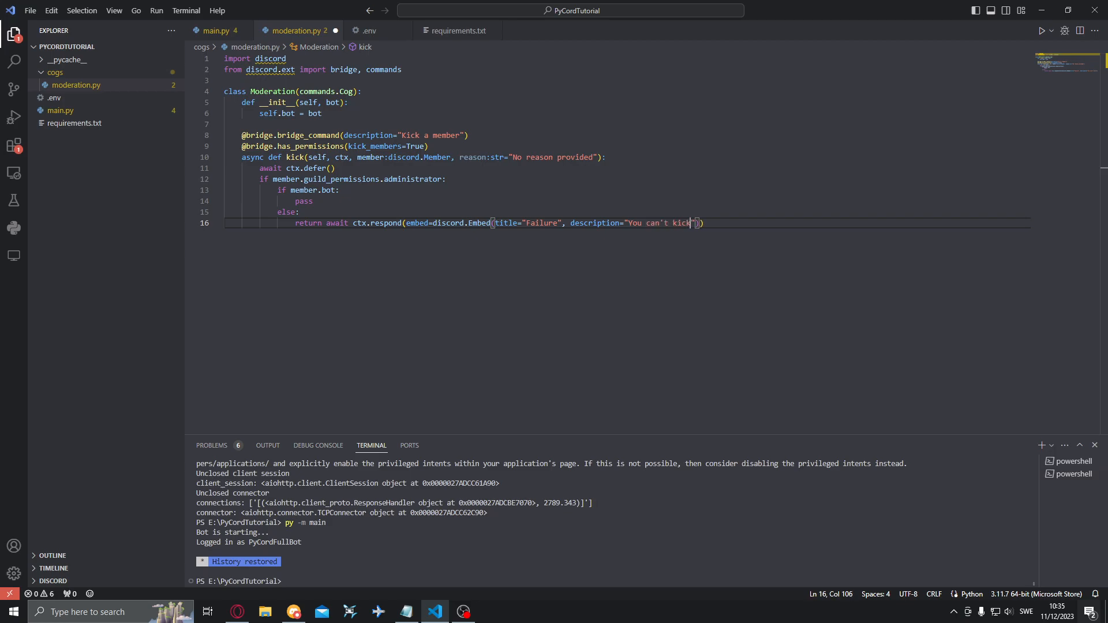
text(another admin)
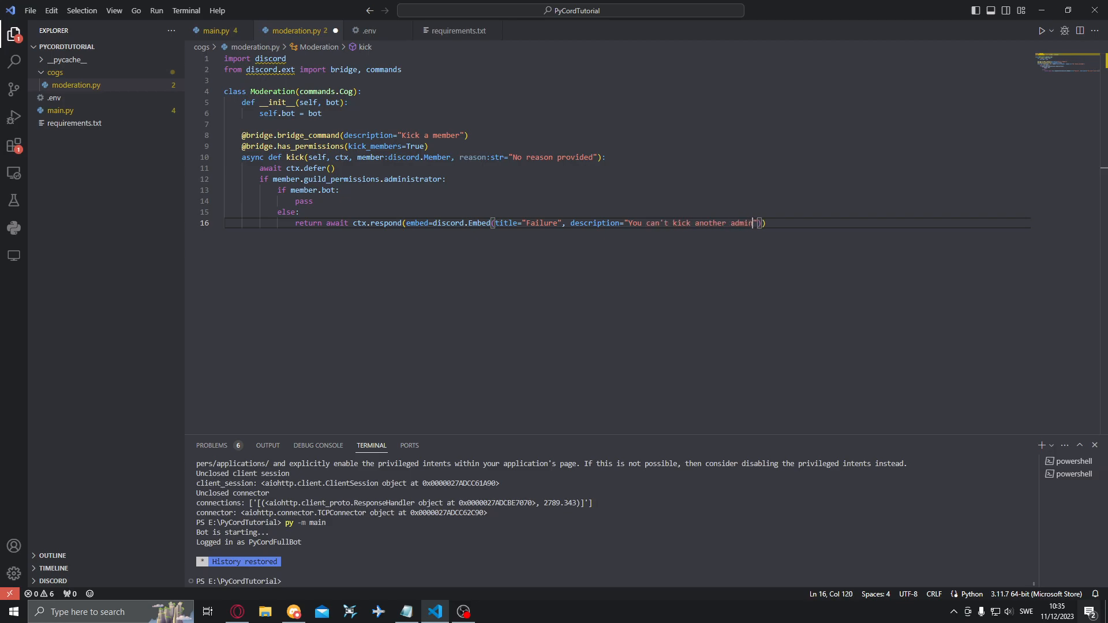
text(", color=)
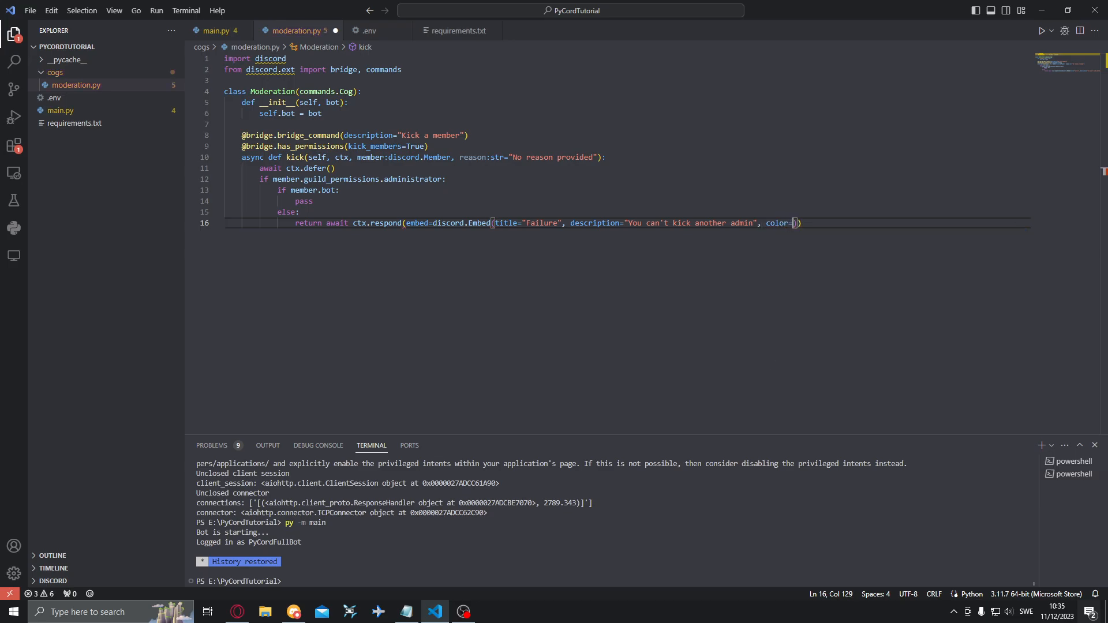
text(discord)
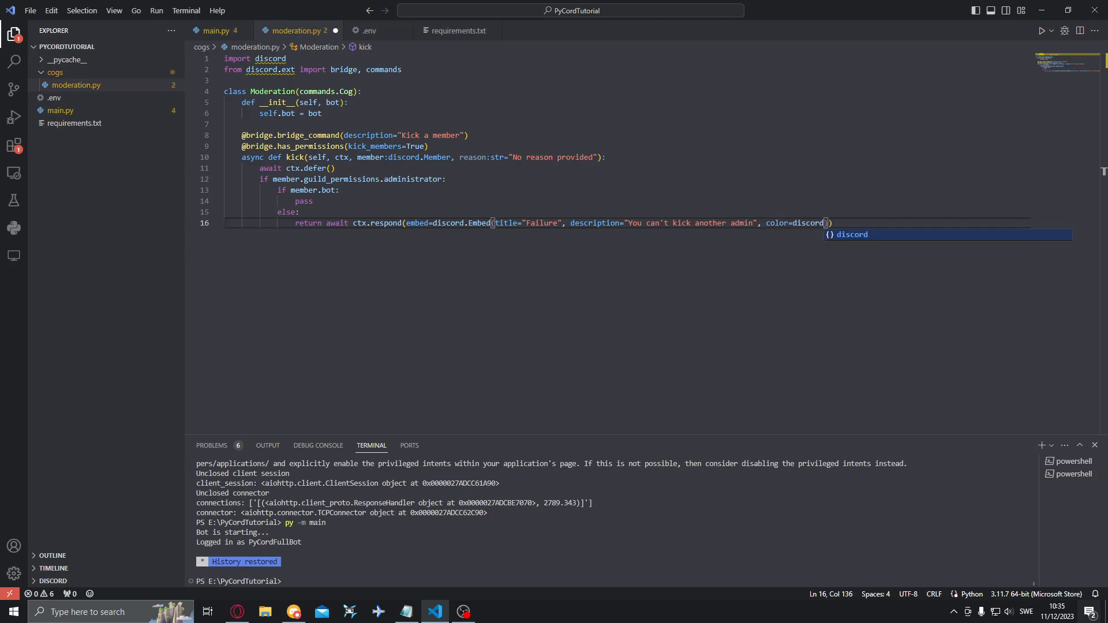
text(.Colour.red()
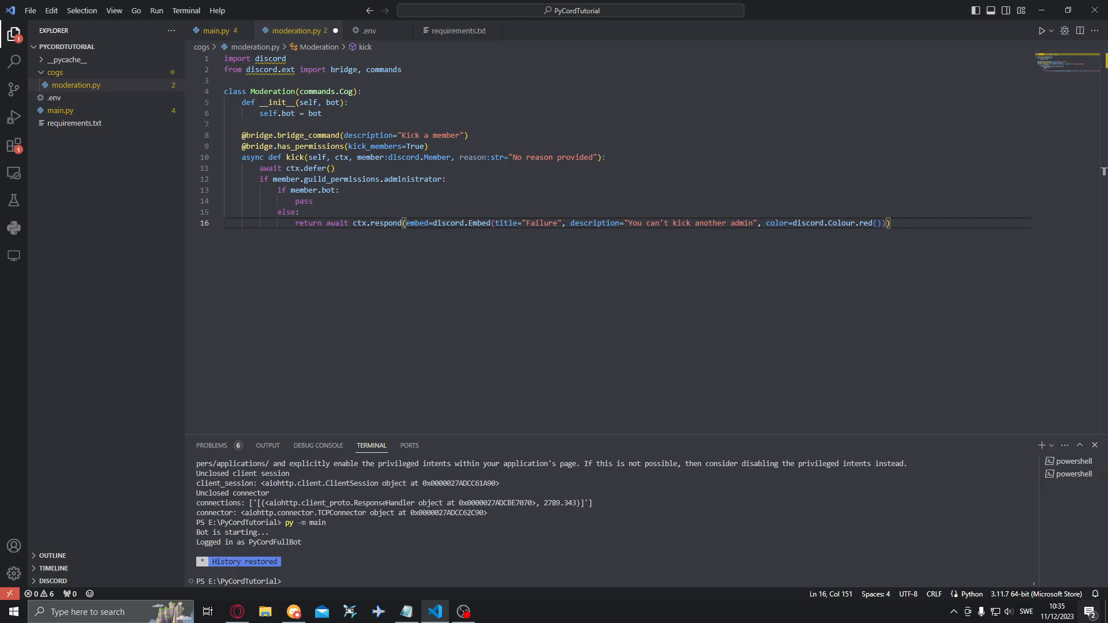
key(enter)
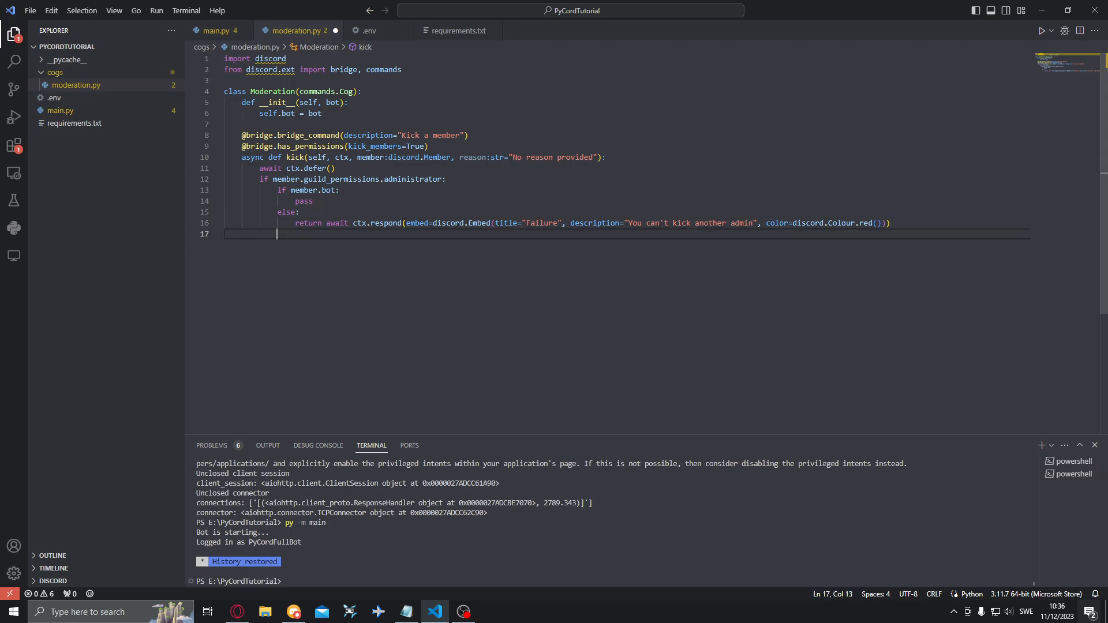
Step: Begin an outer try: block with a nested inner try: beneath the admin check
text(try)
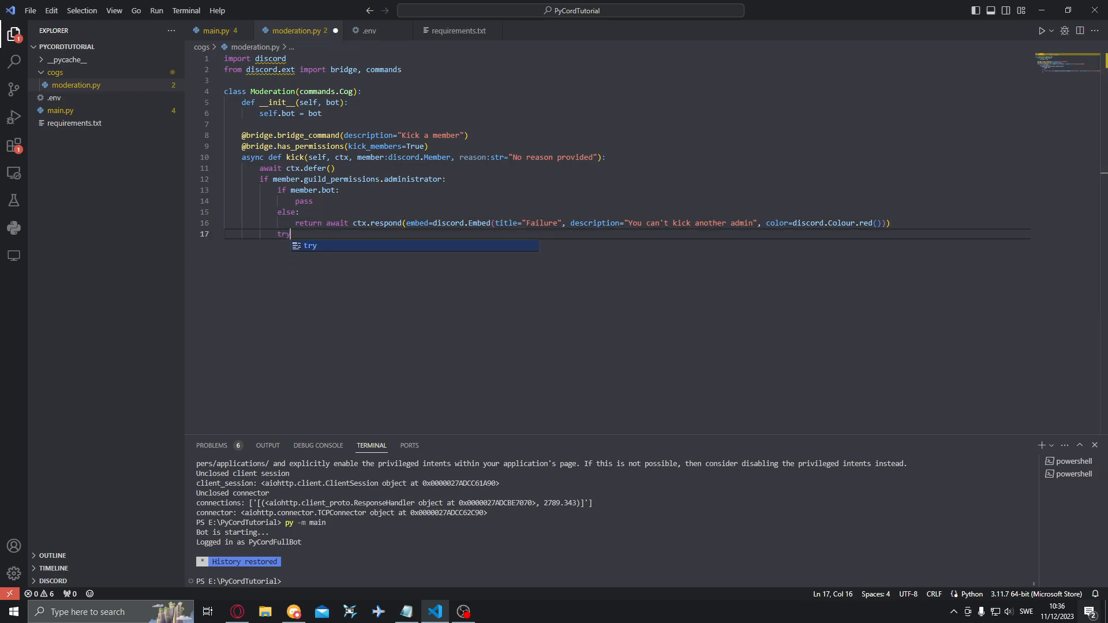
text(:)
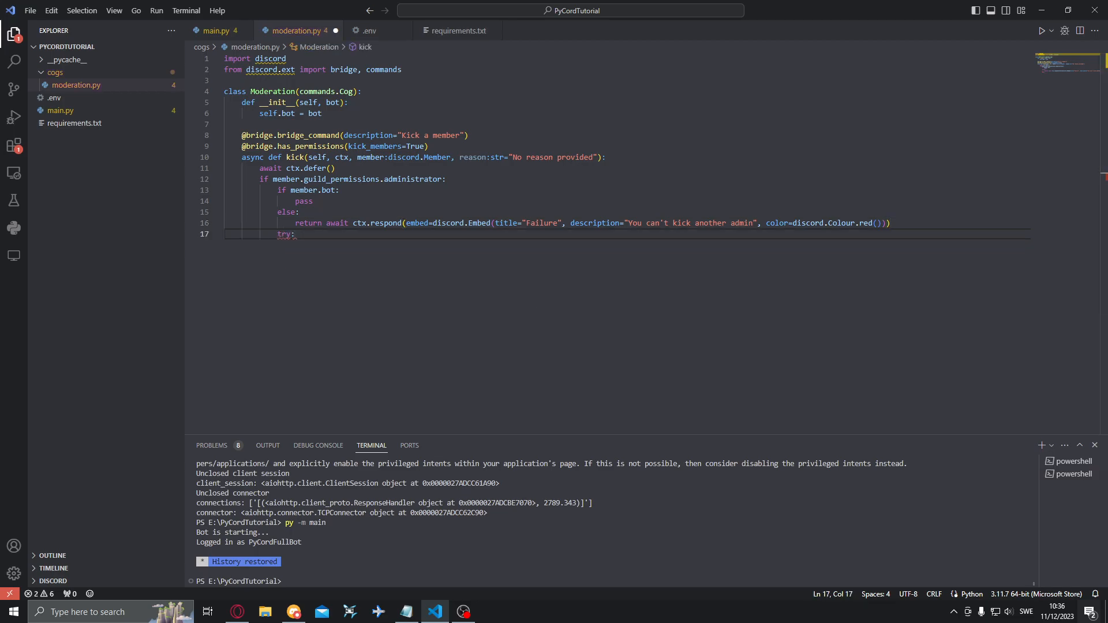
key(Enter)
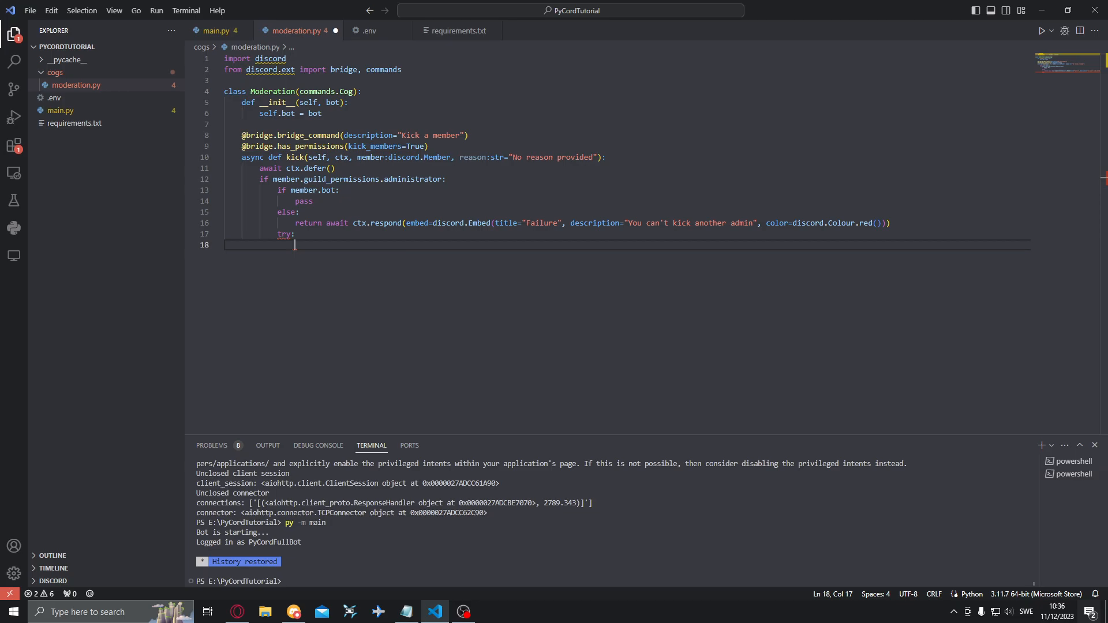
text(try:)
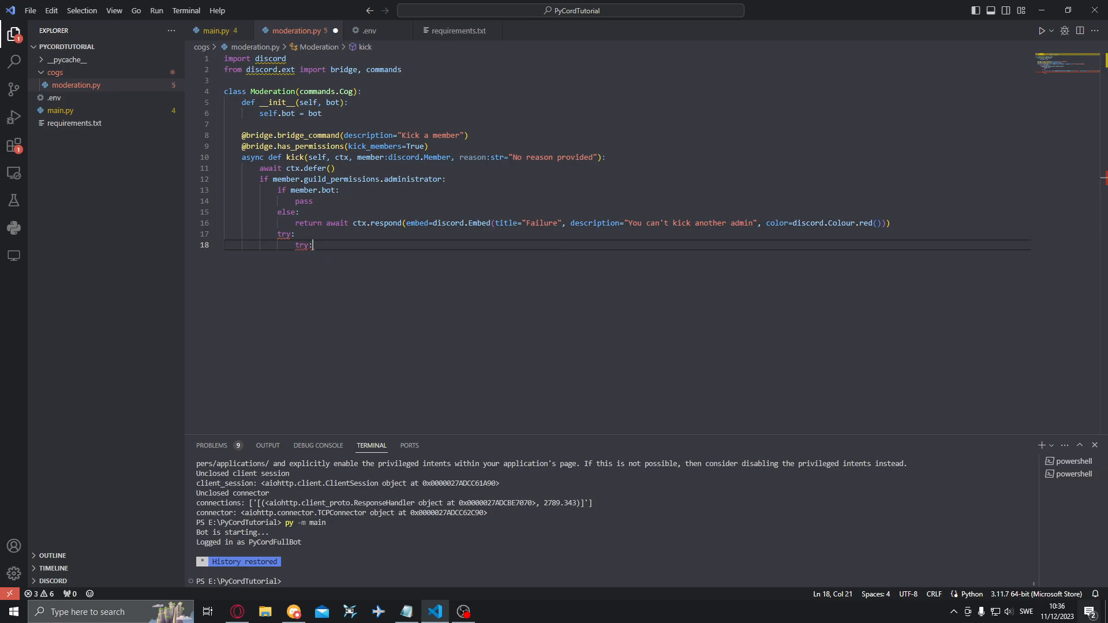
key(enter)
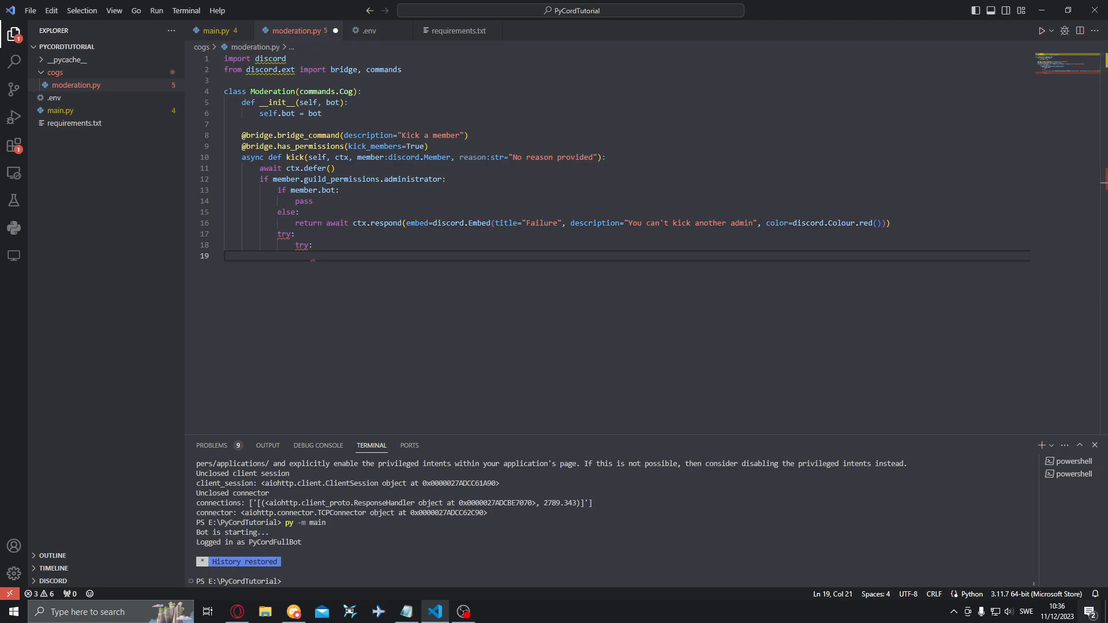
Step: Start kickembed = discord.Ember titled "Kick" with a description argument
text(kickembed)
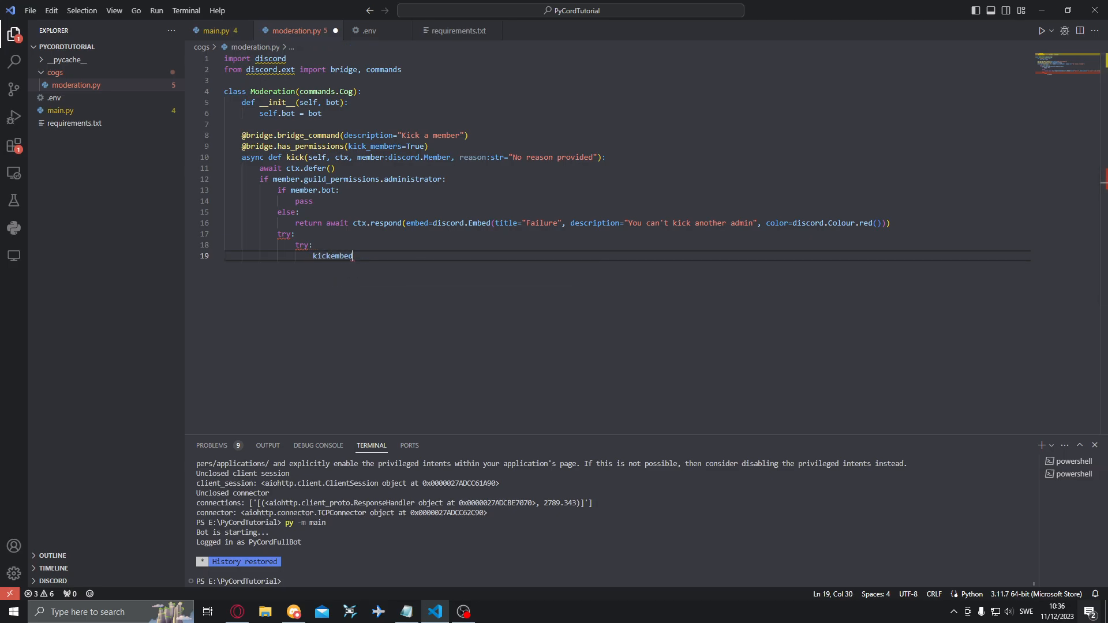
text(= discord)
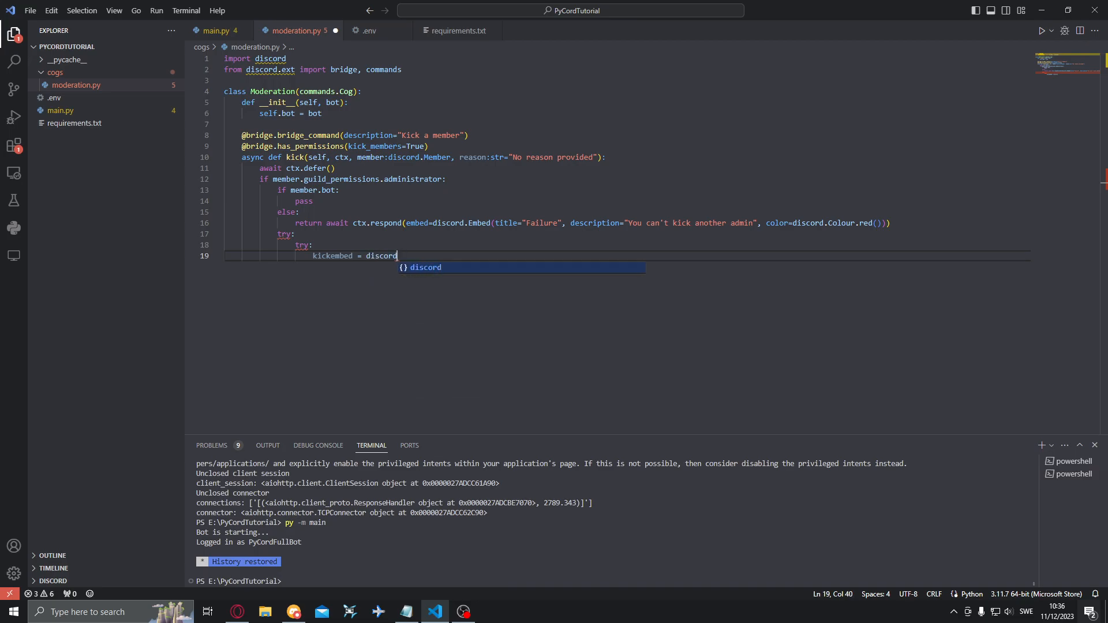
text(.Ember(title)
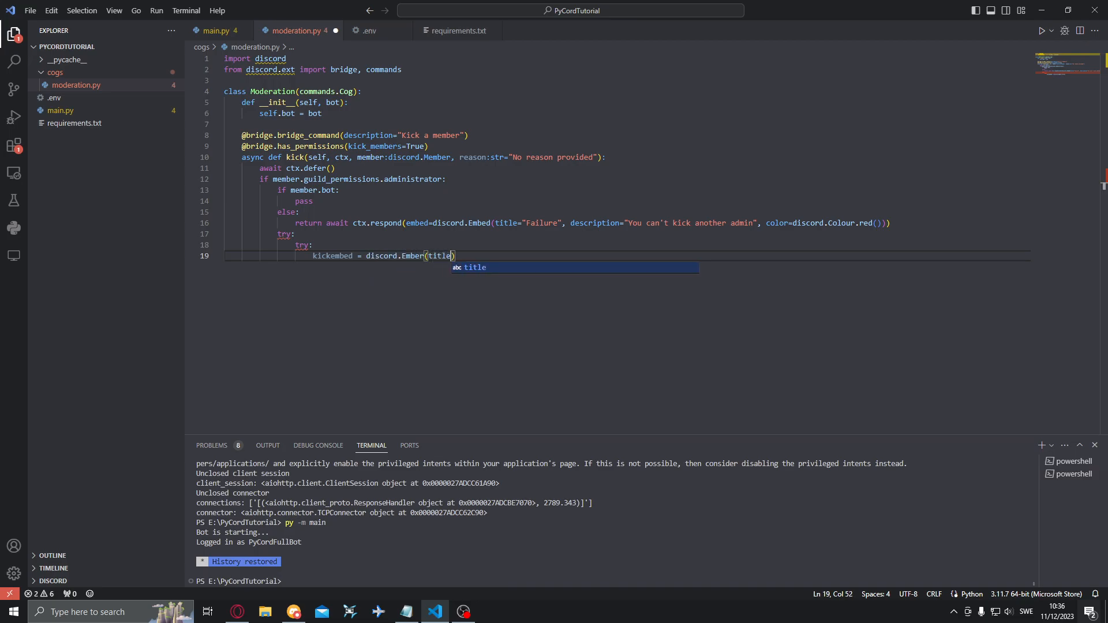
text(="Ki)
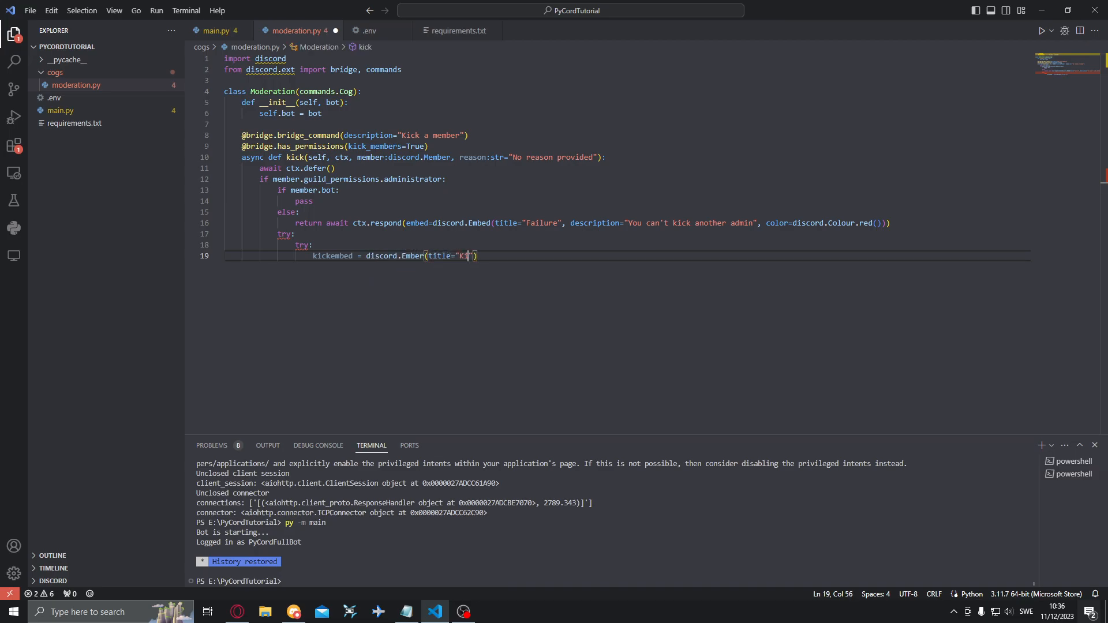
text(ck)
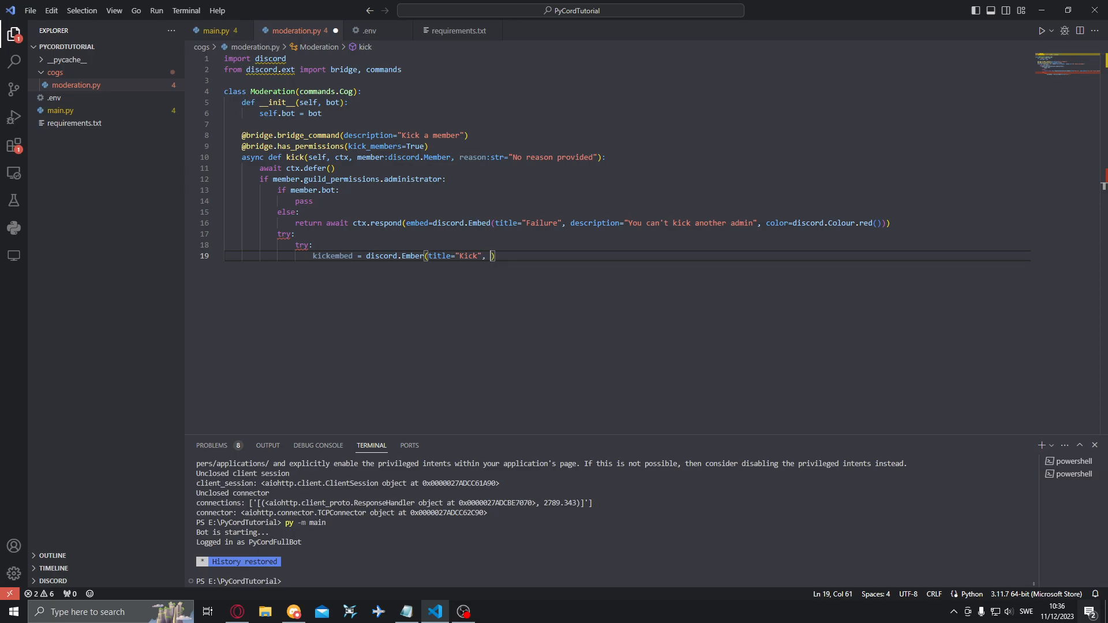
text(description="")
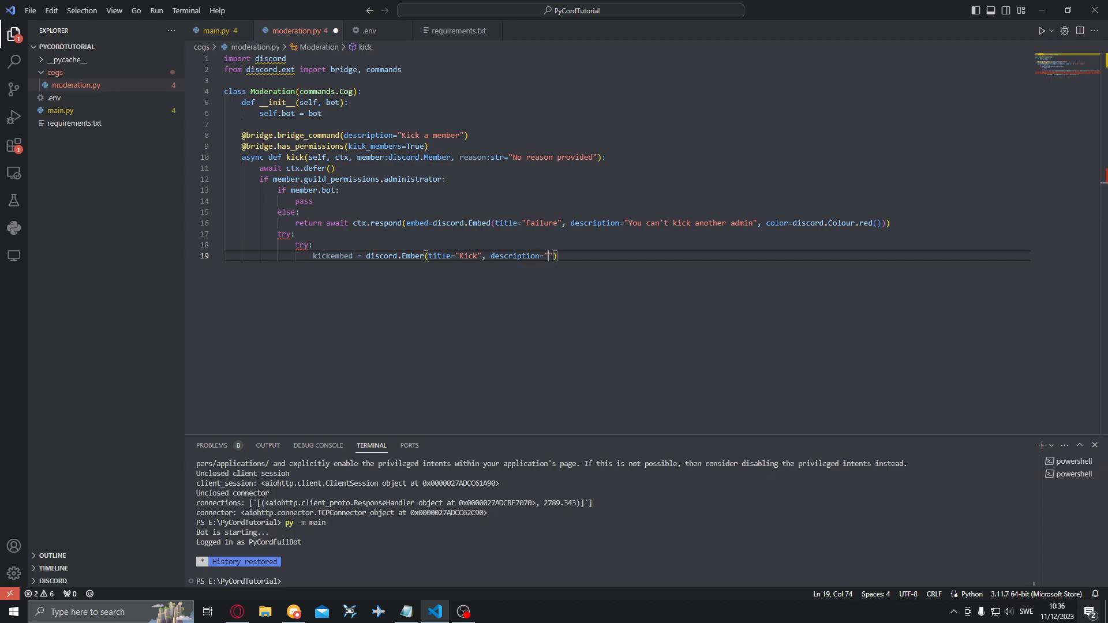
Step: Set the description to f"You have been kicked from {ctx.guild.name}" in red
text(f)
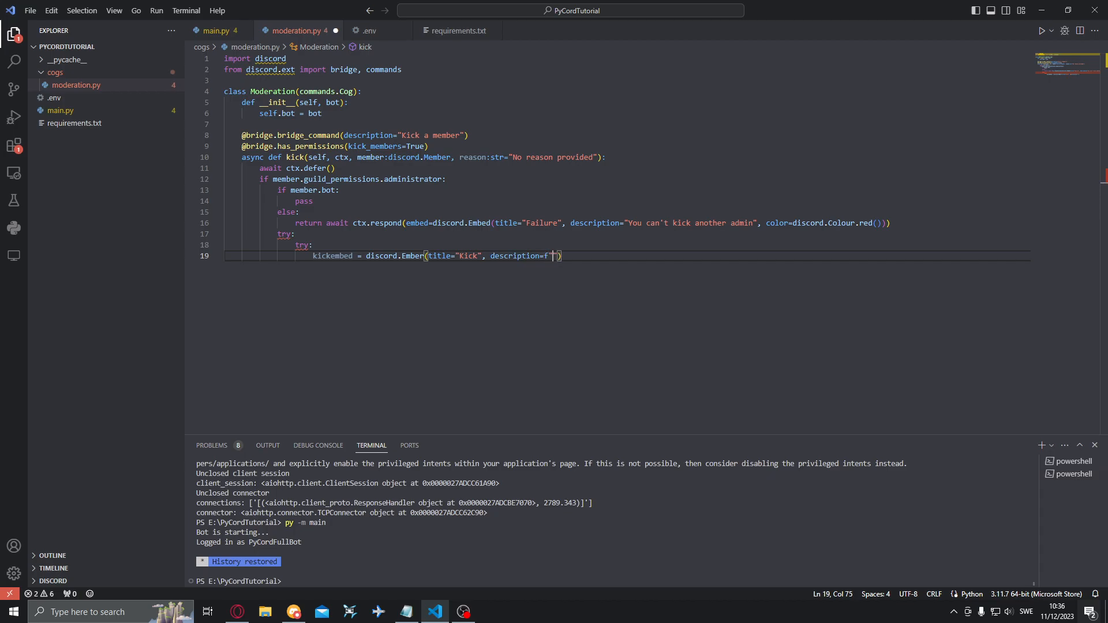
text("You have been kicked from)
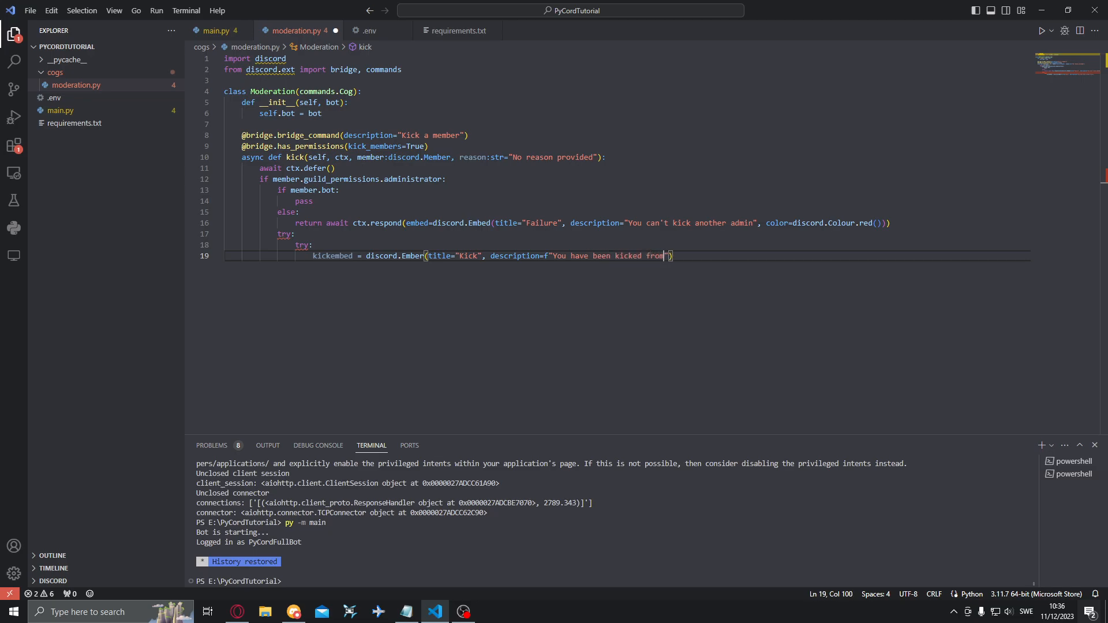
text({guild.)
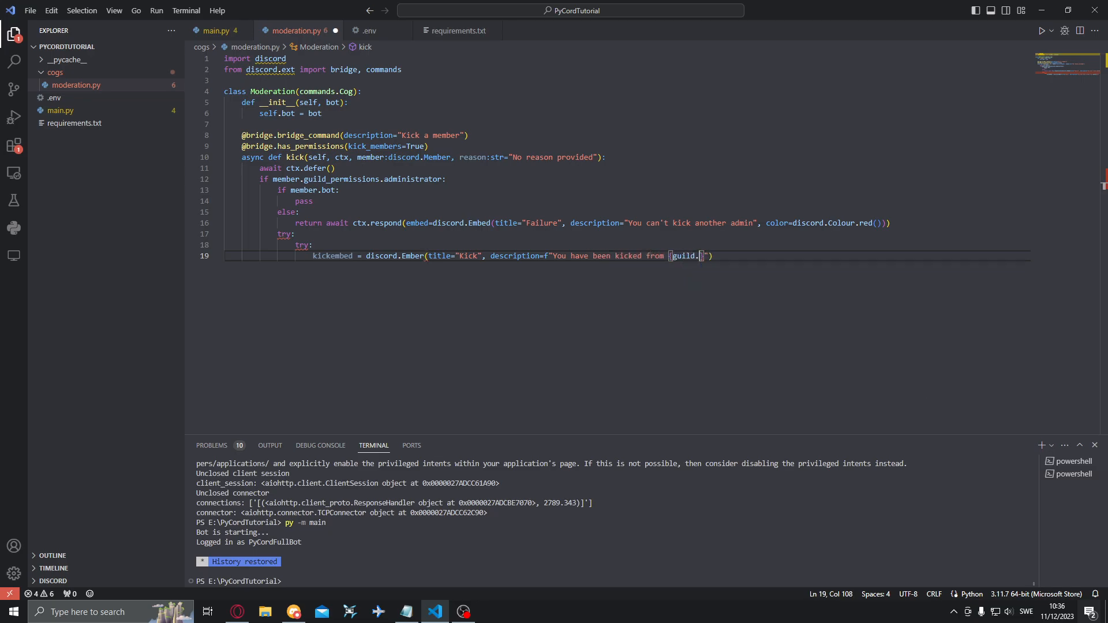
text(name)
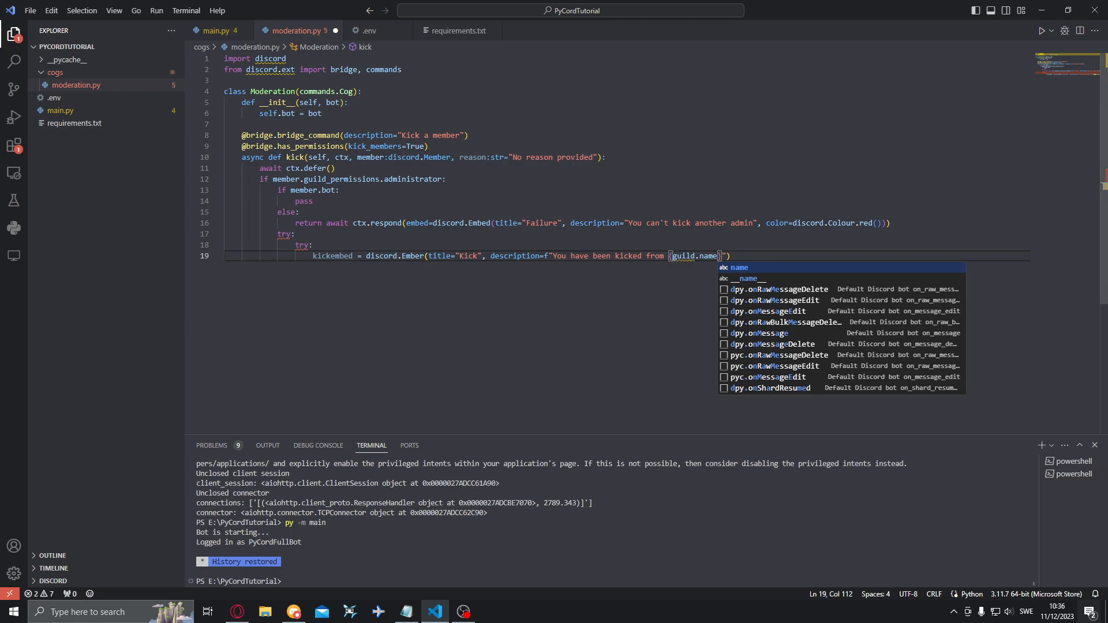
text(ctx.)
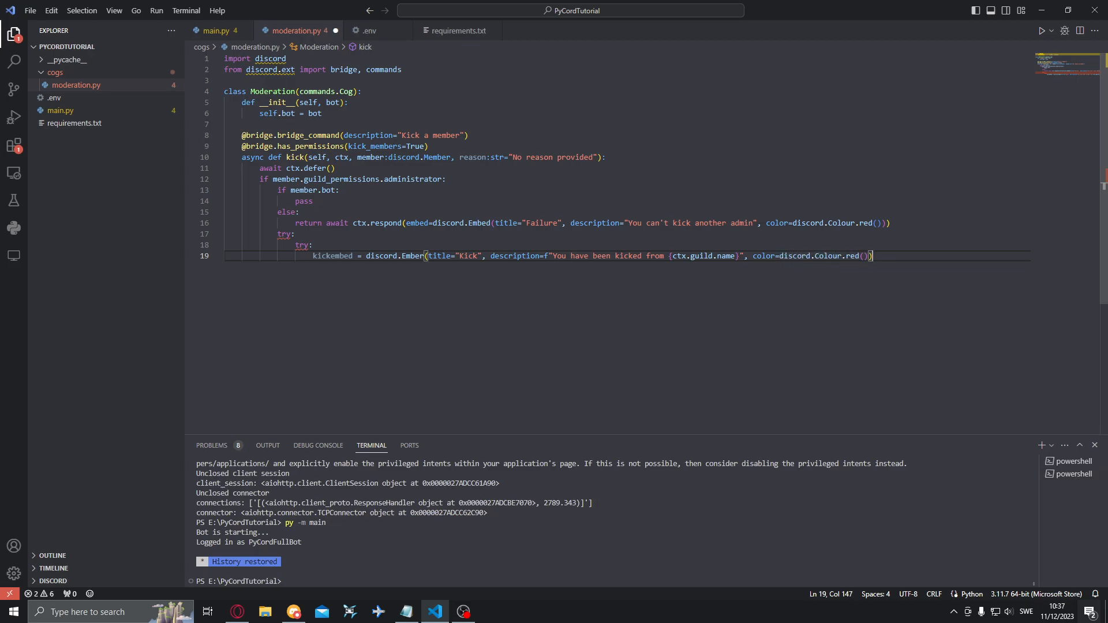
key(enter)
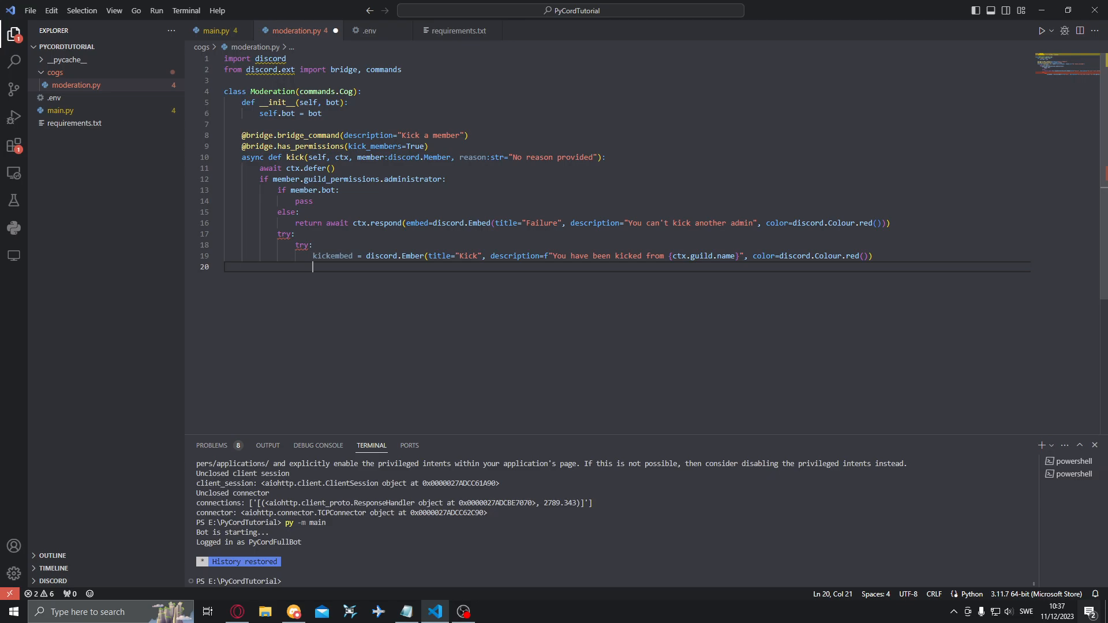
Step: DM kickembed via await member.send, with an except: pass ignoring send failures
text(await)
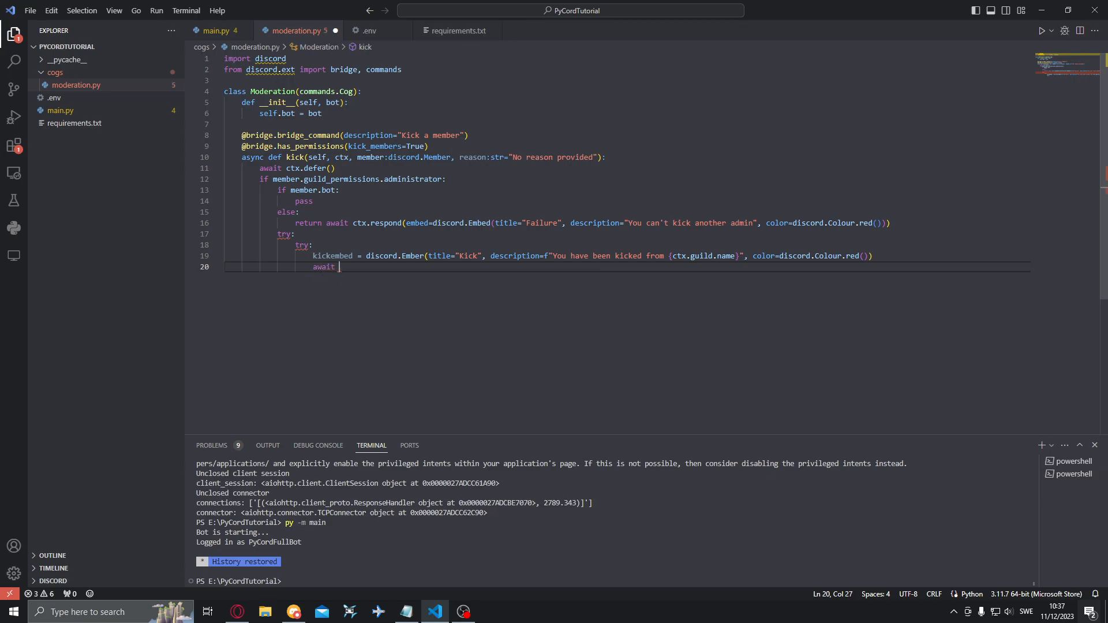
text(member.send(embed=kickembed)
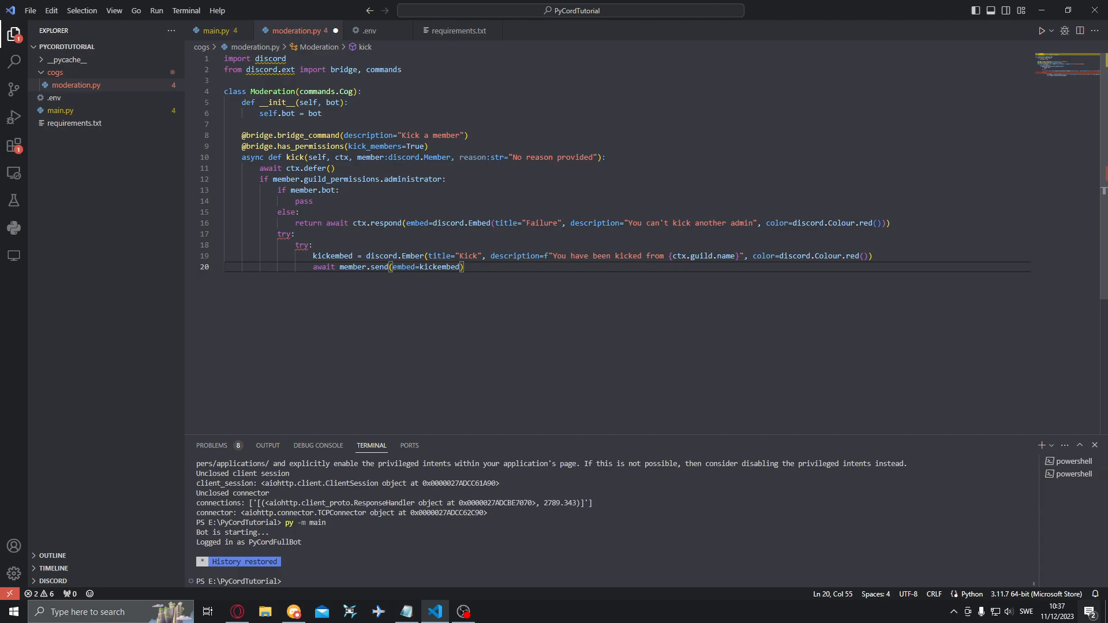
text(except:)
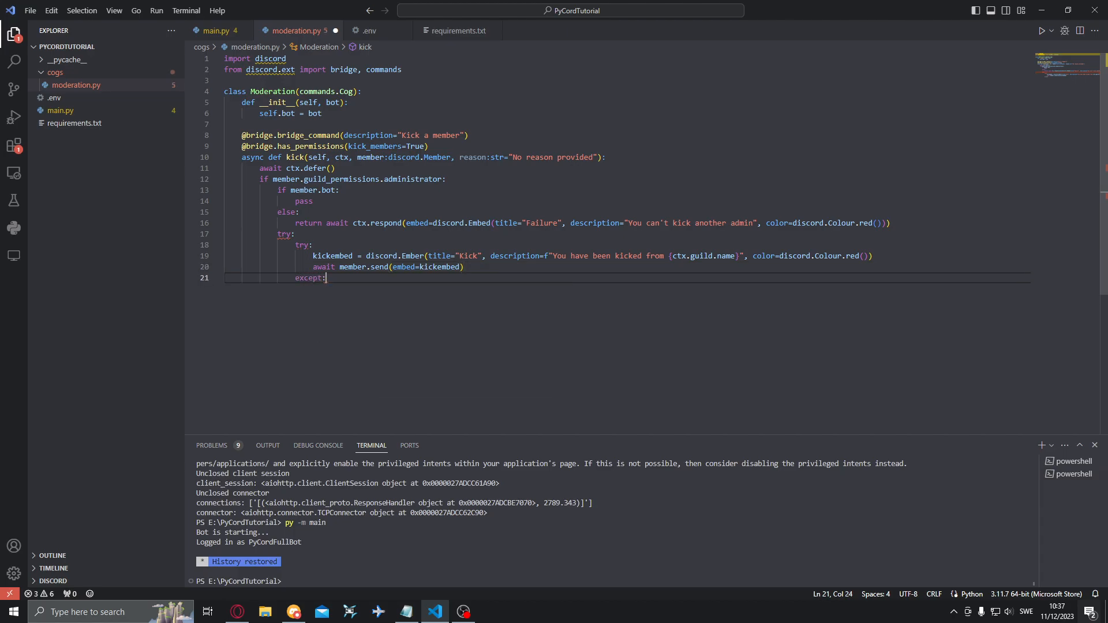
key(enter)
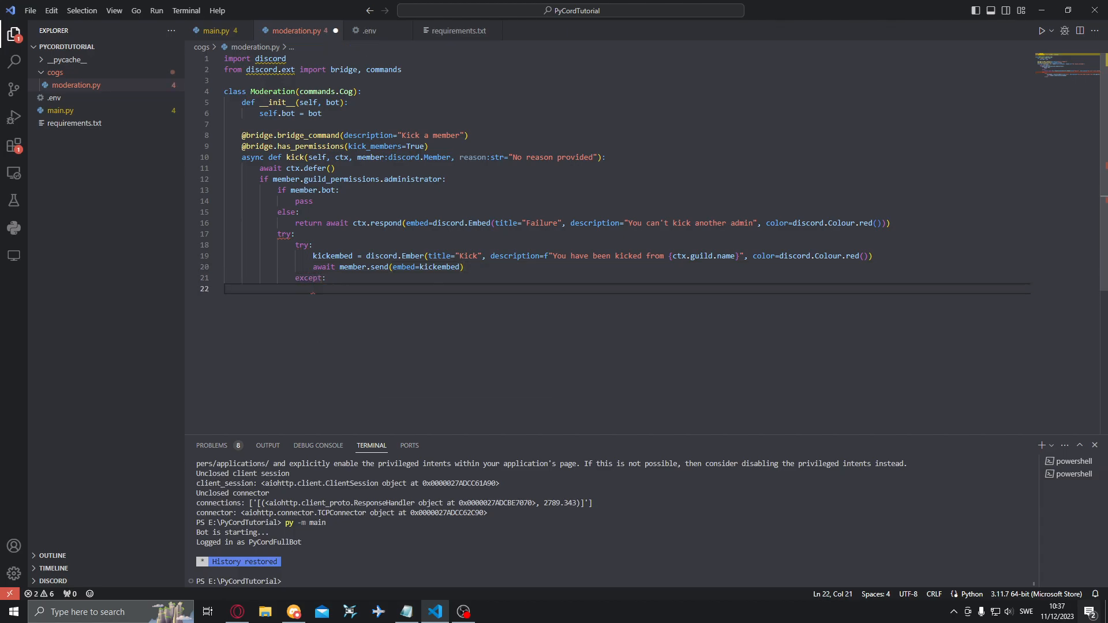
text(pass)
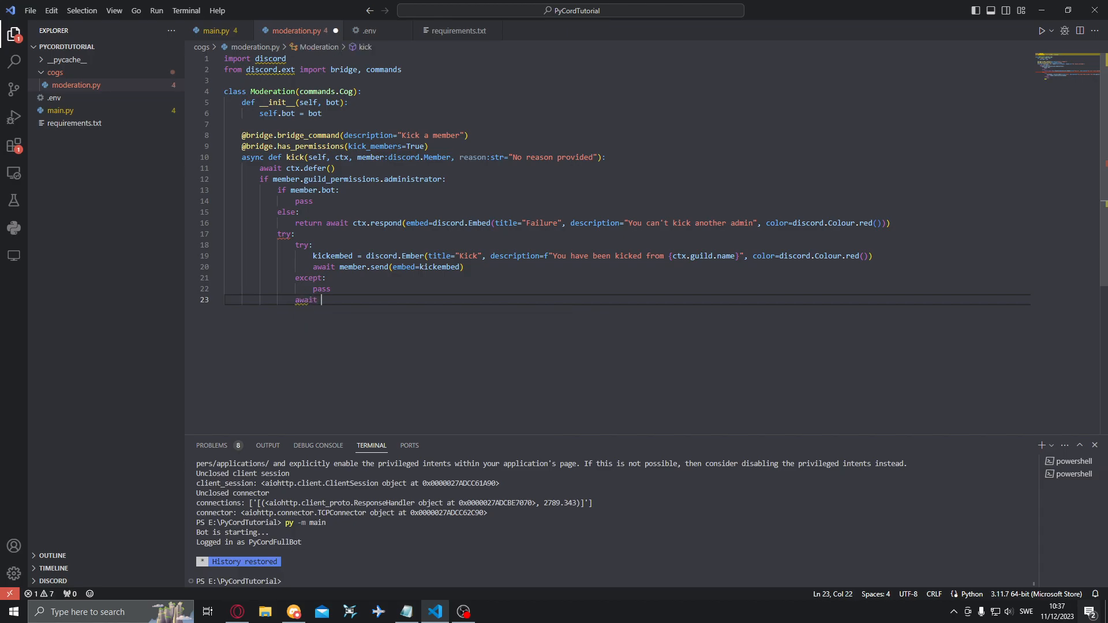
Step: Kick the member with await member.kick(reason=reason)
text(member.k)
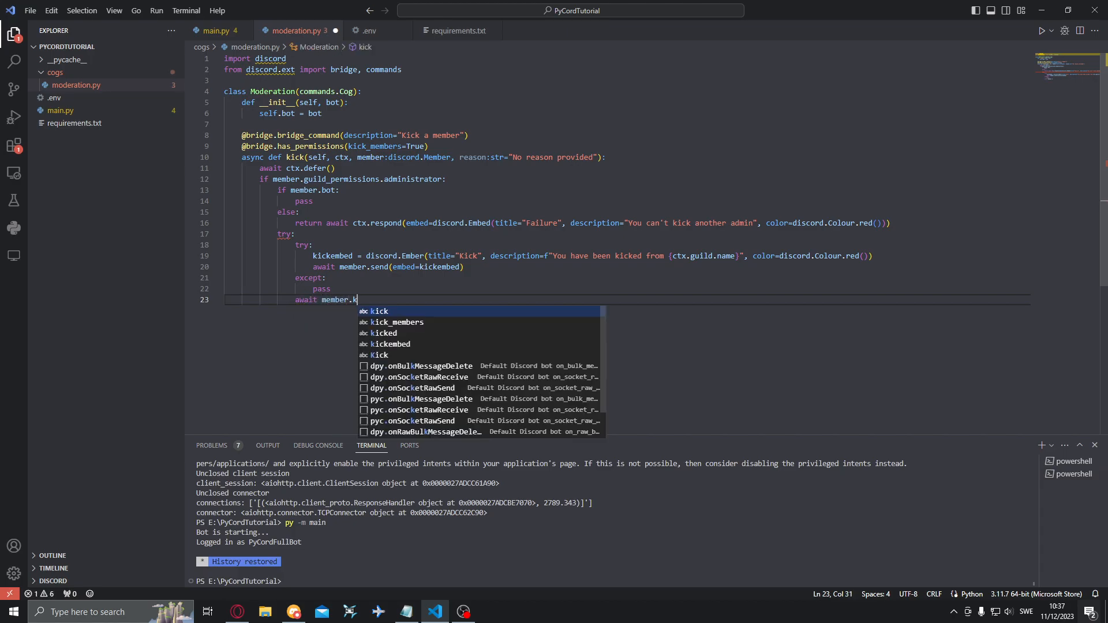
text(ick(reason=reason)
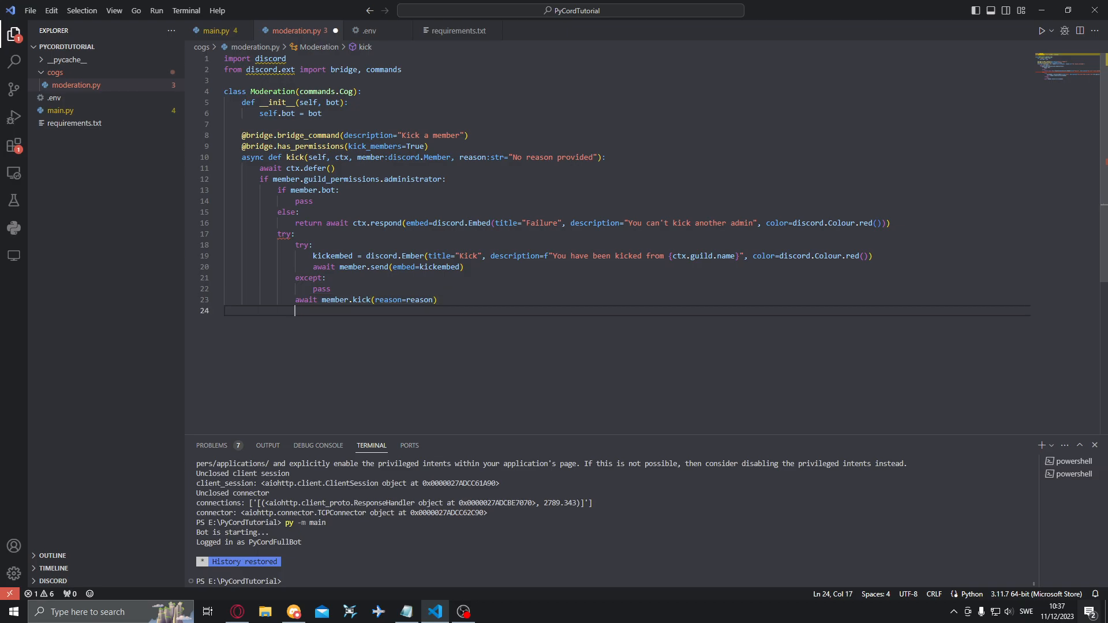
Step: Build a green embed titled "Success" saying f"Successfully kicked {member.name}"
text(embed =)
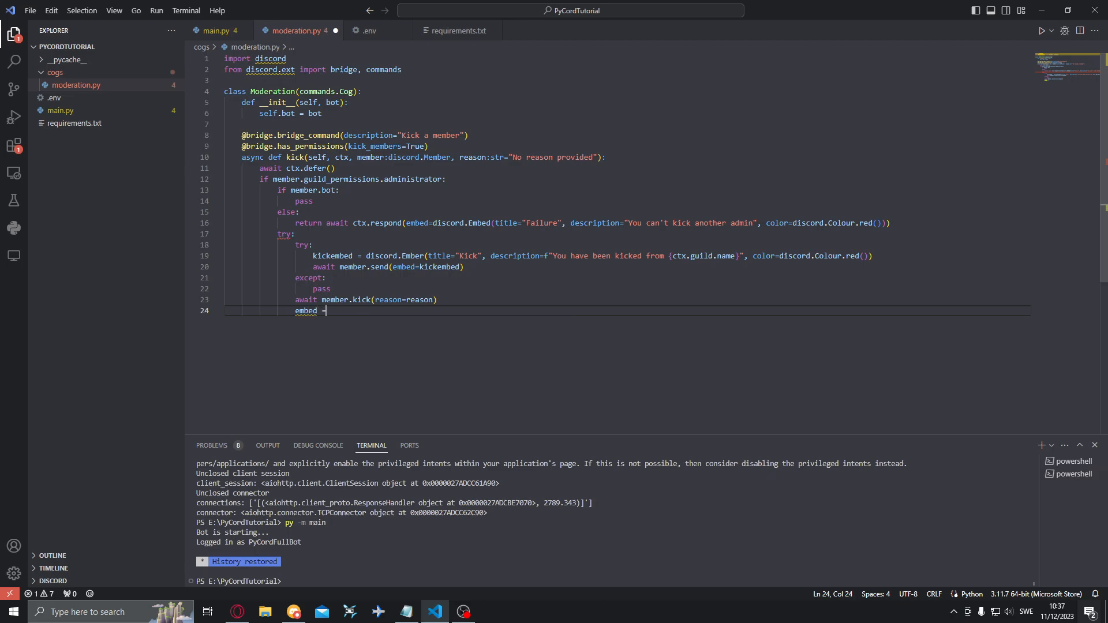
text(discord.Embed(title="Su)
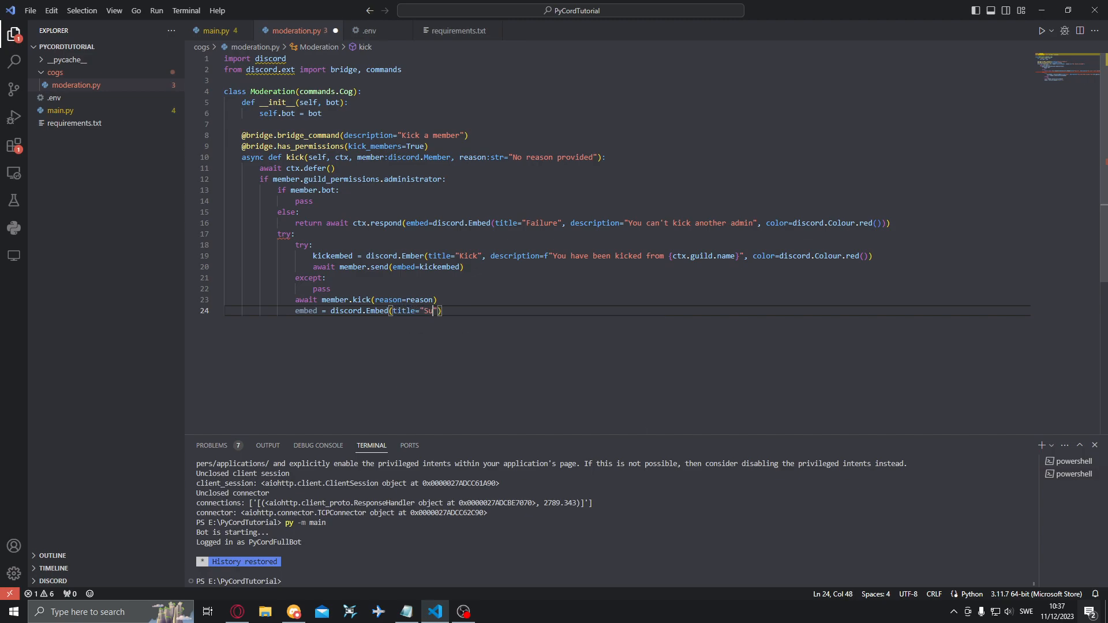
text(ccess)
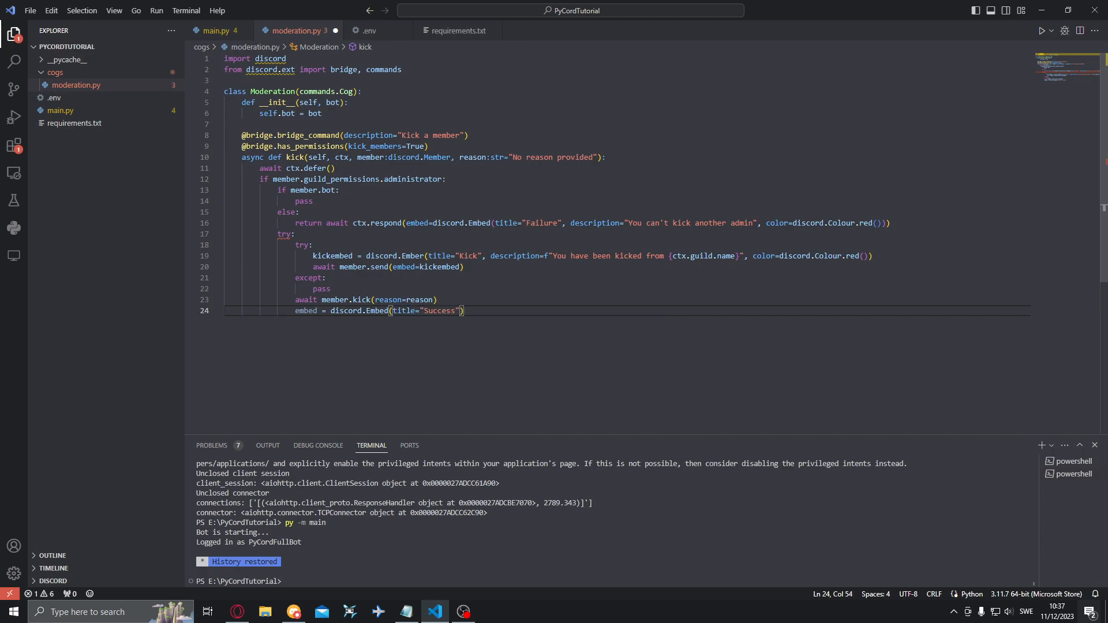
text(, description=)
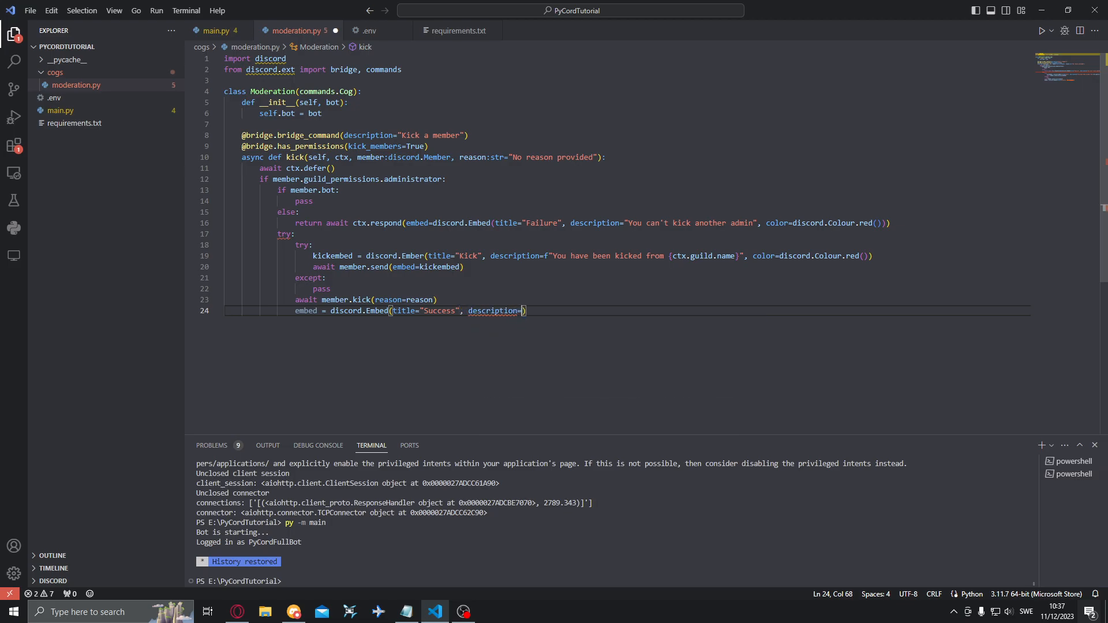
text(f"Successfully kicked {member.name)
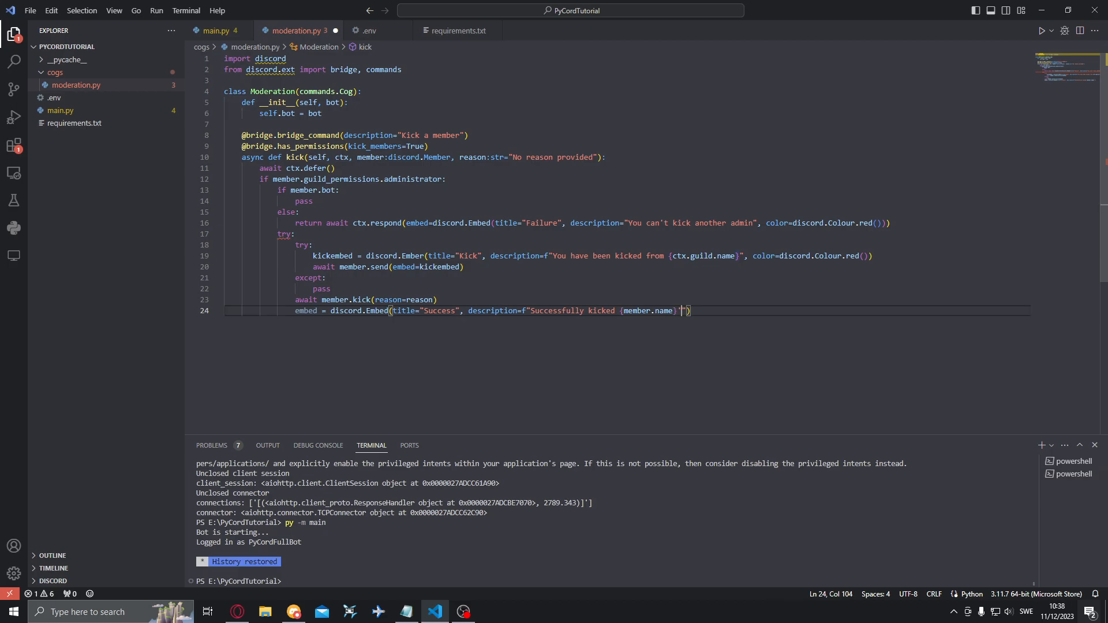
mouse_move(634, 311)
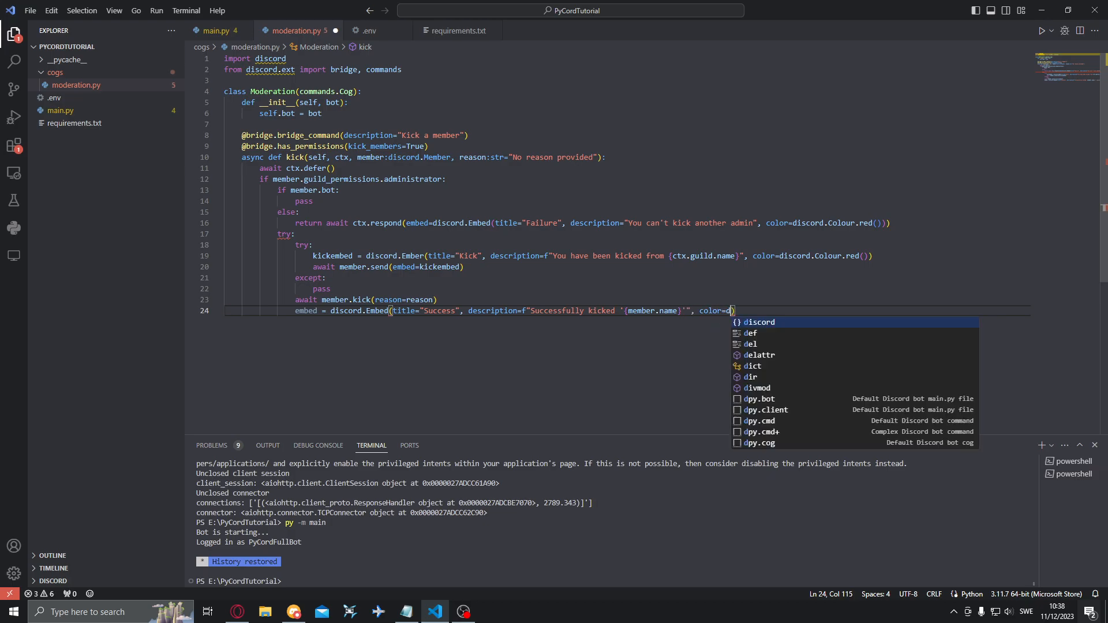
text(iscord.Colour.green()
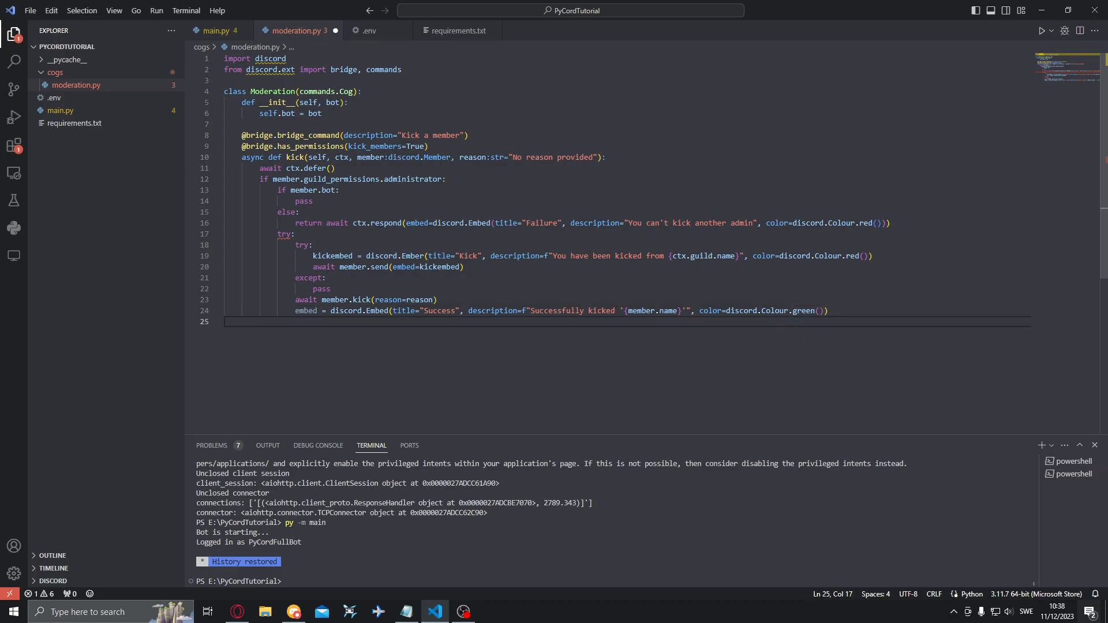
Step: Reply with await ctx.respond(embed=embed) and start the next line
text(await)
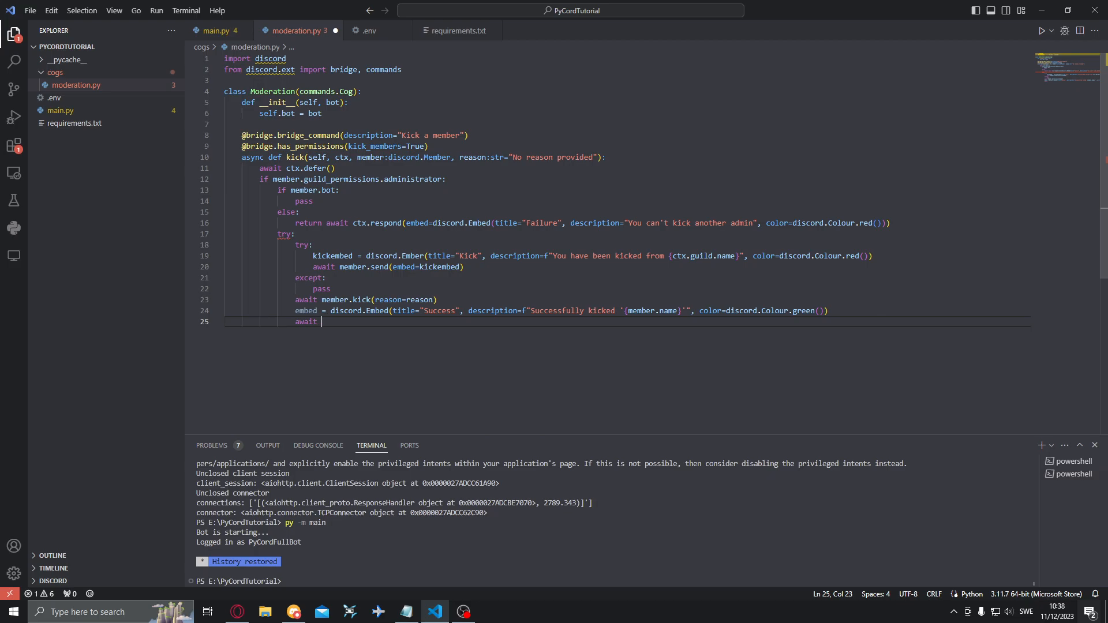
text(ctx.respond())
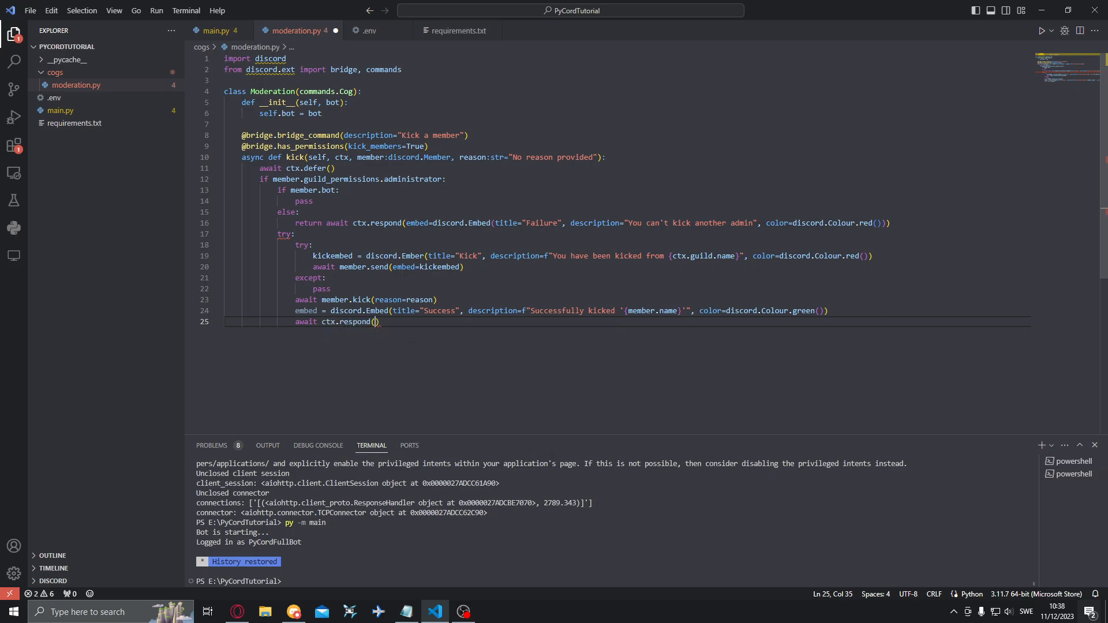
text(embed=embed)
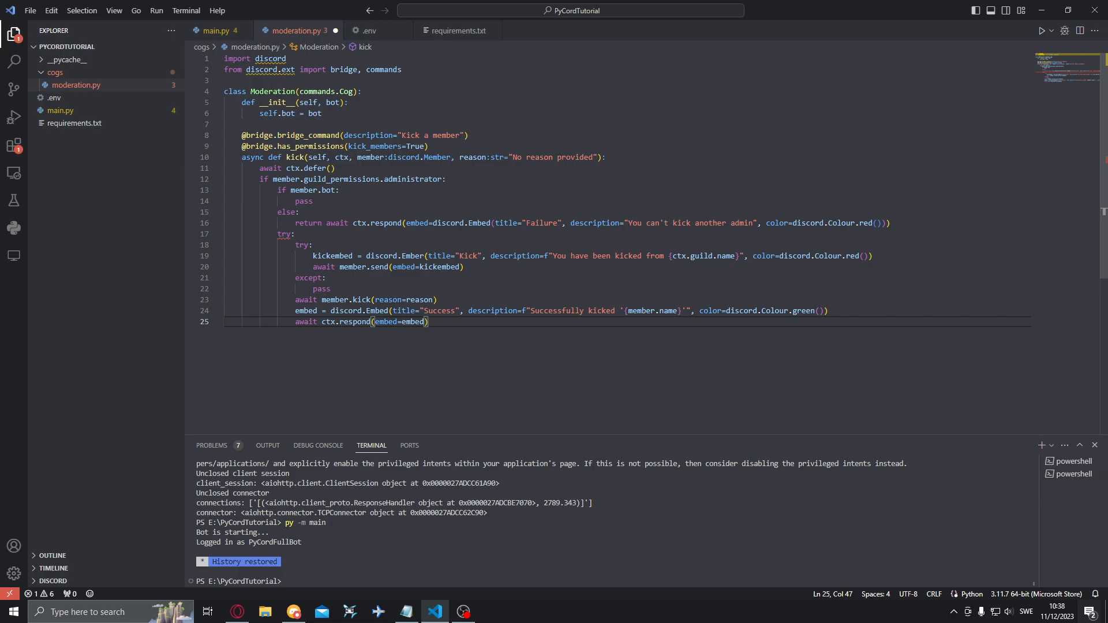
key(enter)
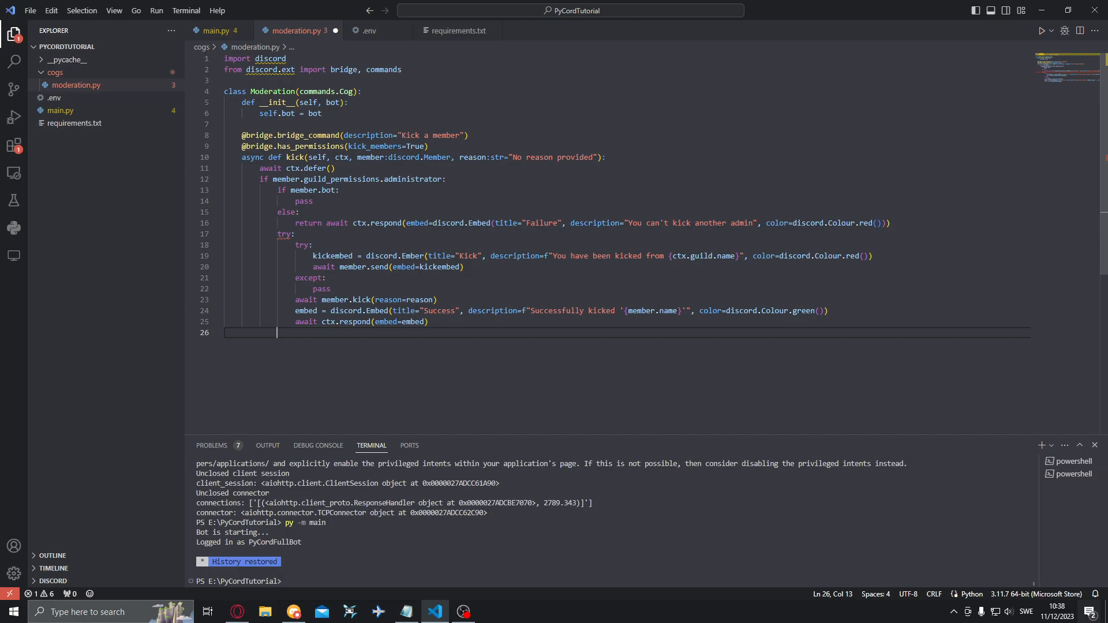
text(e)
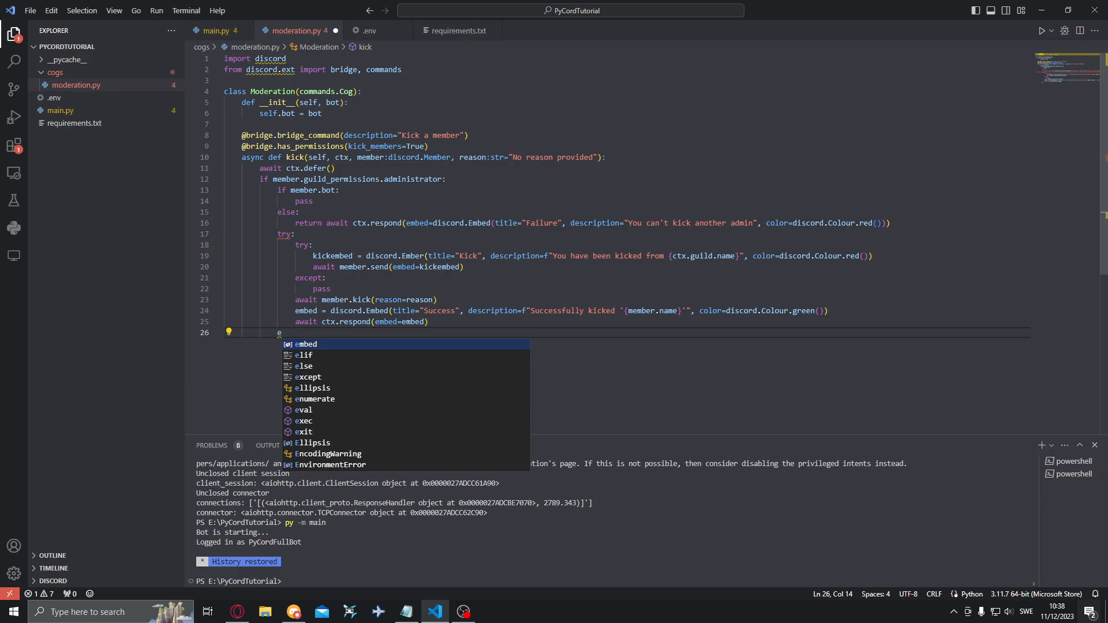
Step: Add an except branch building a red discord.Embed titled Failure describing 'Failed to kick {member.name}'
text(xcept:)
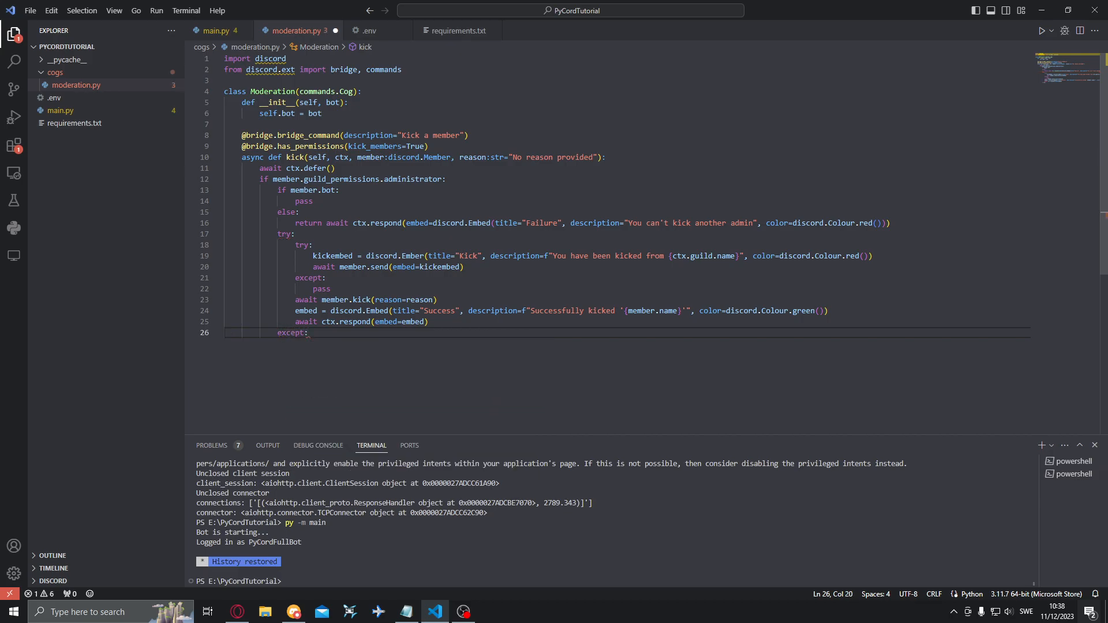
text(embed =)
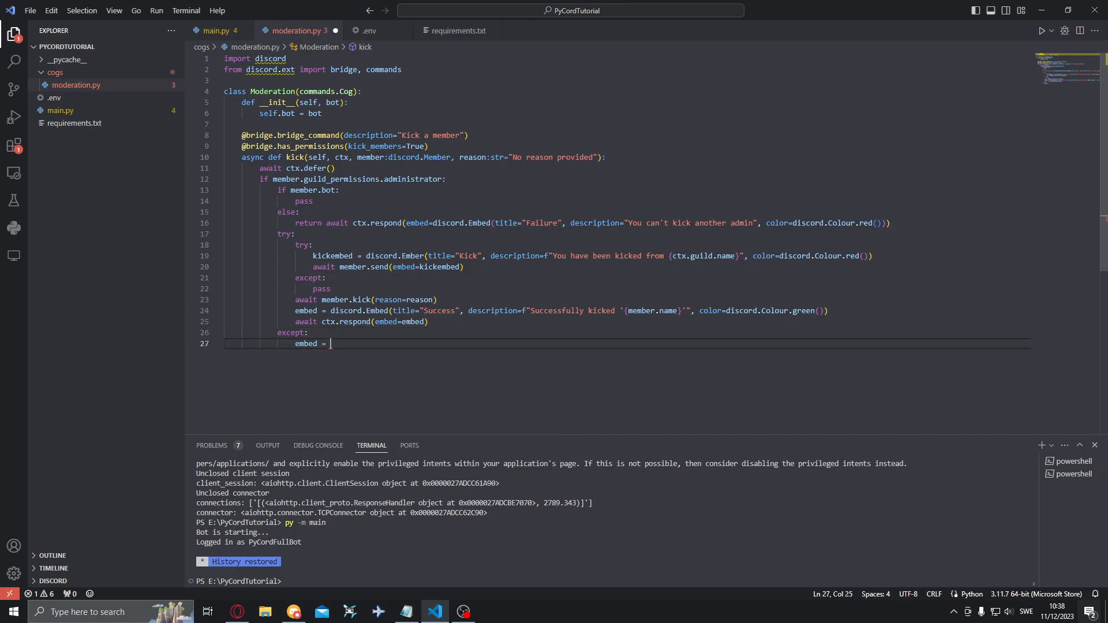
text(discord.Embed(title="Failure",)
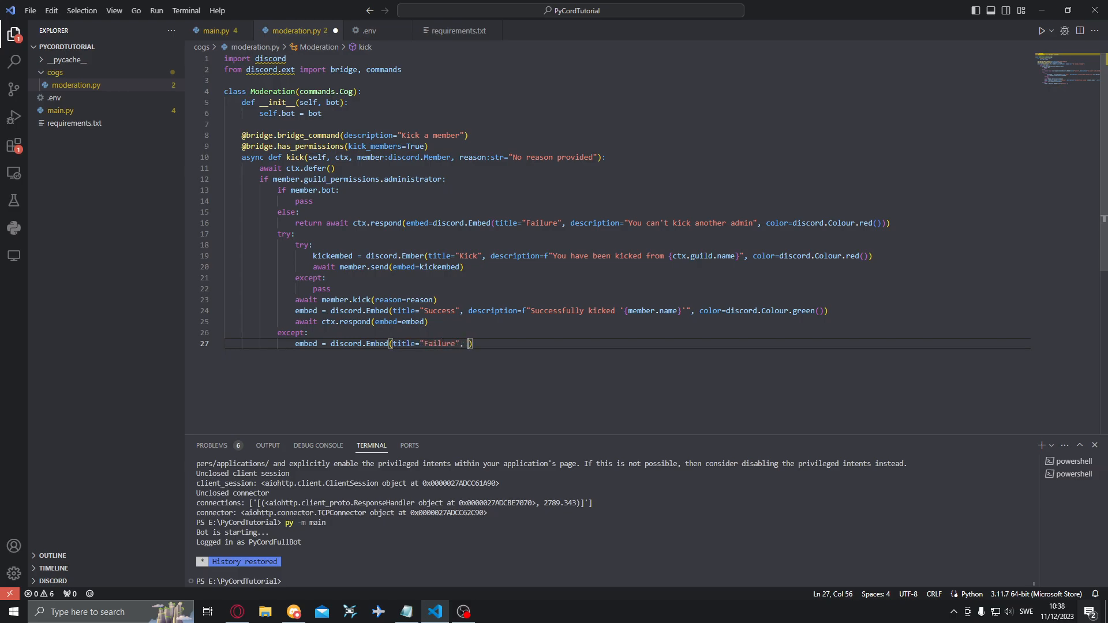
text(description=f"F)
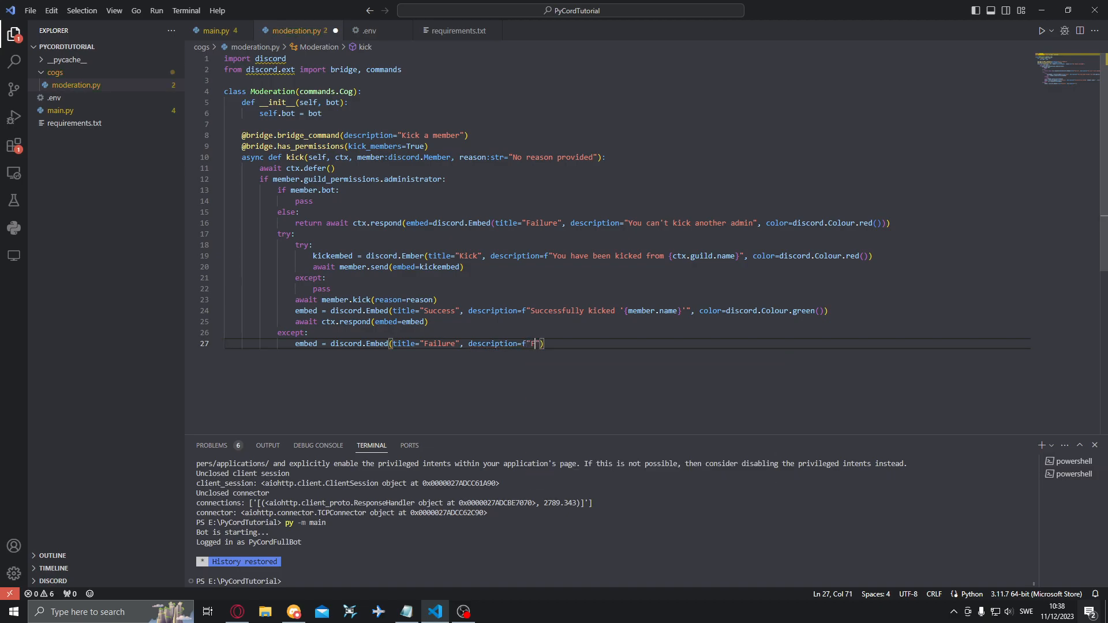
text(ailed to kic)
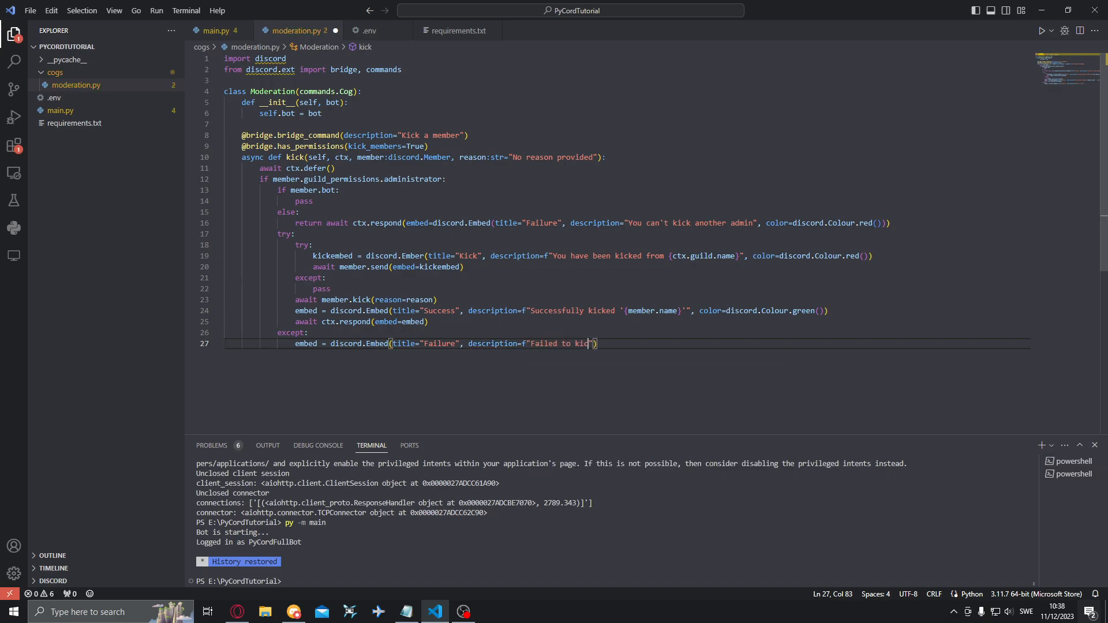
text(k ')
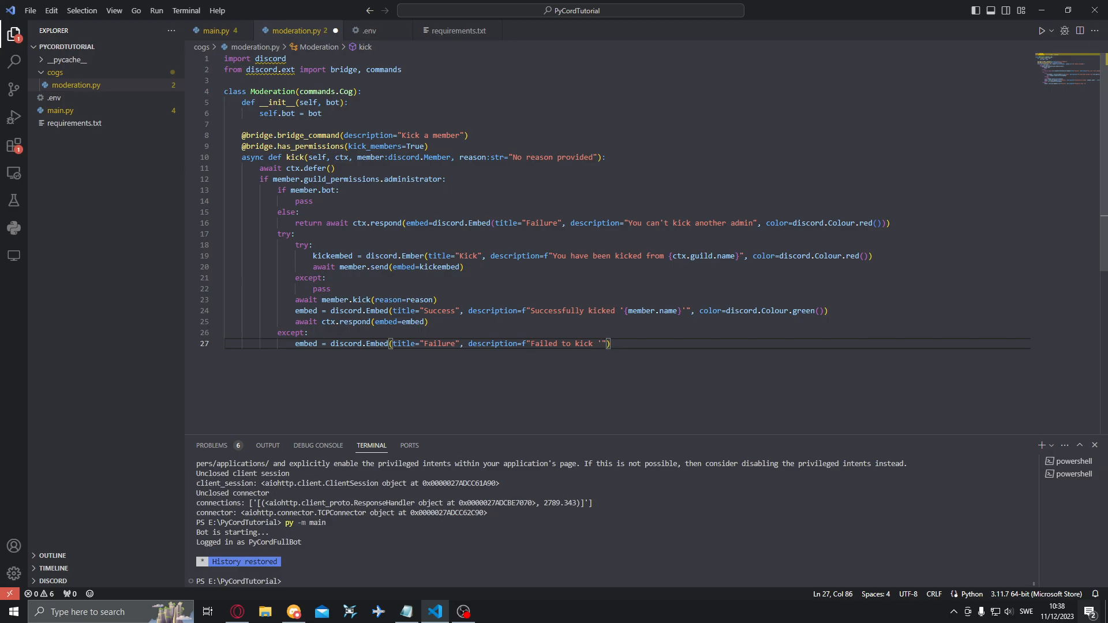
text({member.name)
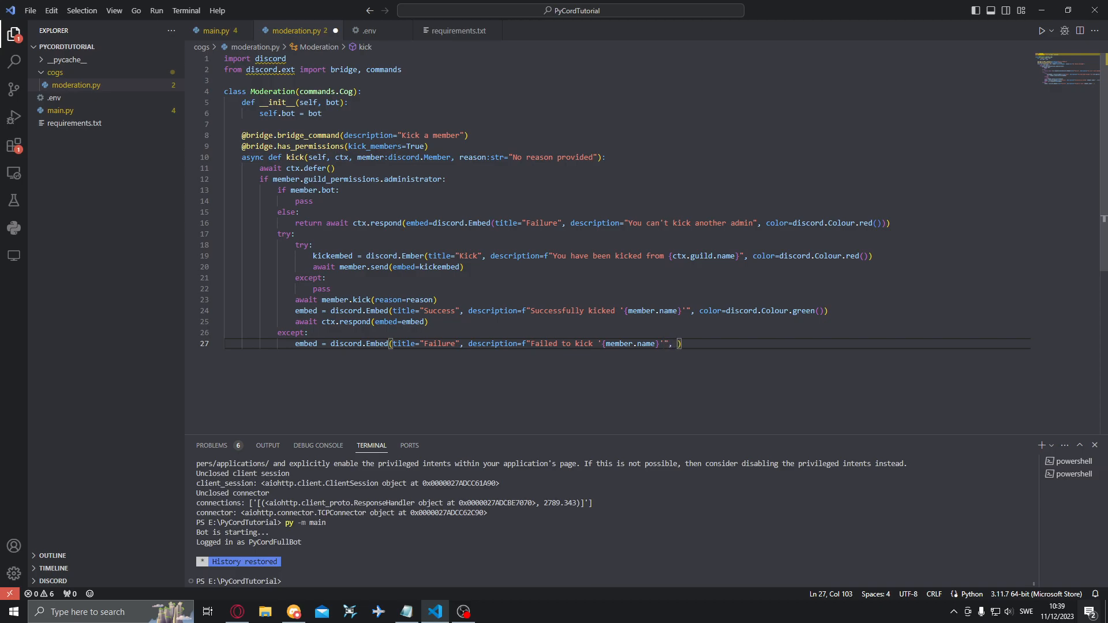
Step: Make the except clause bare and respond with the failure embed via await ctx.respond
text(Exception as e)
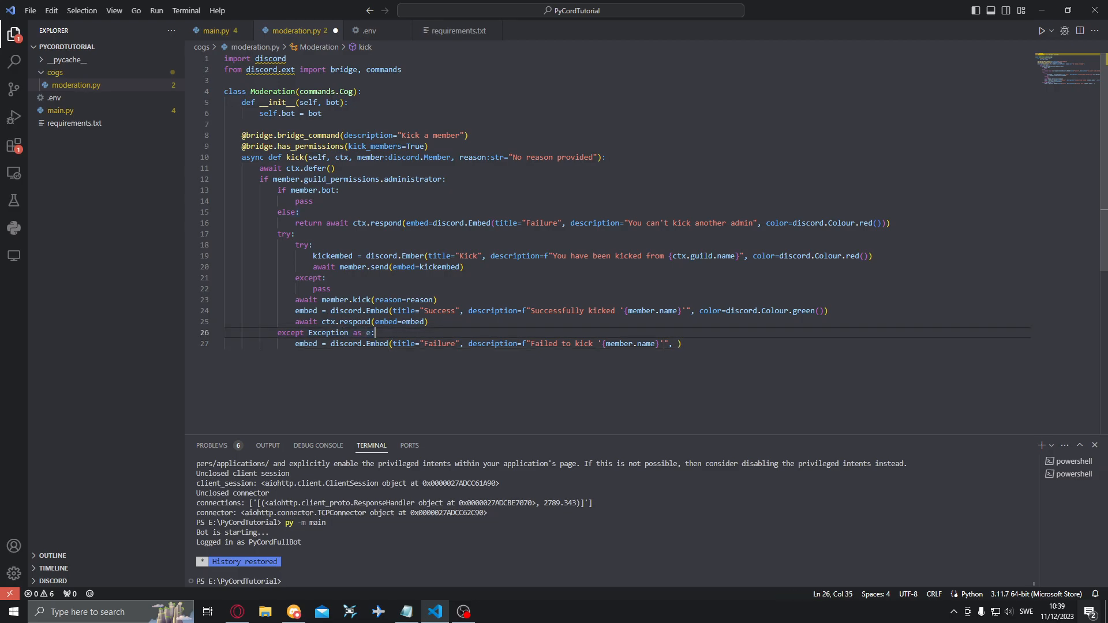
double_click(357, 332)
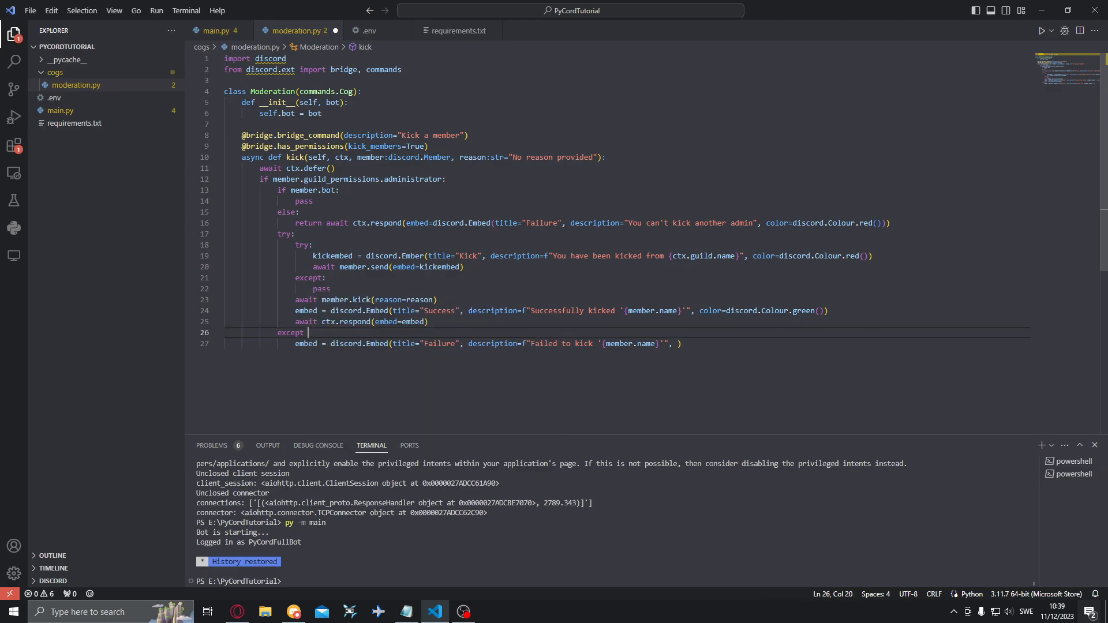
text(:)
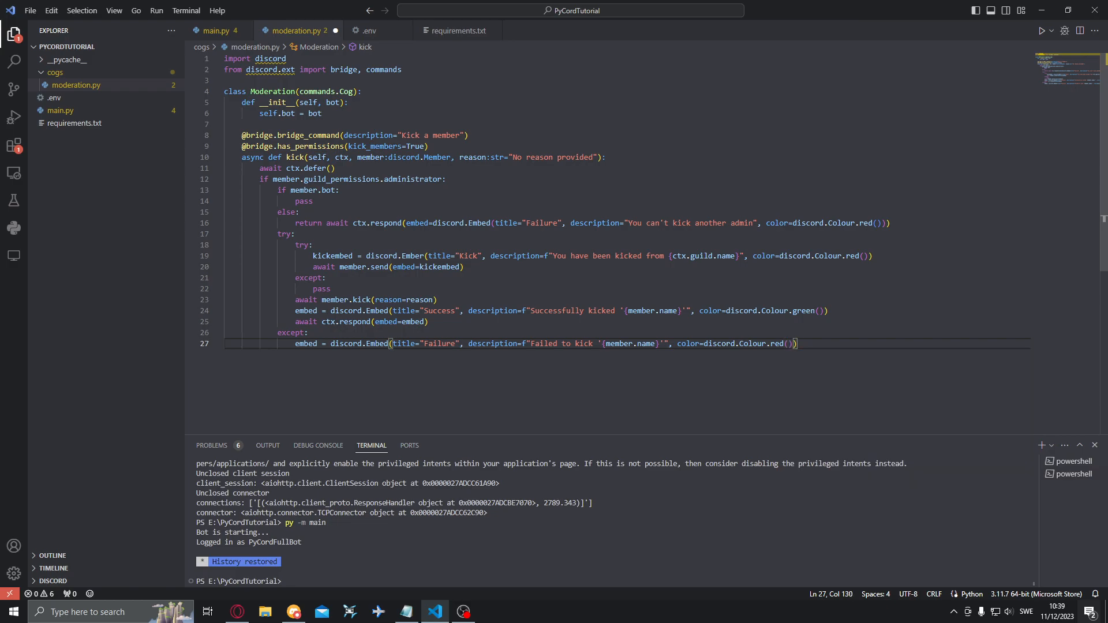
text(a)
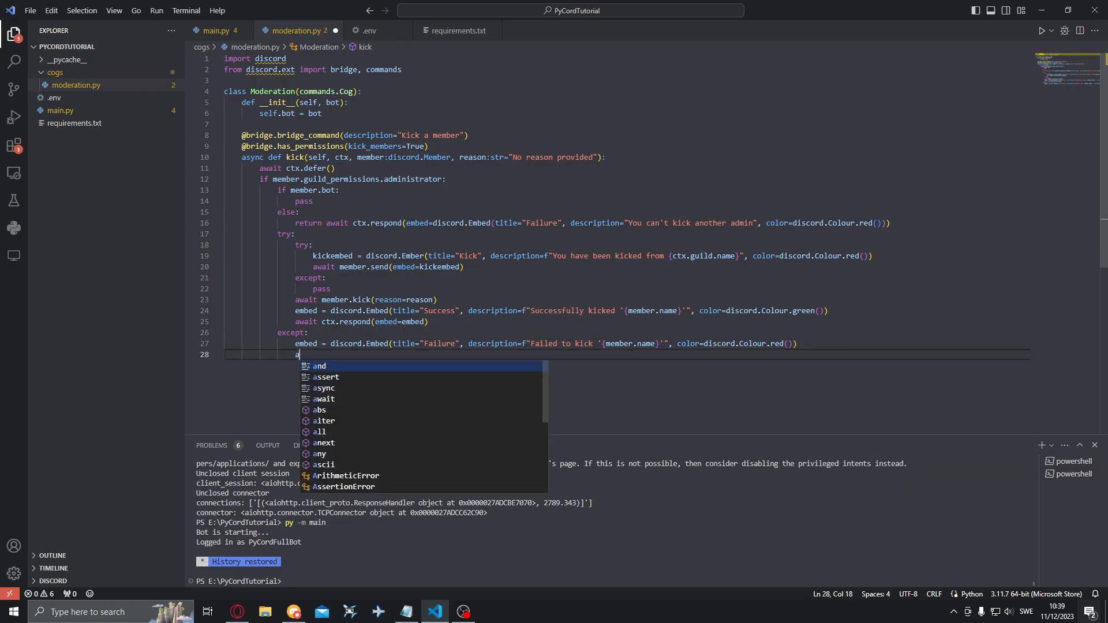
text(wait ctx.respond(embed=embed)
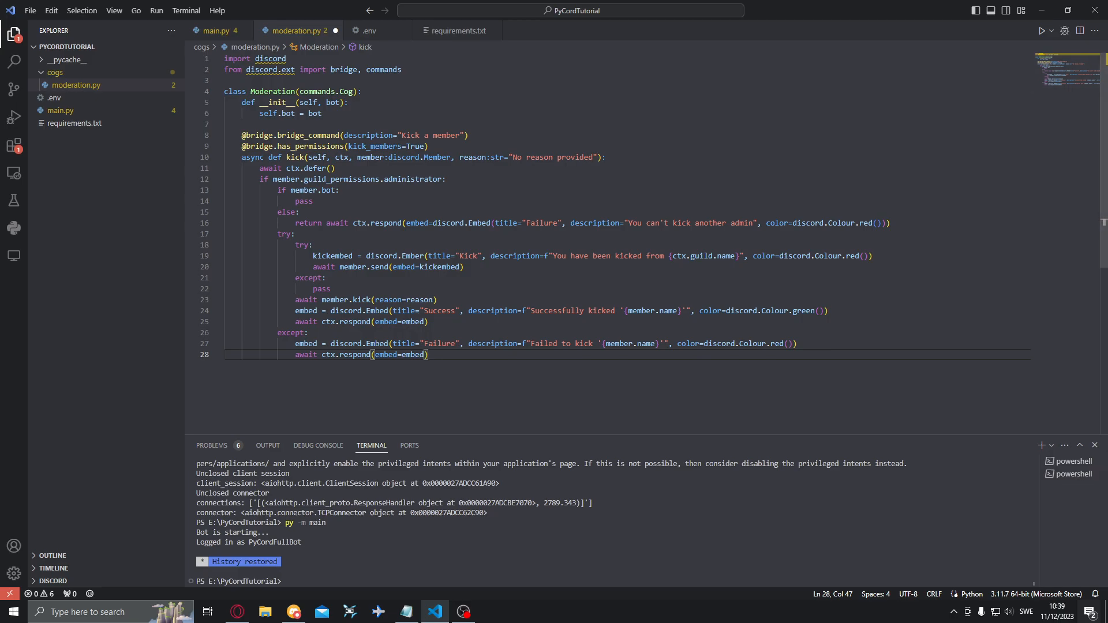
Step: Duplicate the kick command as ban, using member.ban, banembed and 'banned' success/failure wording
drag(309, 255, 427, 354)
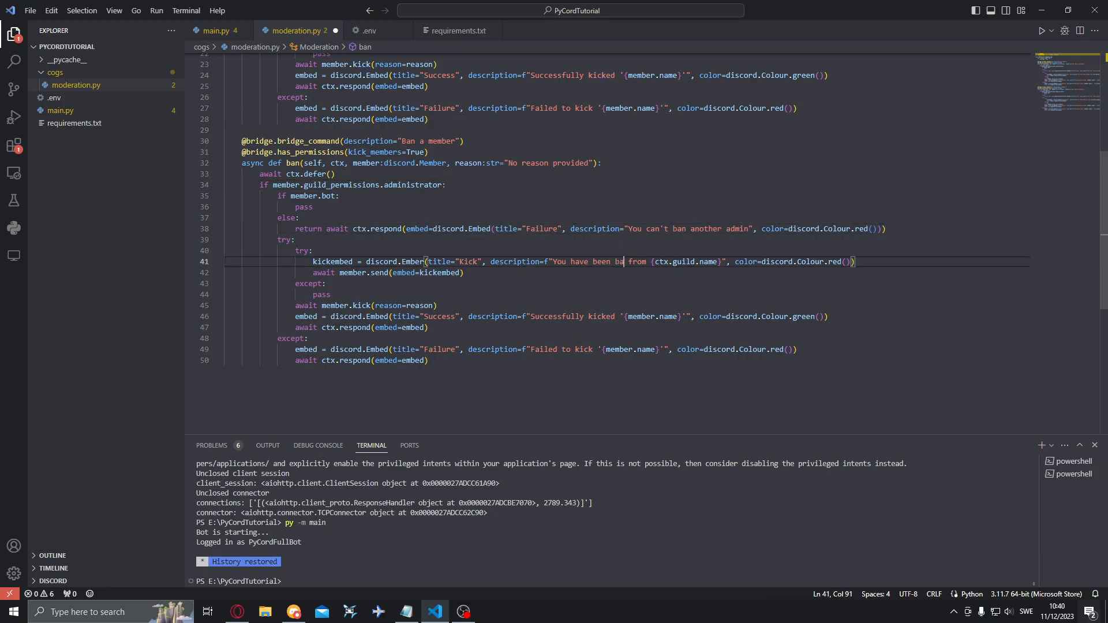
text(nned)
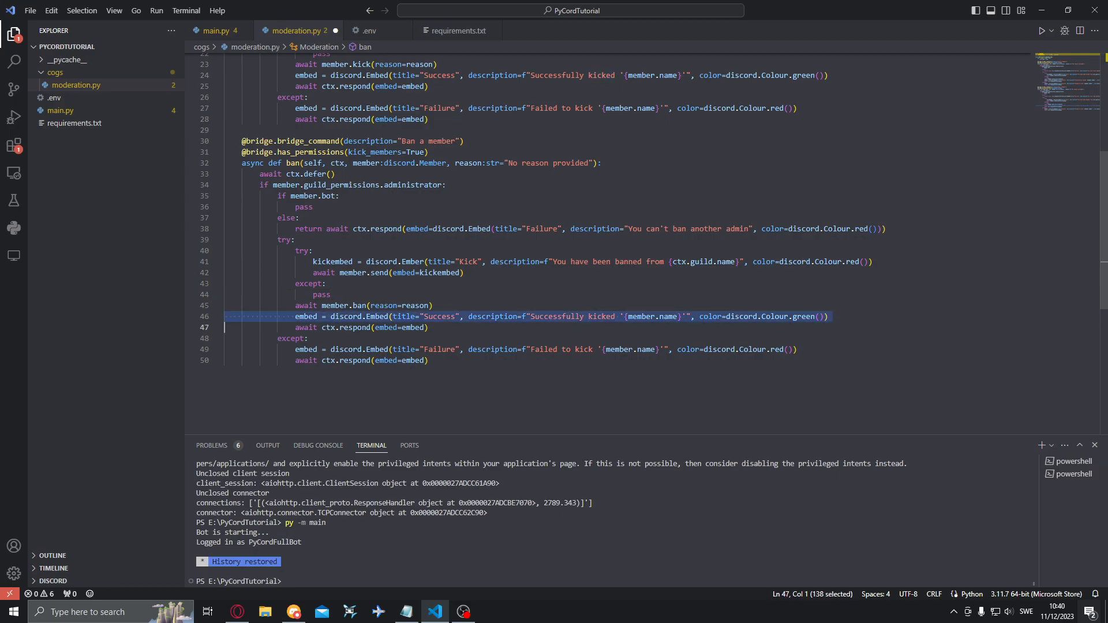
text(banned)
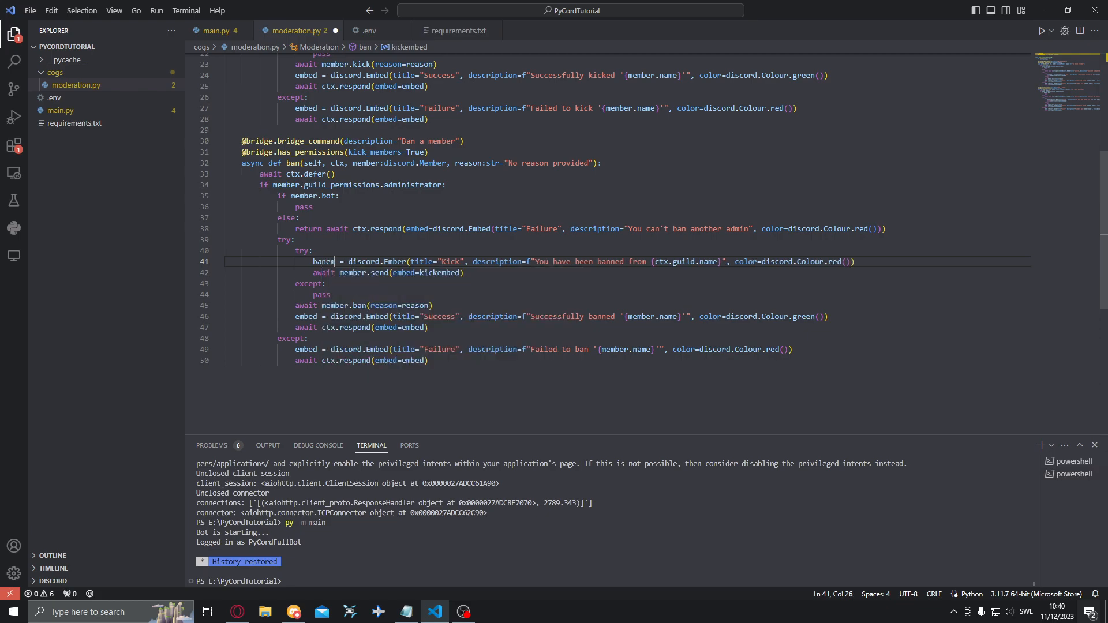
text(bed)
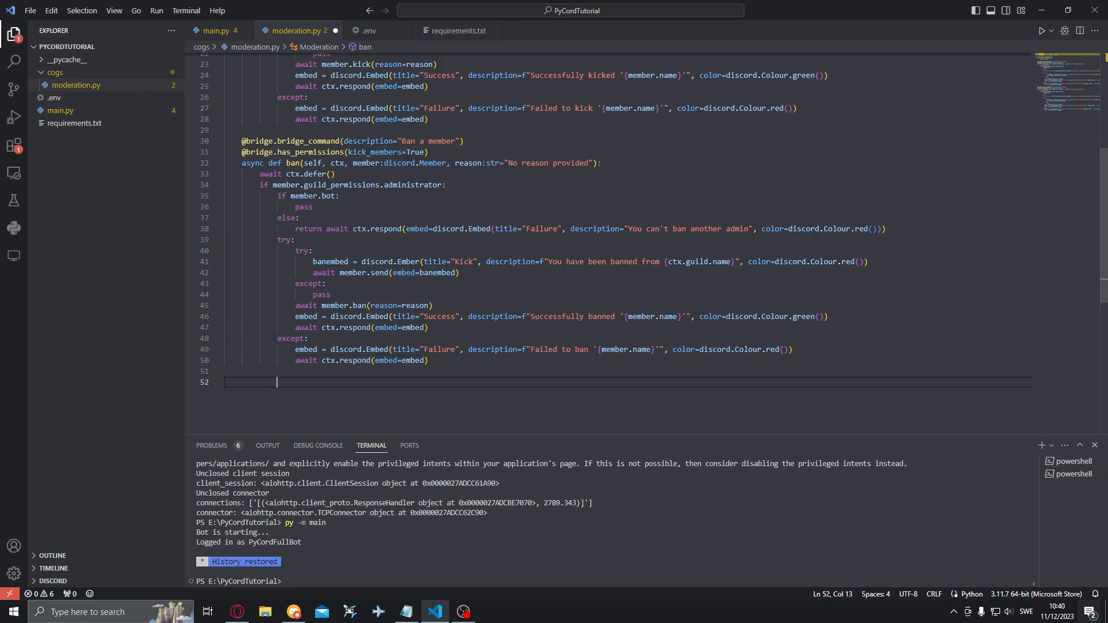
Step: Write setup(bot) at the file end calling bot.add_cog(Moderation(bot))
scroll(up, 3)
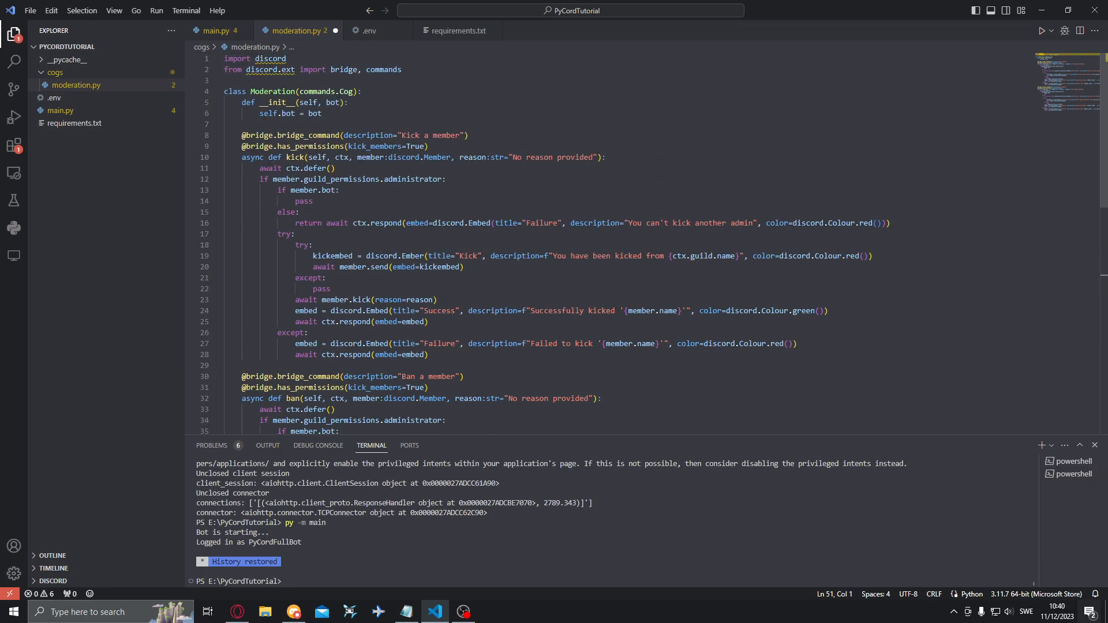
scroll(down, 3)
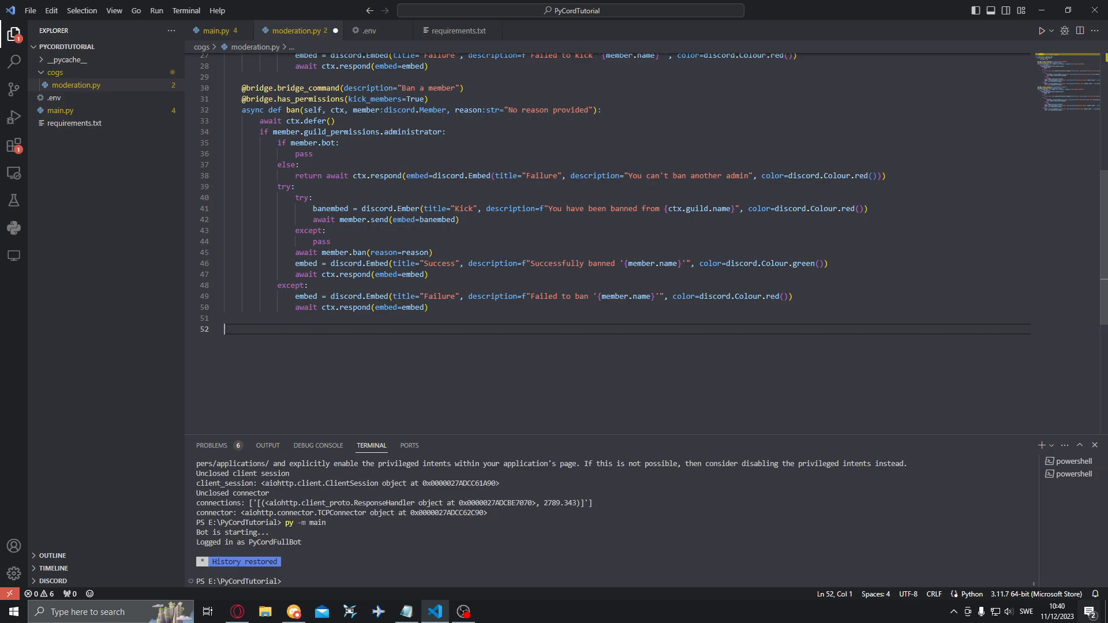
text(def)
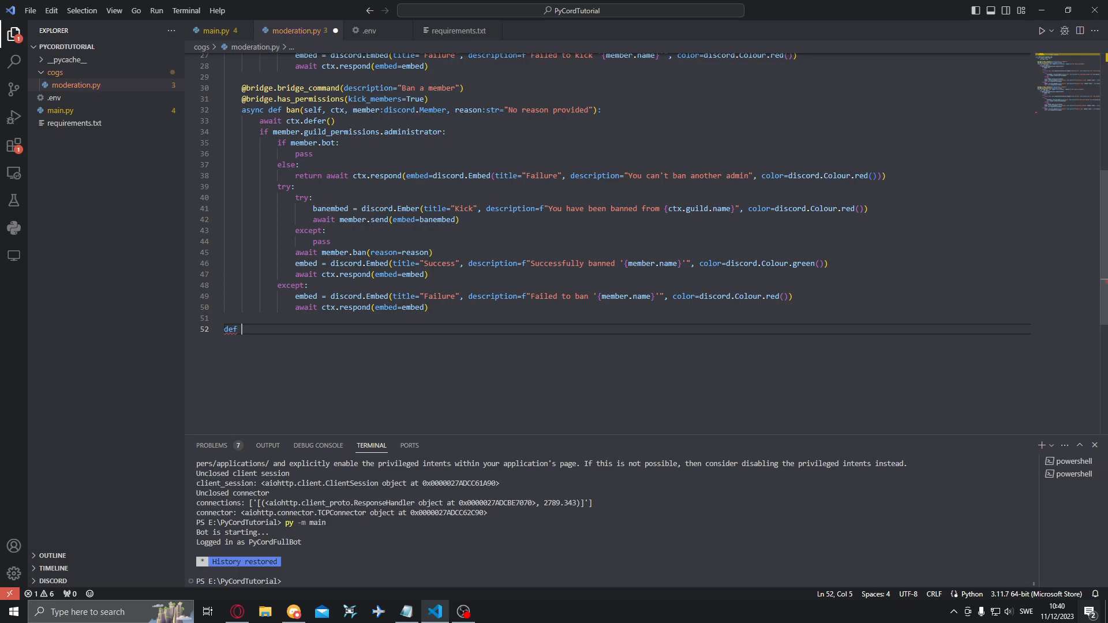
text(steup(bot)
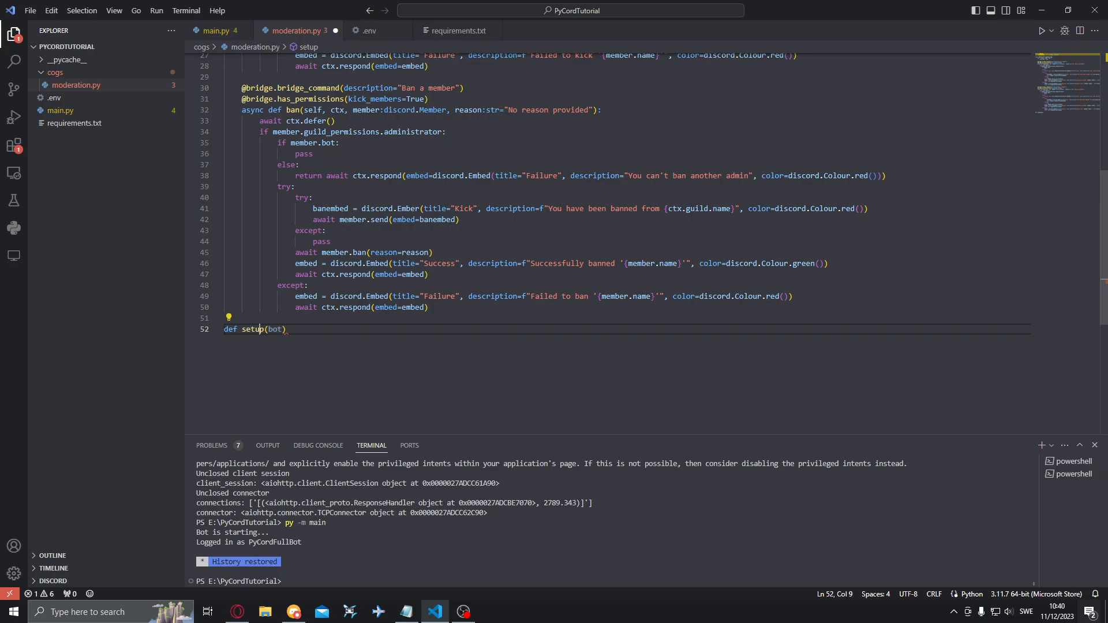
click(287, 329)
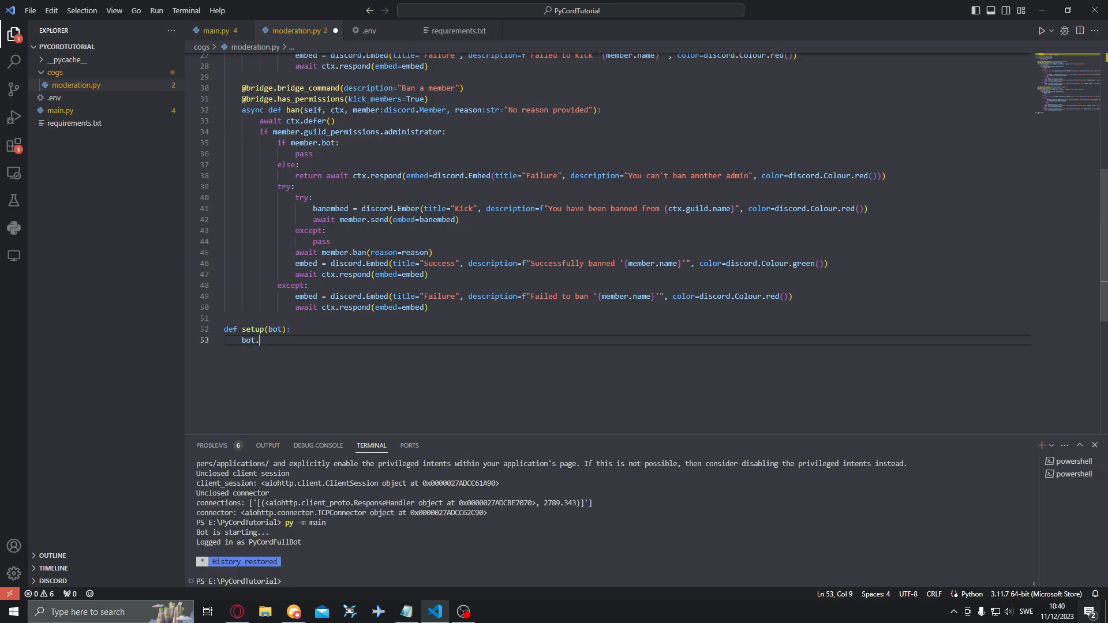
text(add_cog(M)
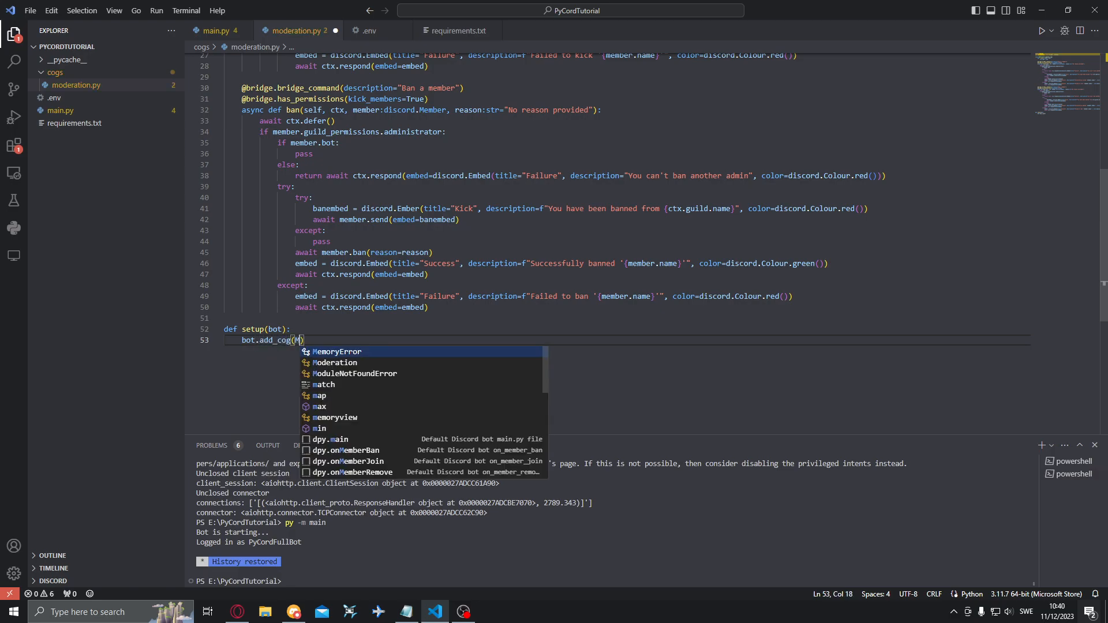
text(oderation(bot)
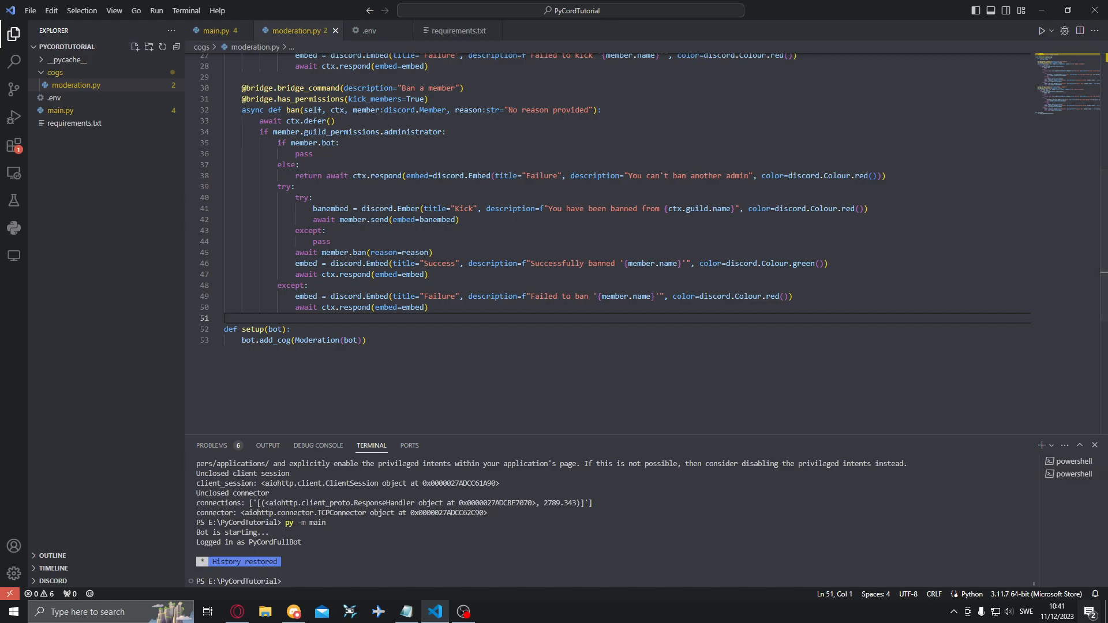
Step: In main.py loop over os.listdir("./cogs") and check each filename ends with .py
click(216, 30)
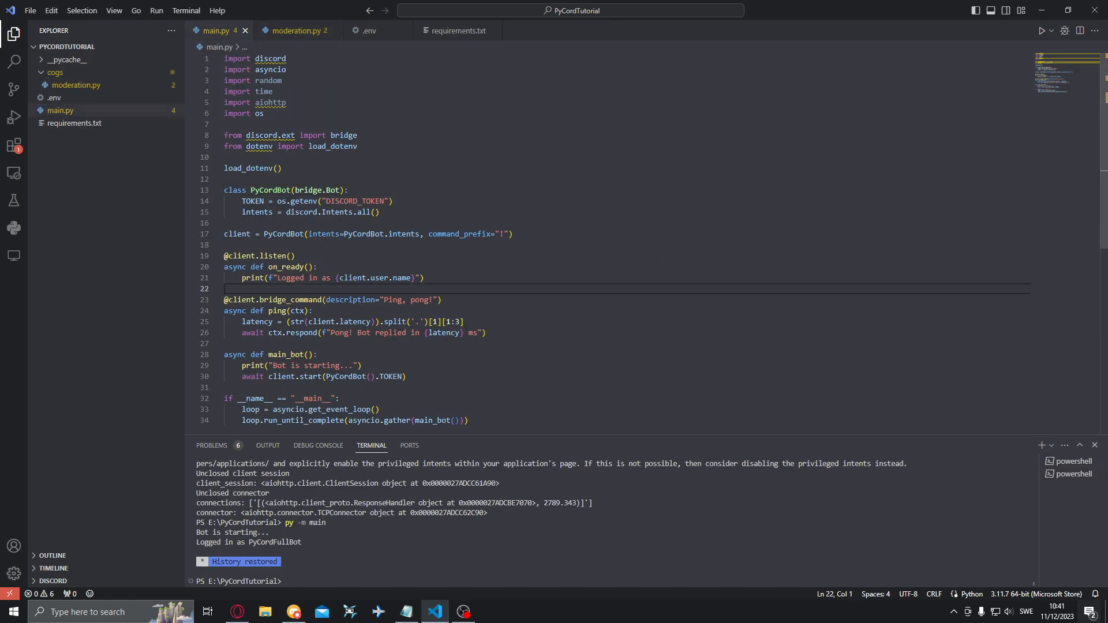
scroll(down, 3)
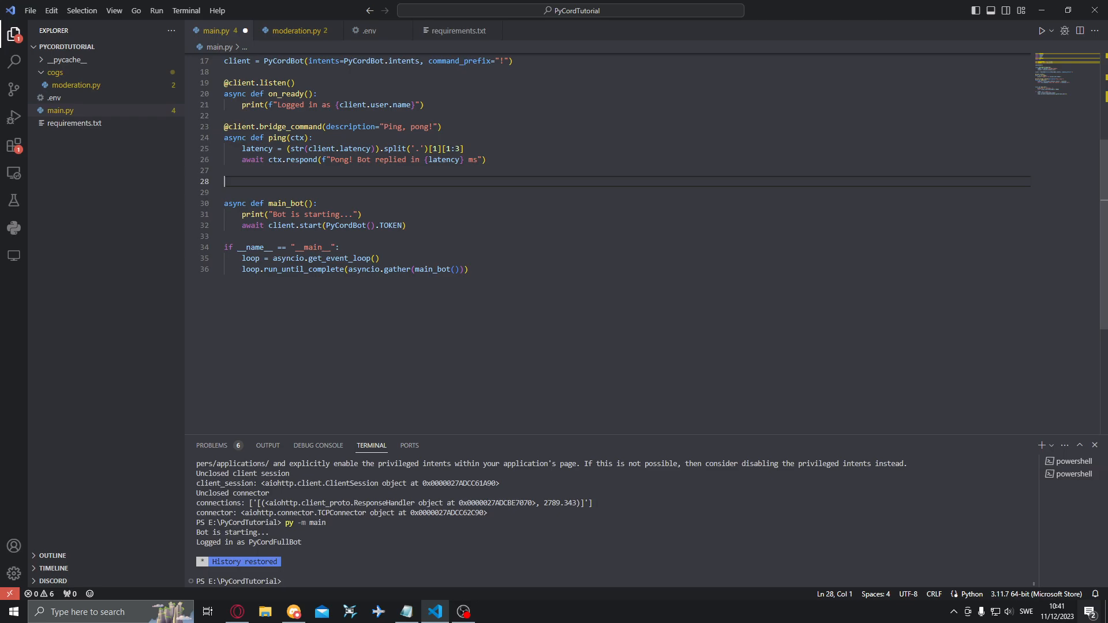
text(for filename in o)
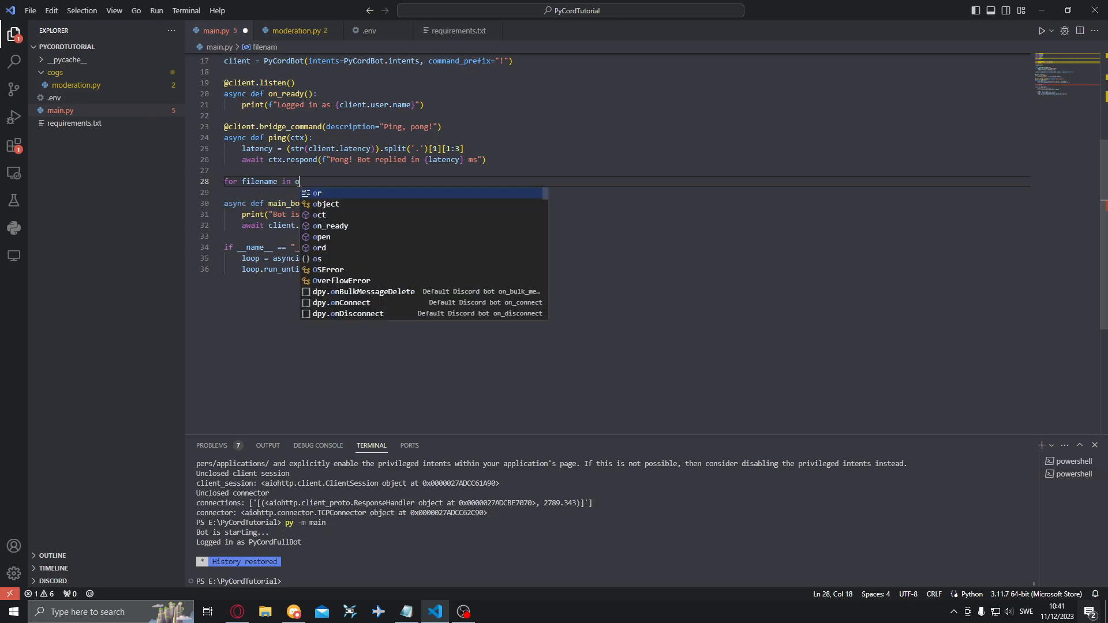
text(s.listdir())
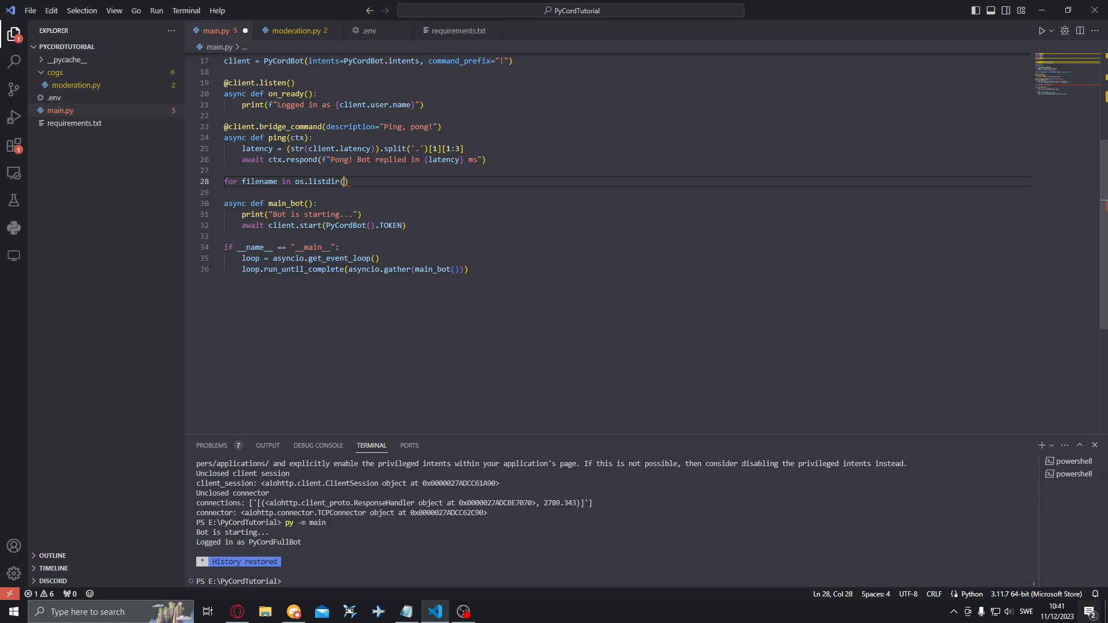
text(")
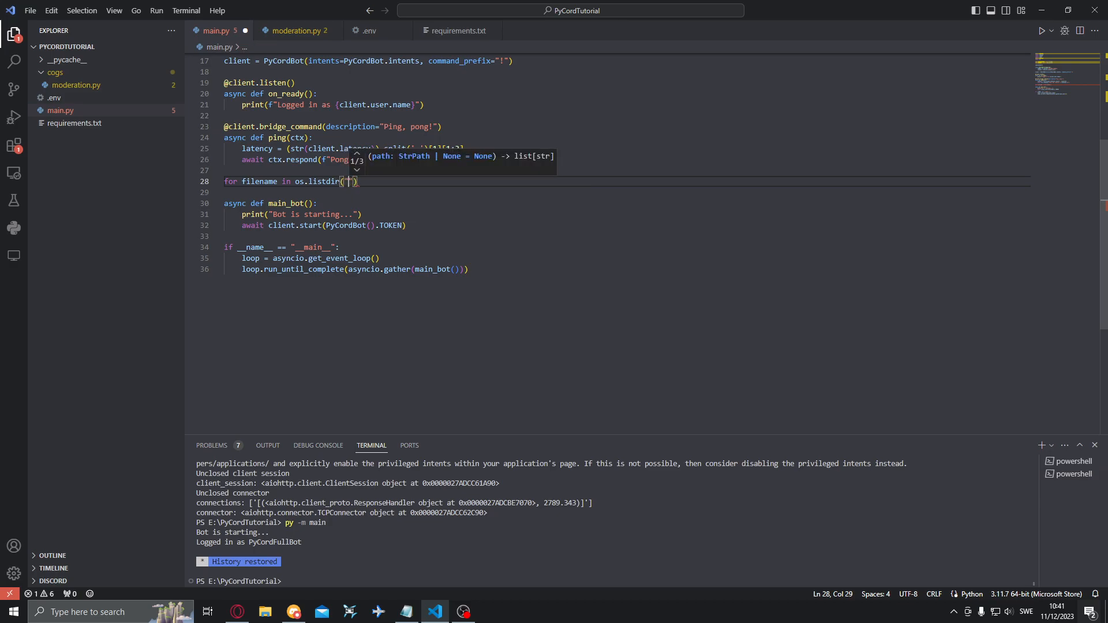
text(./cg)
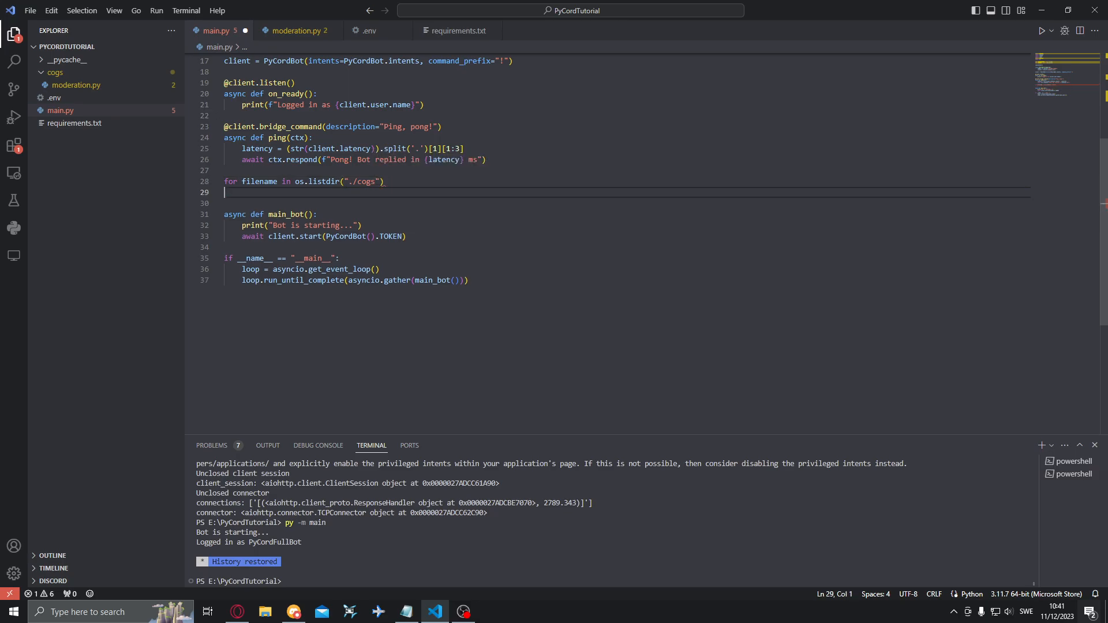
text(:)
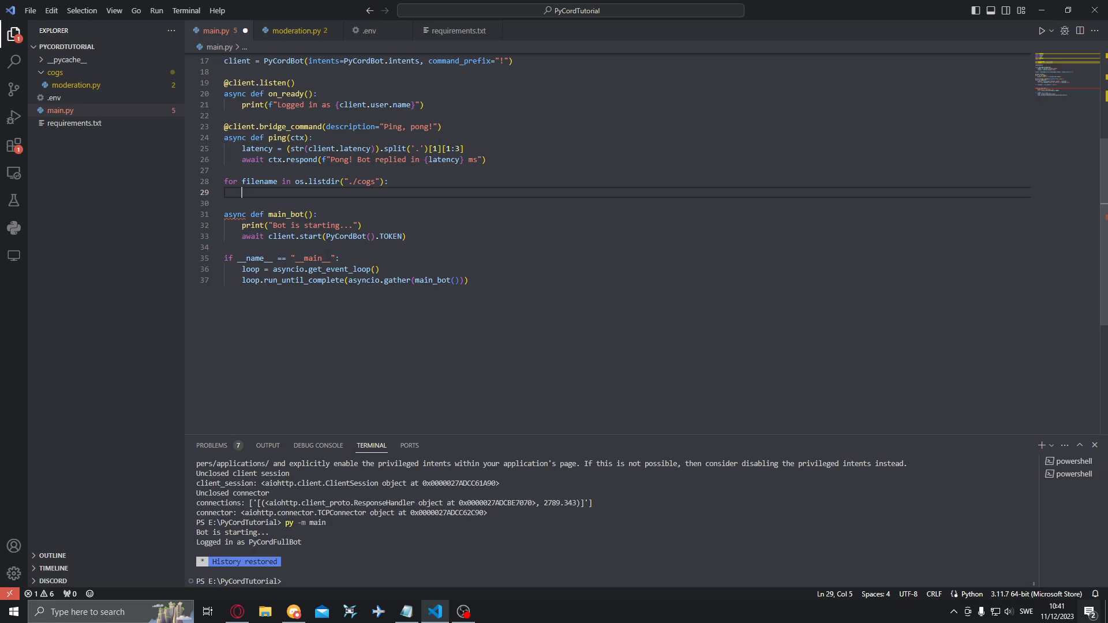
text(if file)
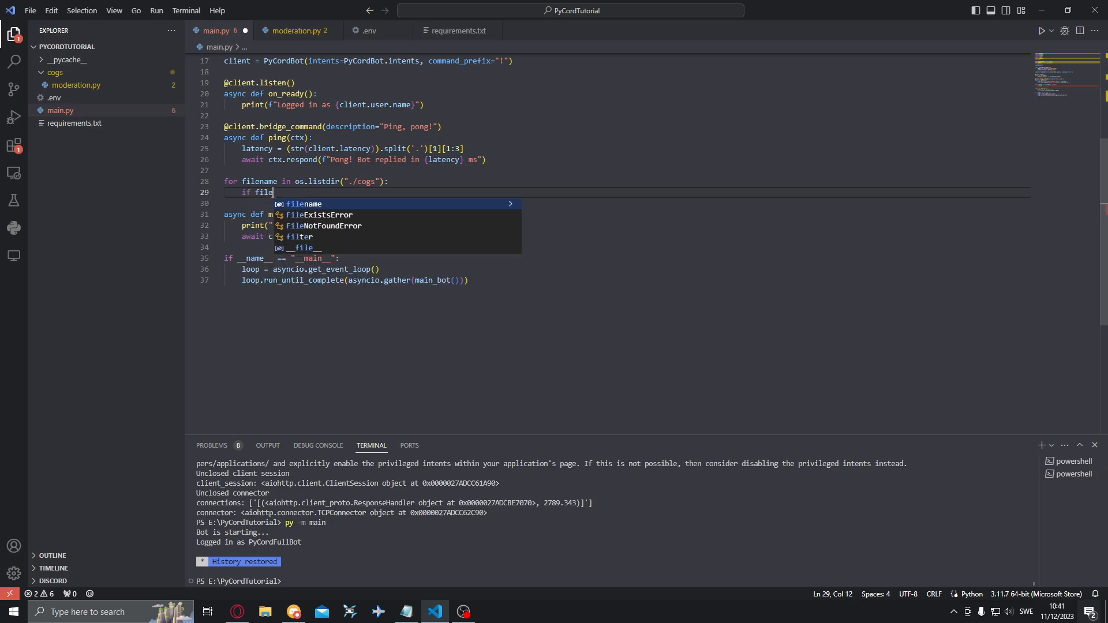
text(name.endswith("")
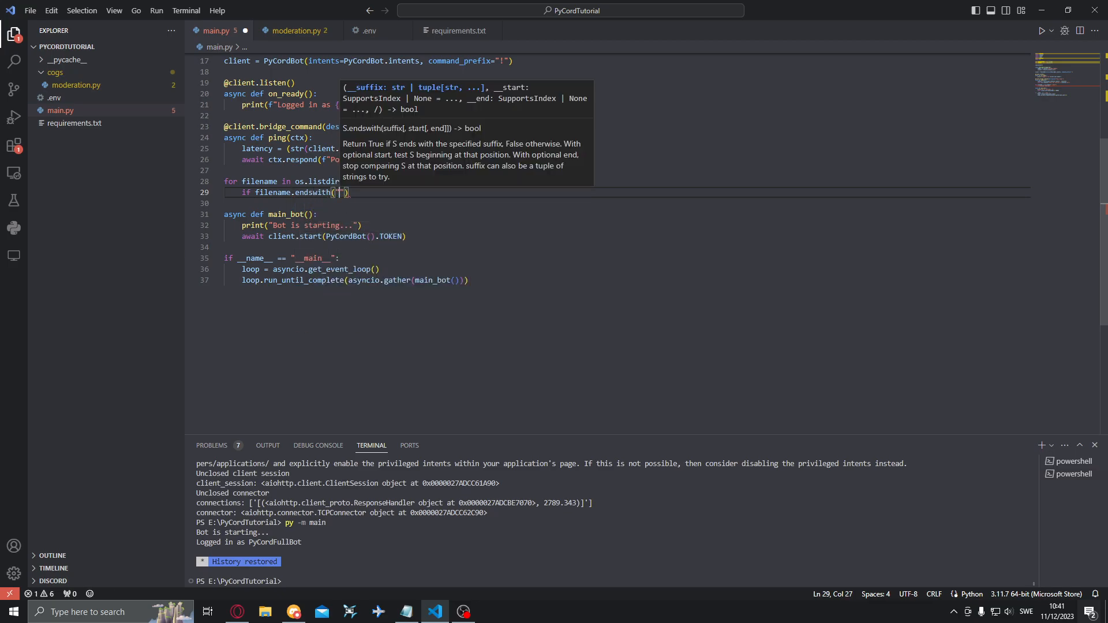
text(py)
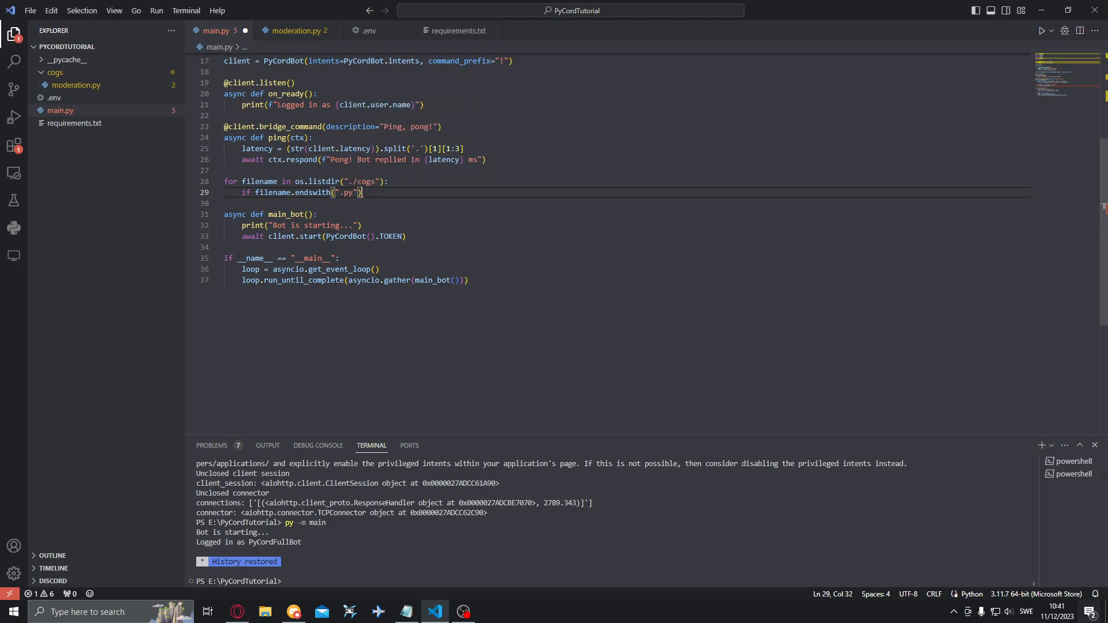
Step: Load each file with client.load_extension(f"cogs.{filename[:-3]}") and print the filename
key(Enter)
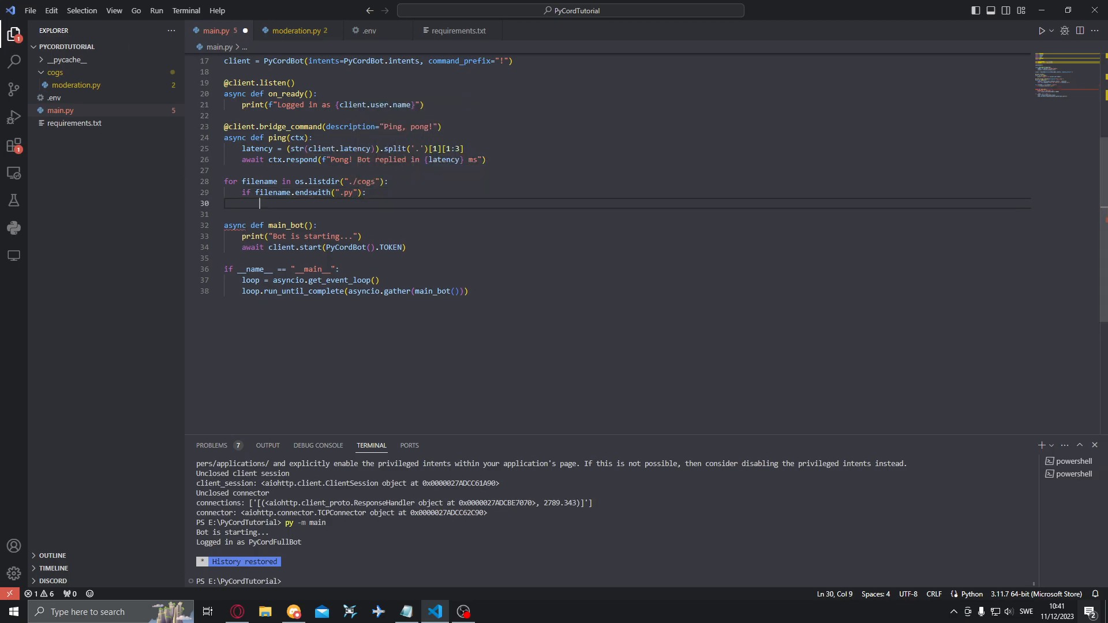
text(client.load_extension(f")
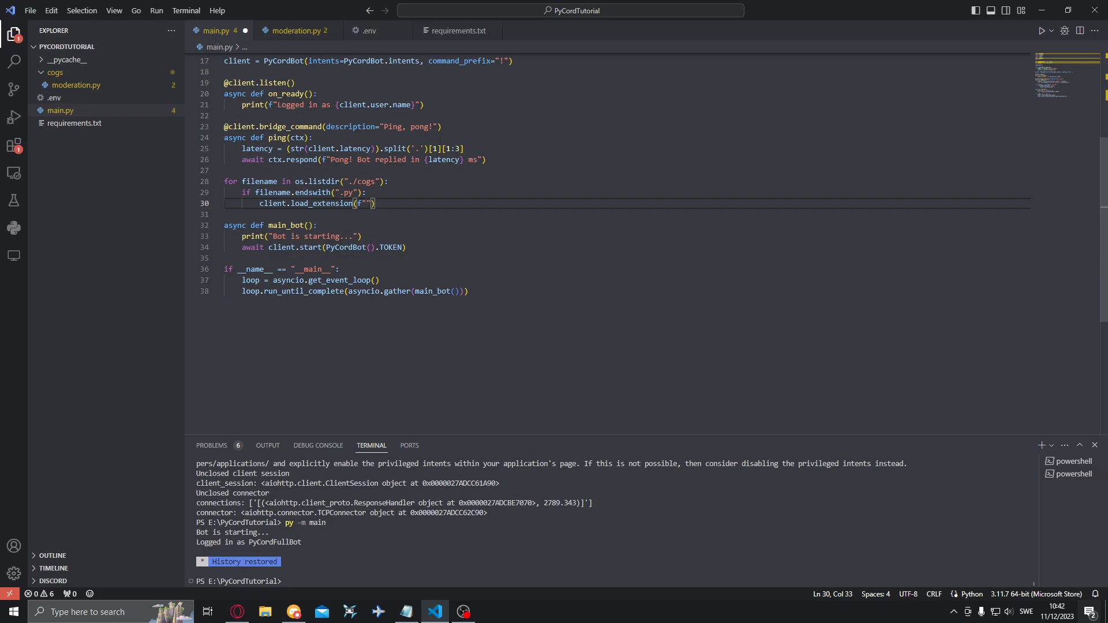
text(cogs.{)
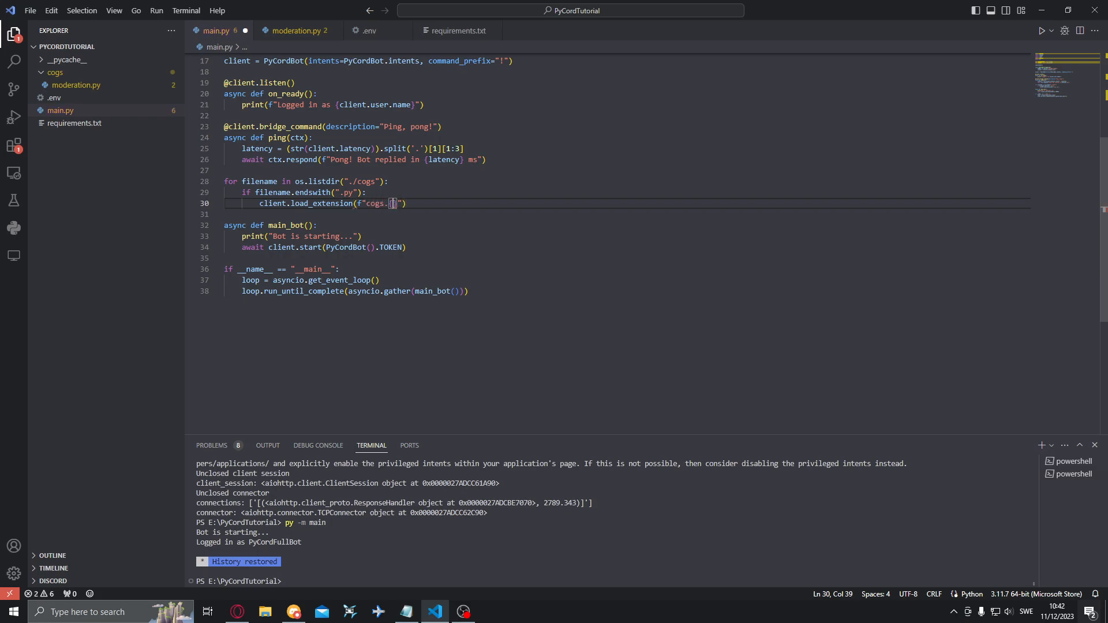
text(filename[:)
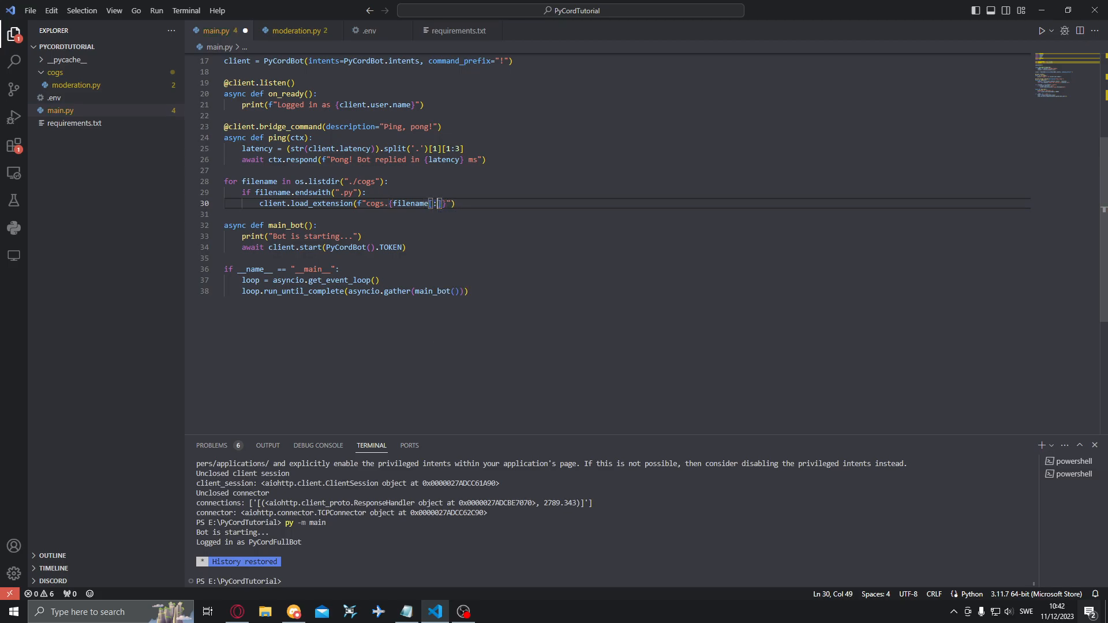
text([:-3])
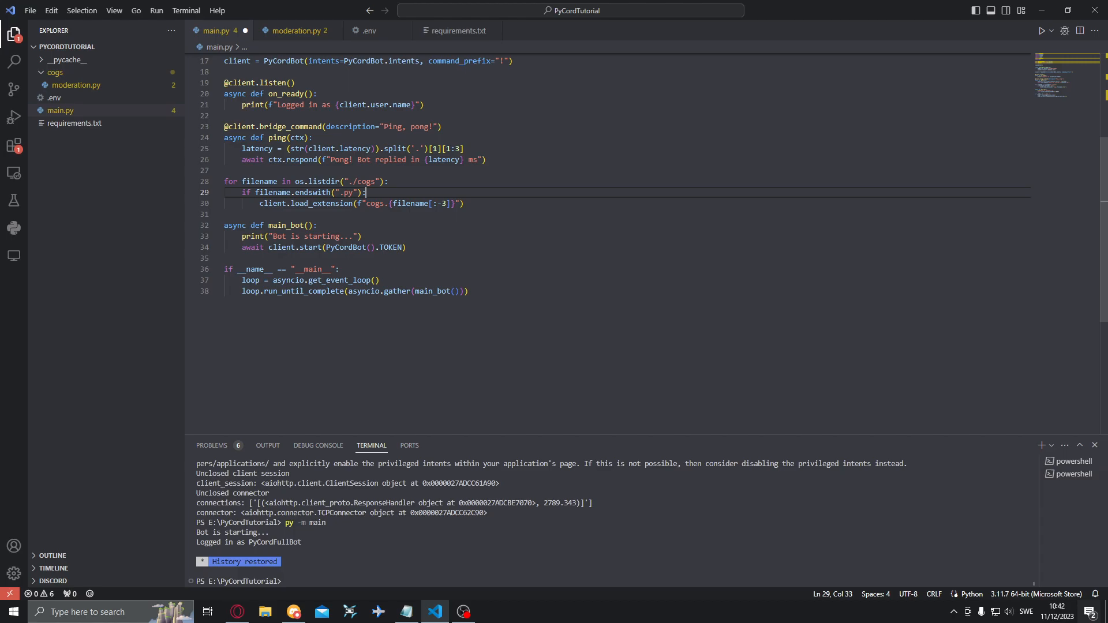
click(459, 203)
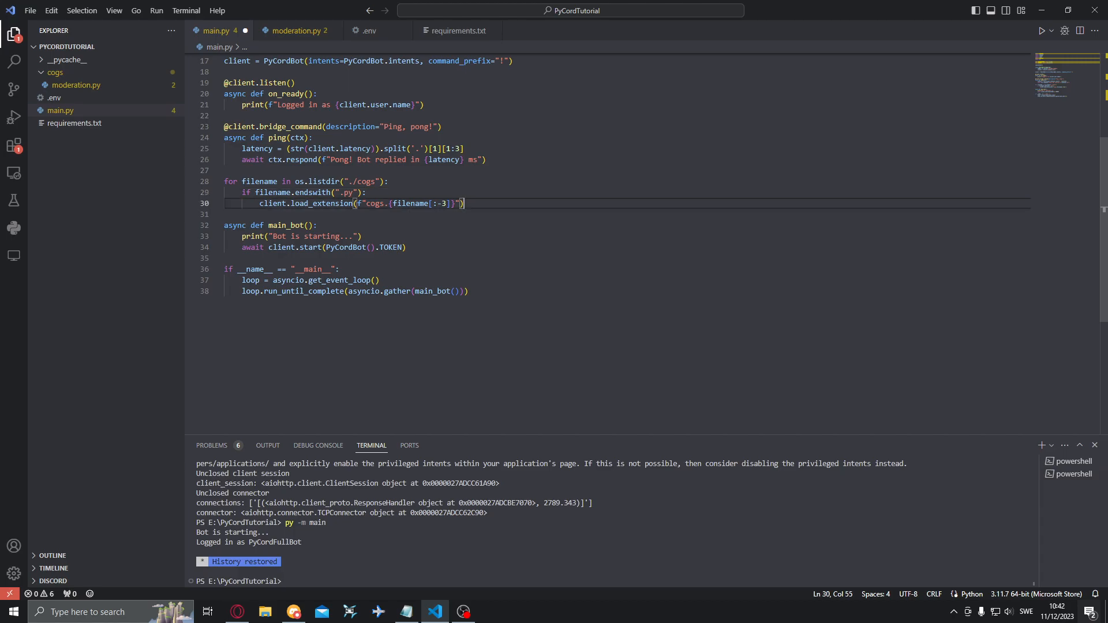
text(print(f"L)
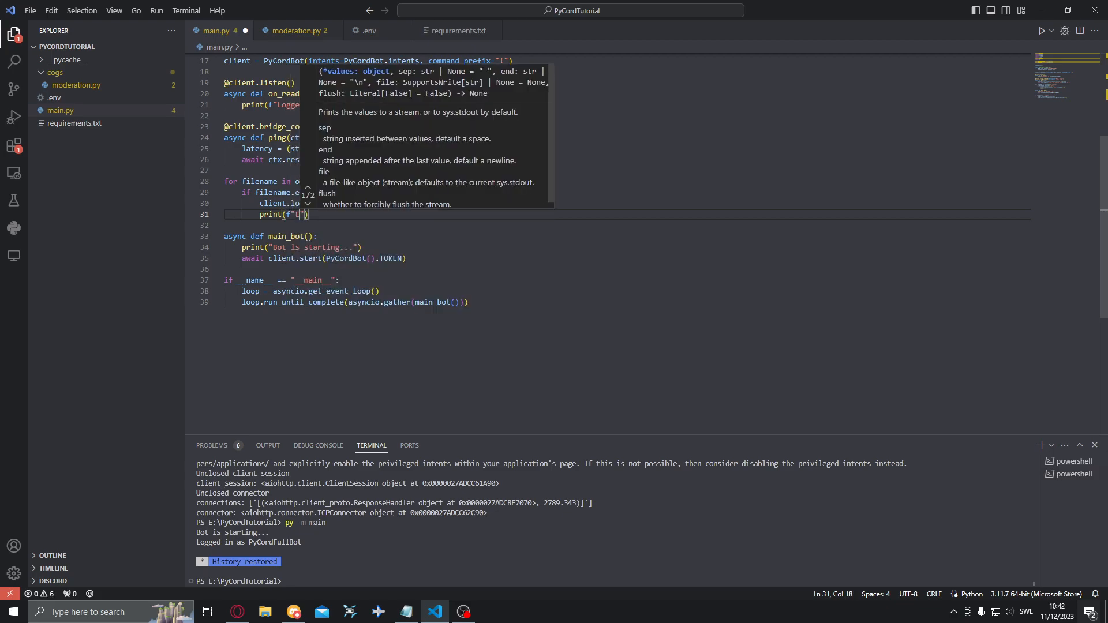
text(file)
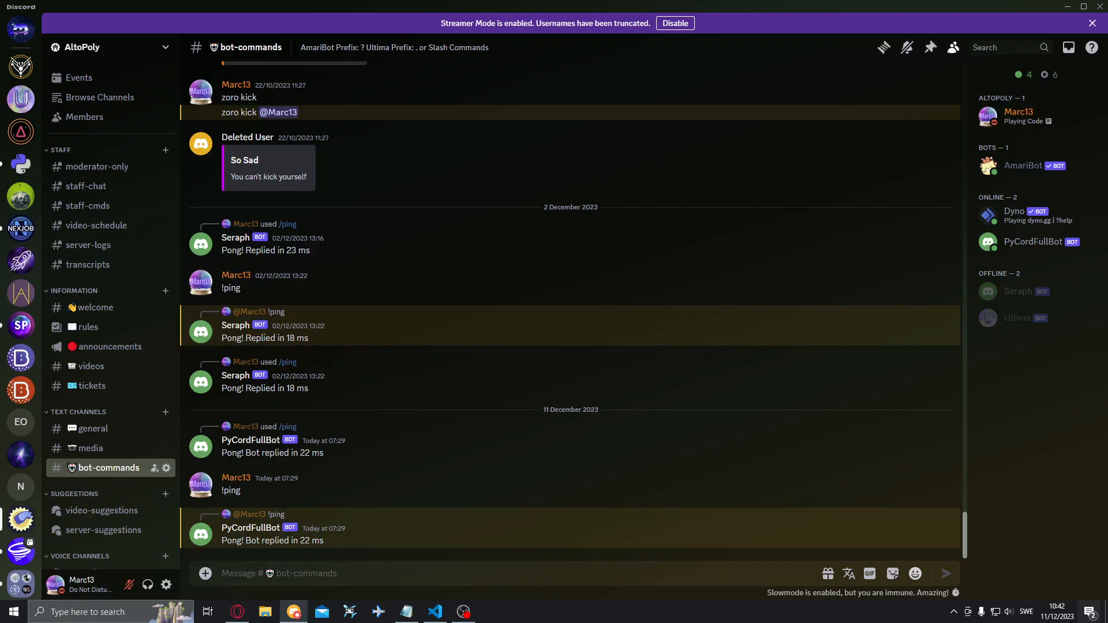
Step: Send PyCordFullBot's /ping command in #bot-commands
text(/)
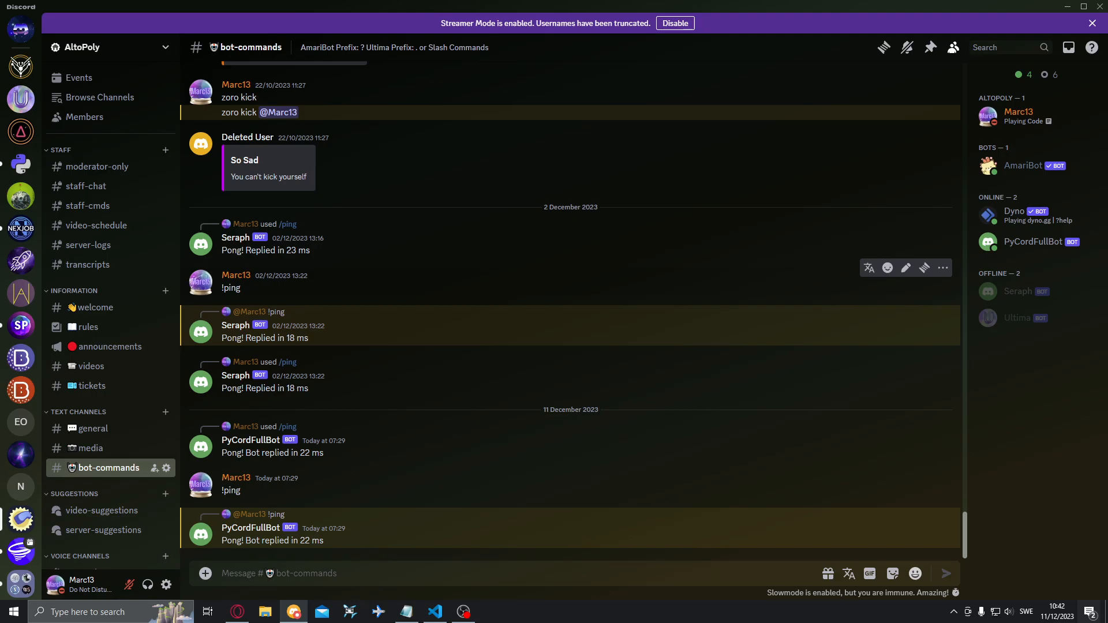
click(1068, 6)
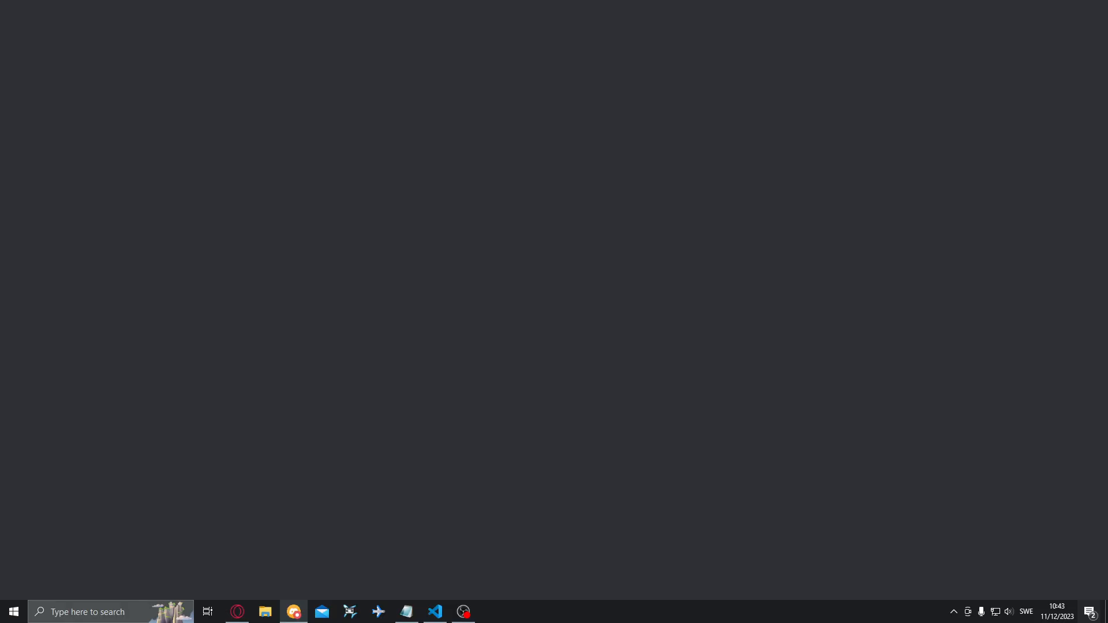
click(293, 612)
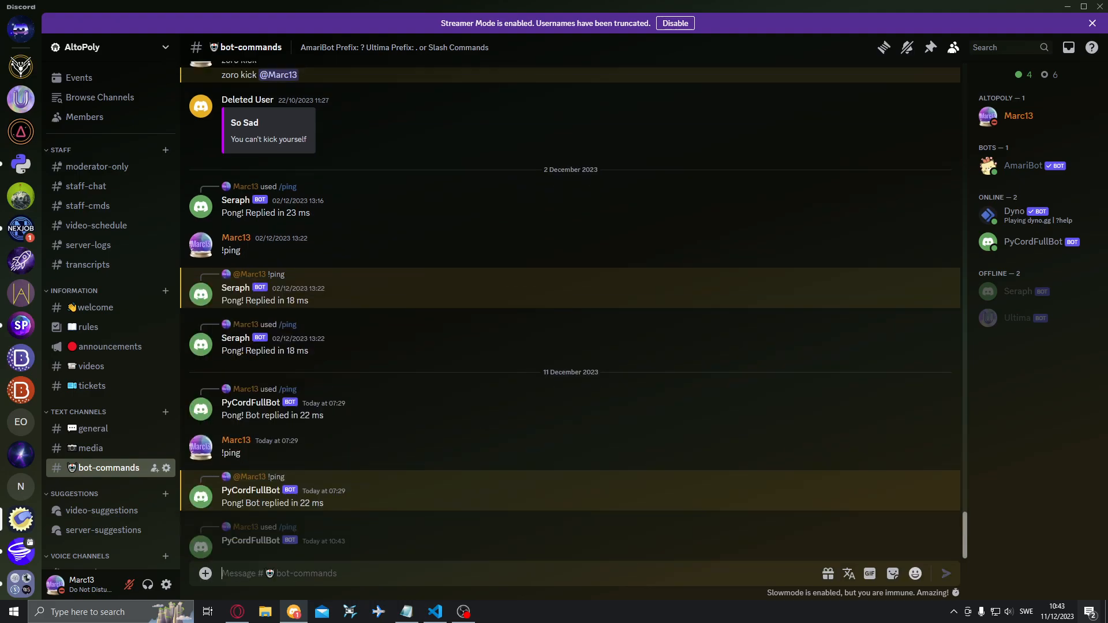
Step: Send !ping, check the terminal, then run /kick to get the 'can't kick another admin' Failure embed
text(!ping)
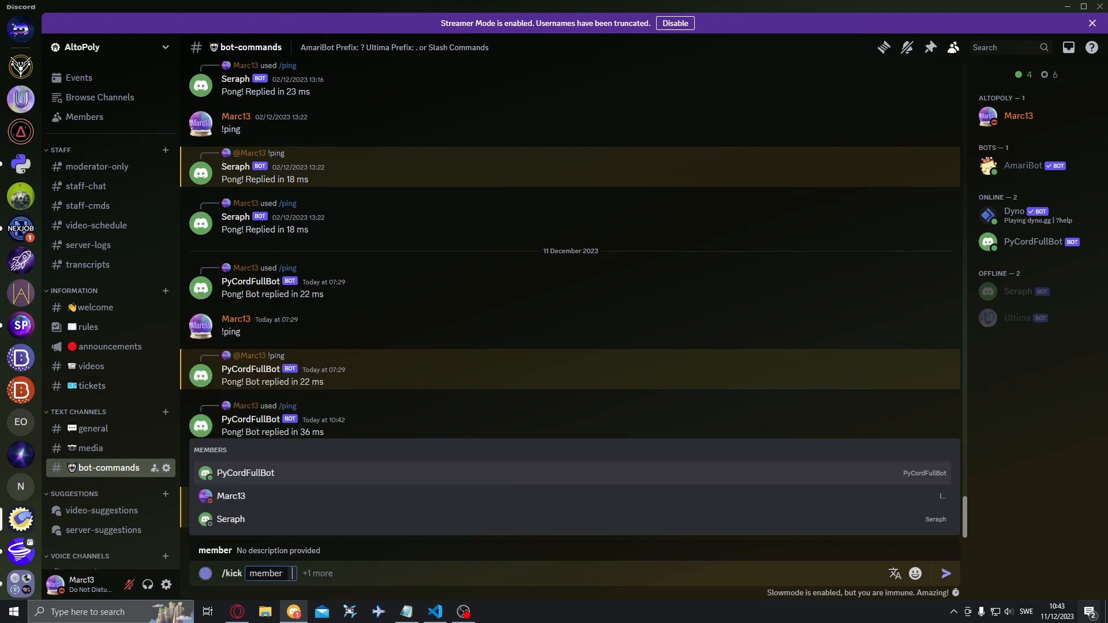
key(enter)
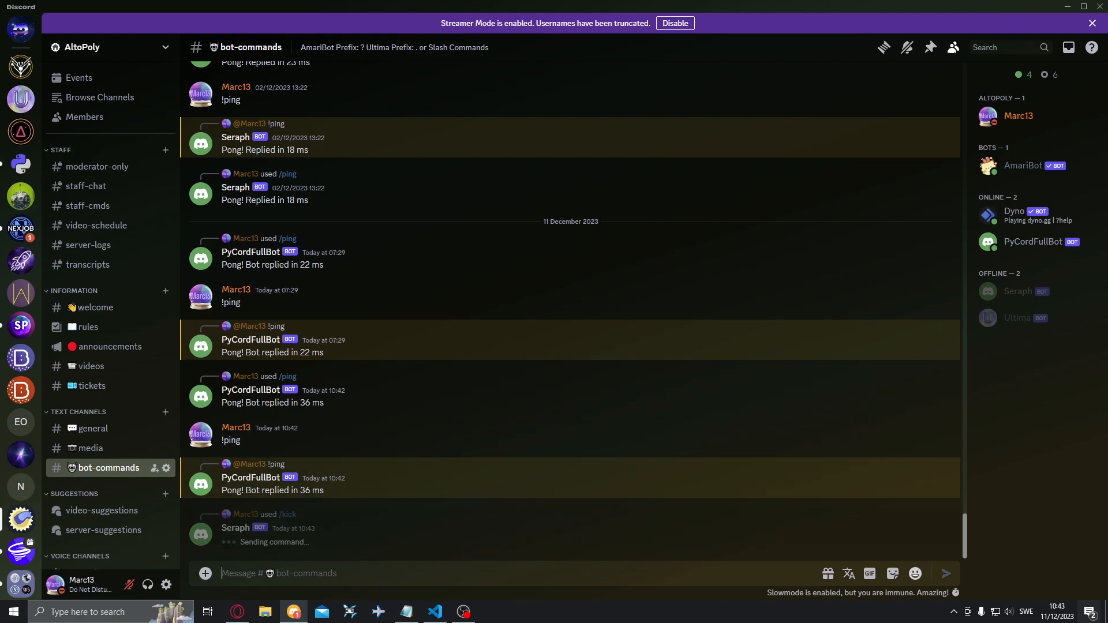
click(292, 612)
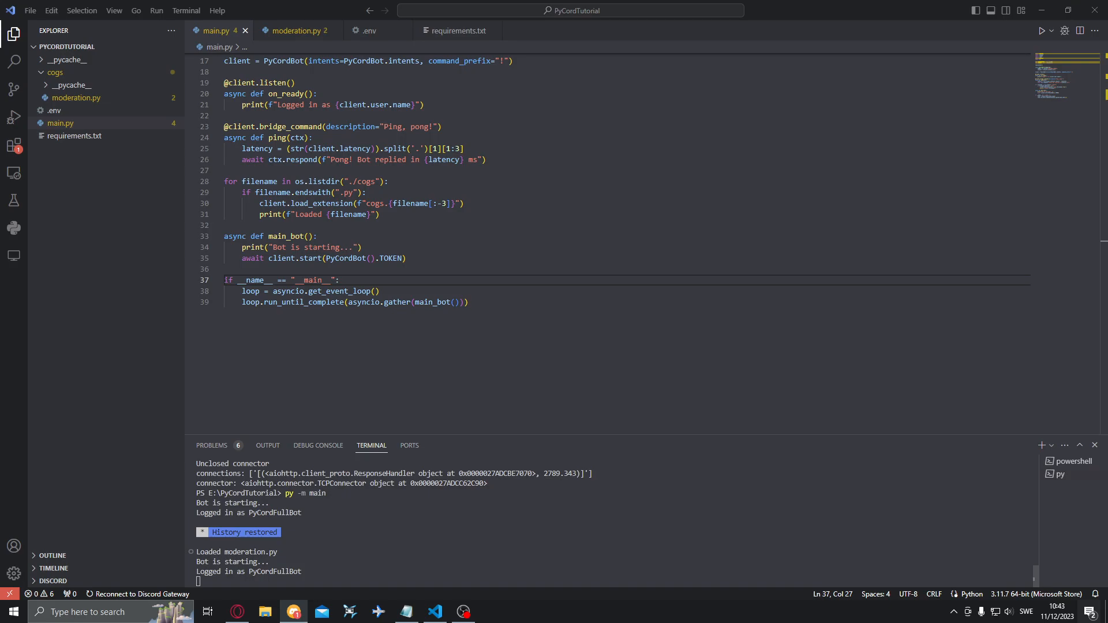
click(293, 612)
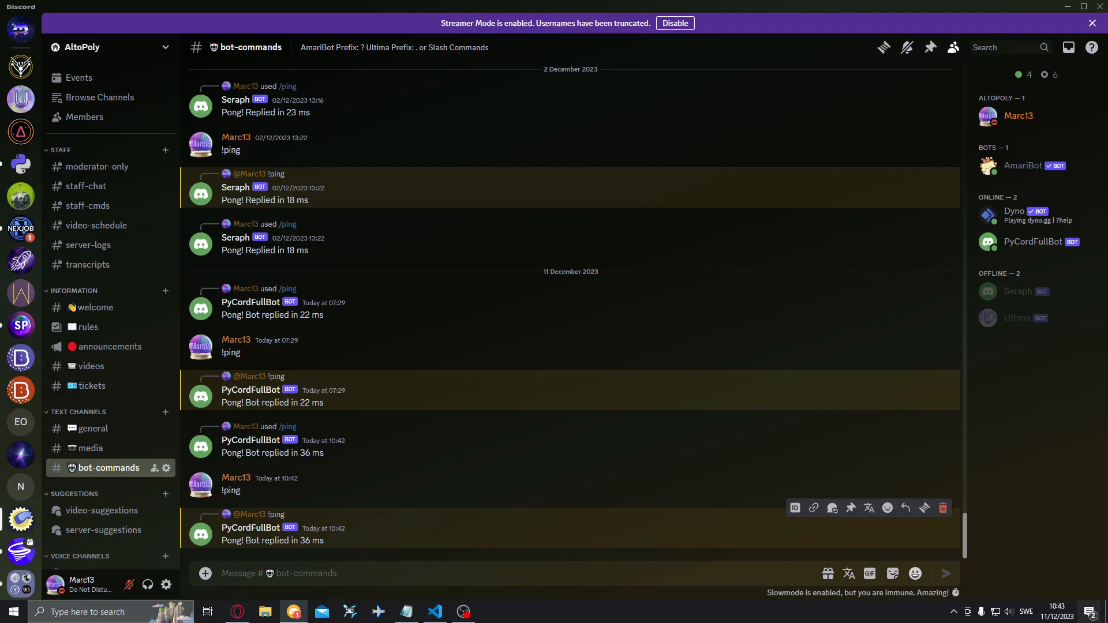
text(/kick)
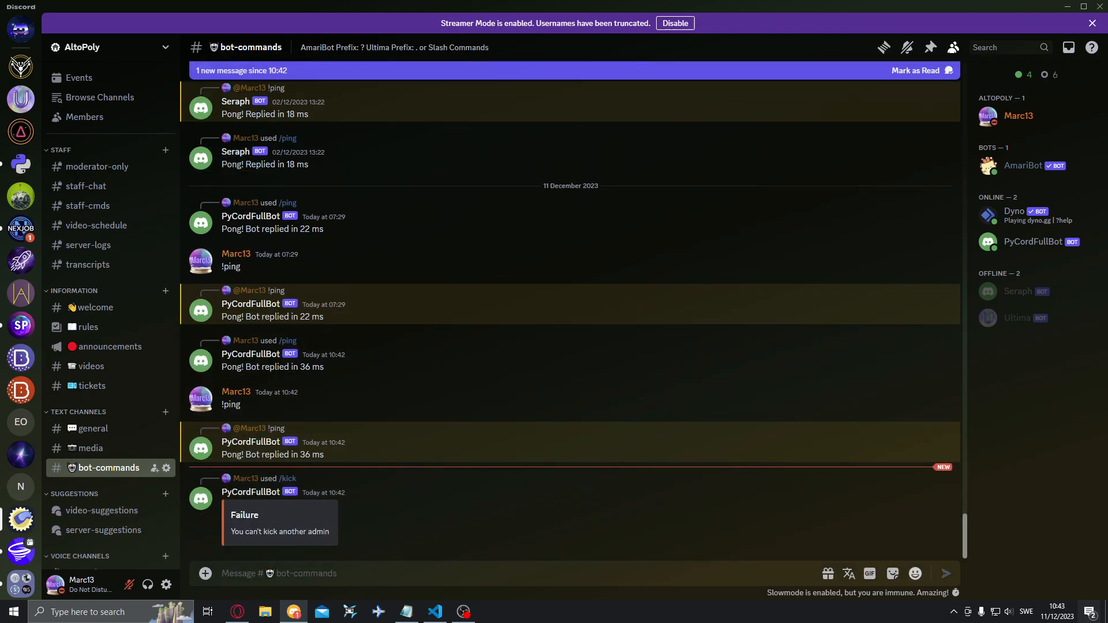
text(/k)
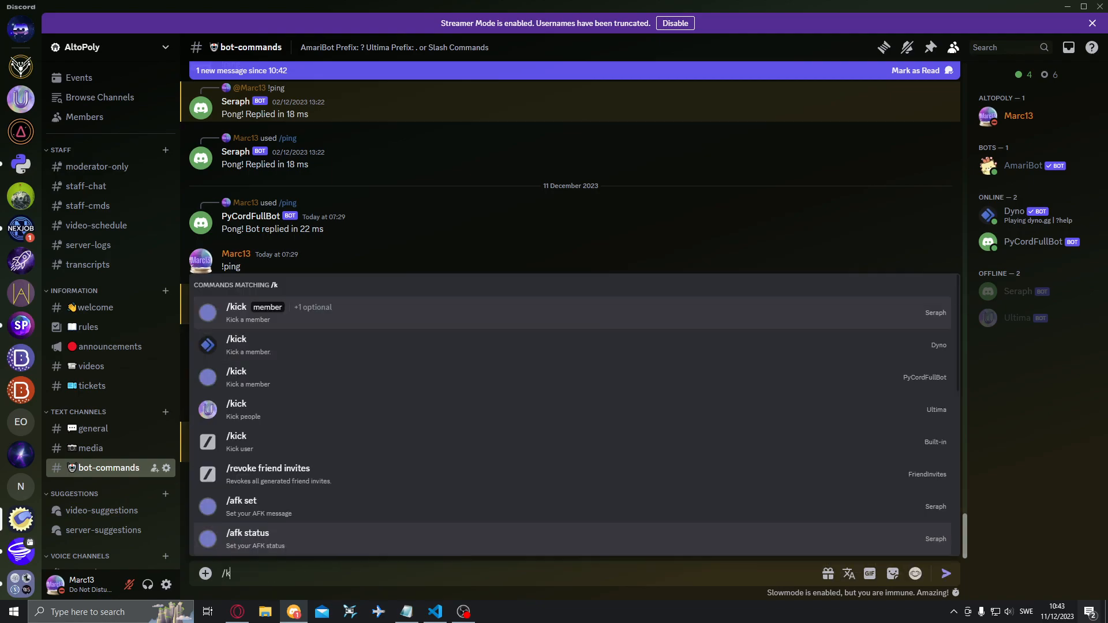
text(ick member @Dyno)
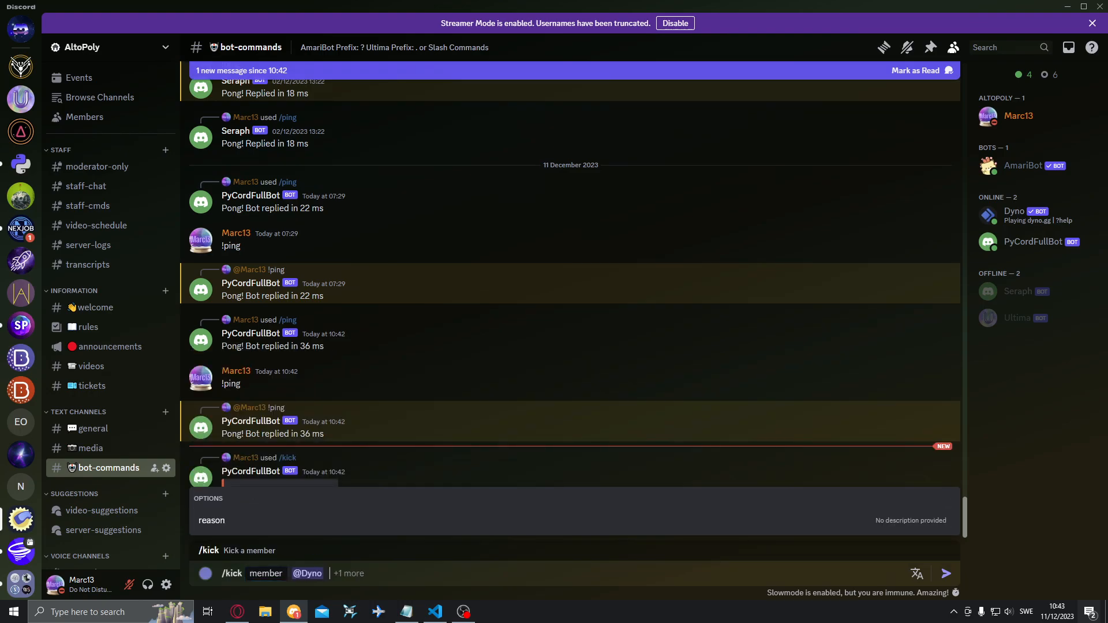
key(Enter)
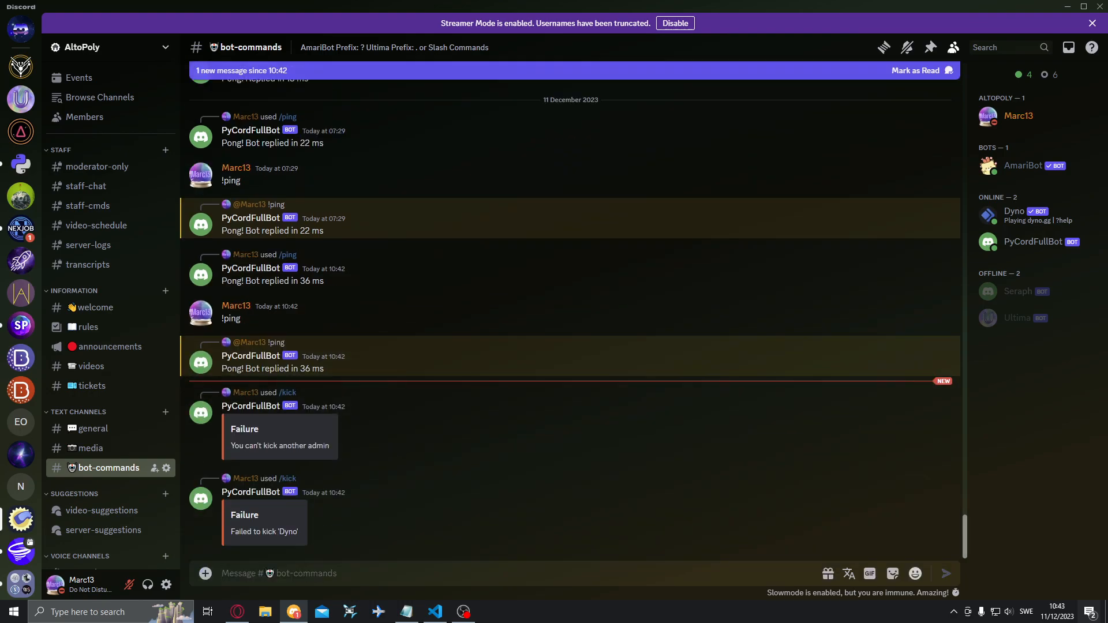
click(1040, 241)
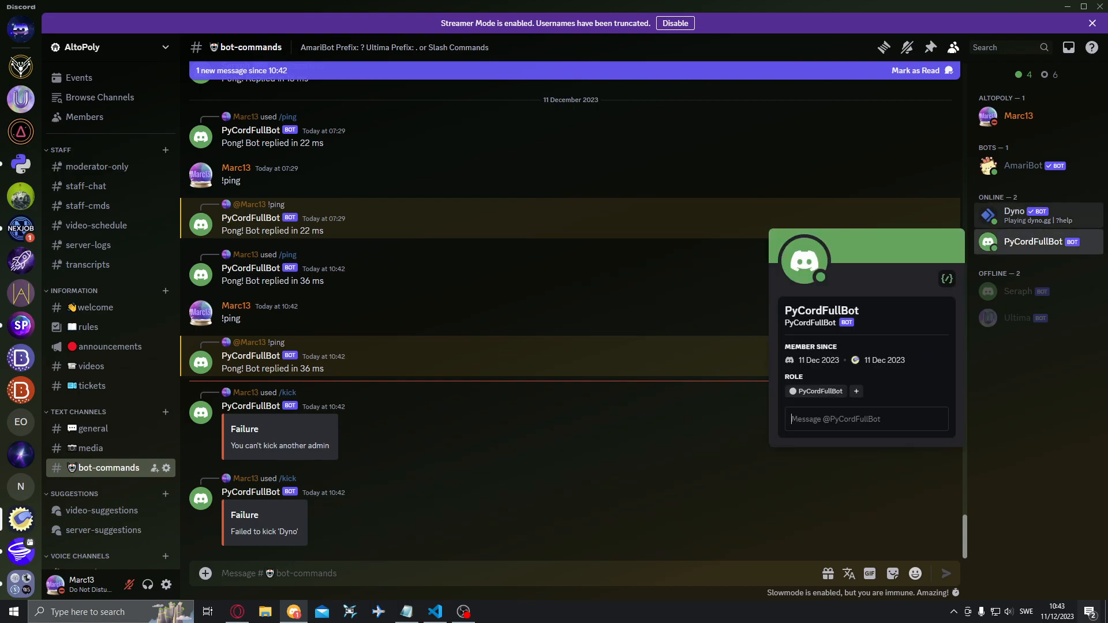
click(1014, 212)
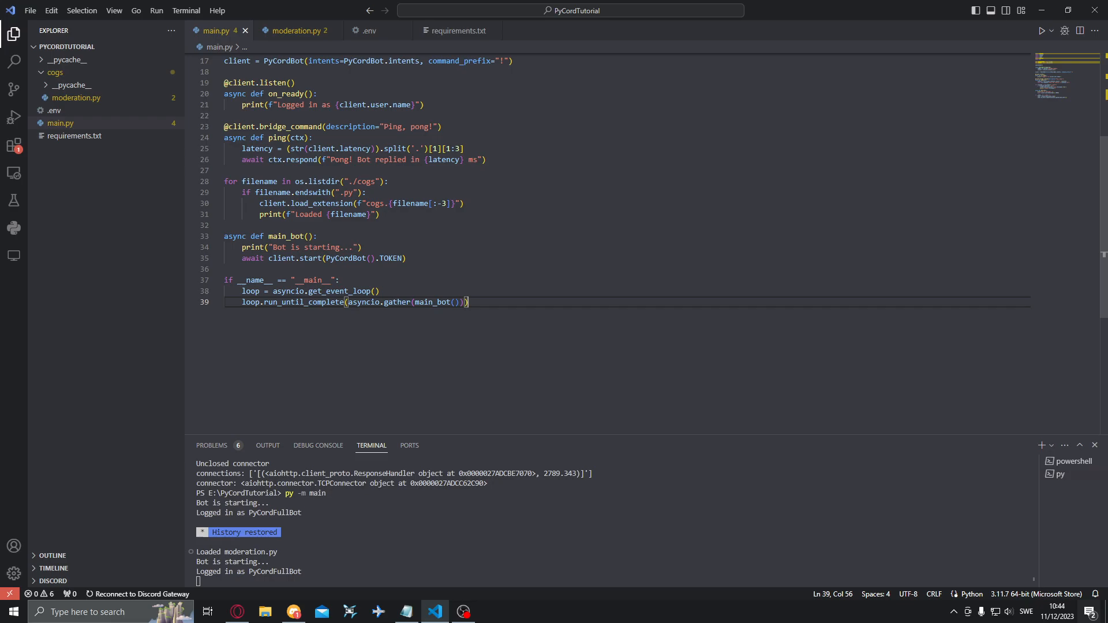
click(296, 30)
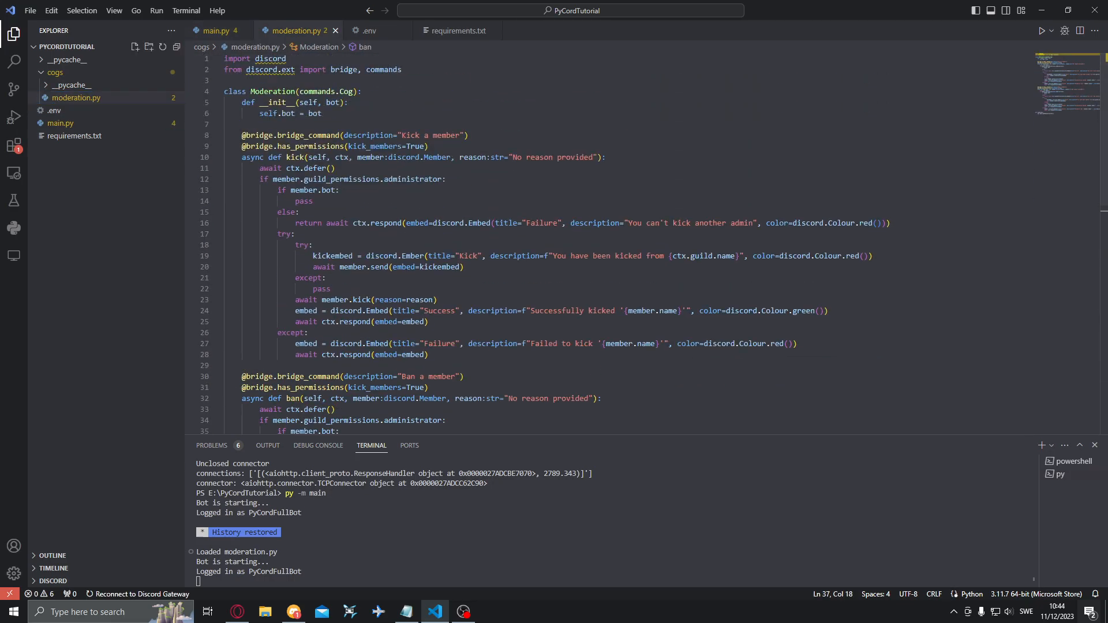
click(216, 30)
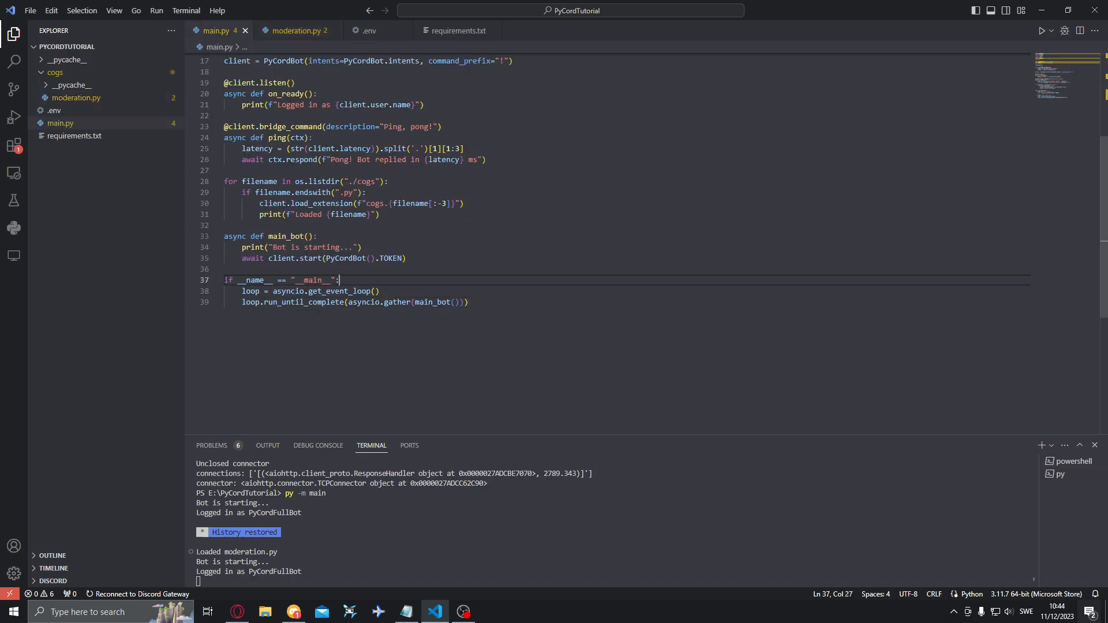